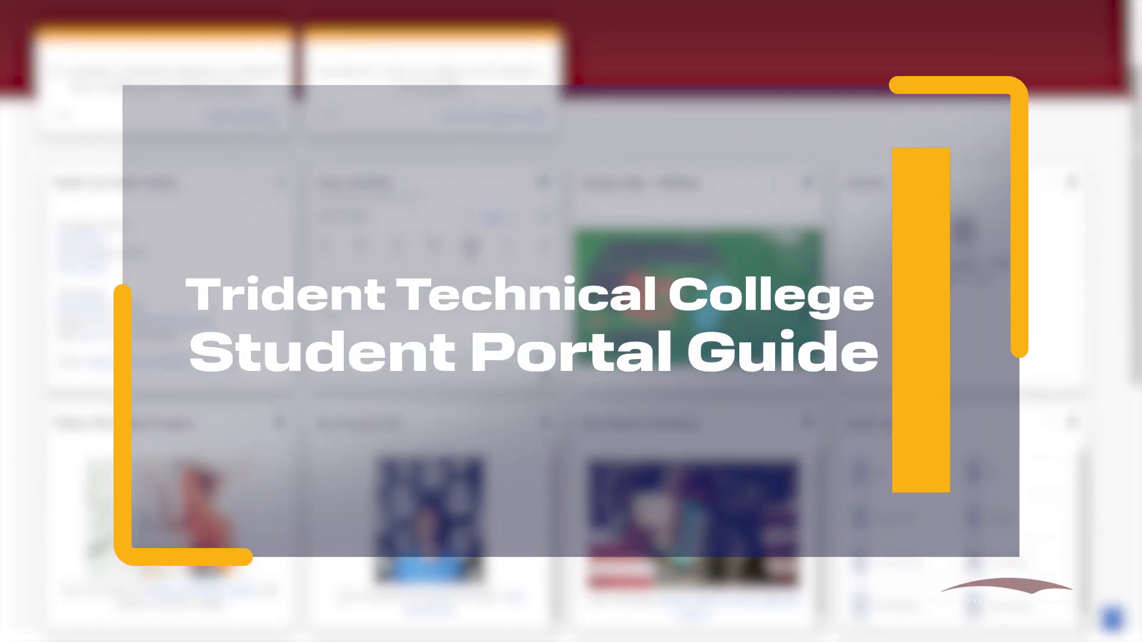
- Go to my.tridenttech.edu in Edge to load the student portal
{"action": "scroll", "scroll_direction": "down", "scroll_amount": 3}
{"action": "type", "text": "m"}
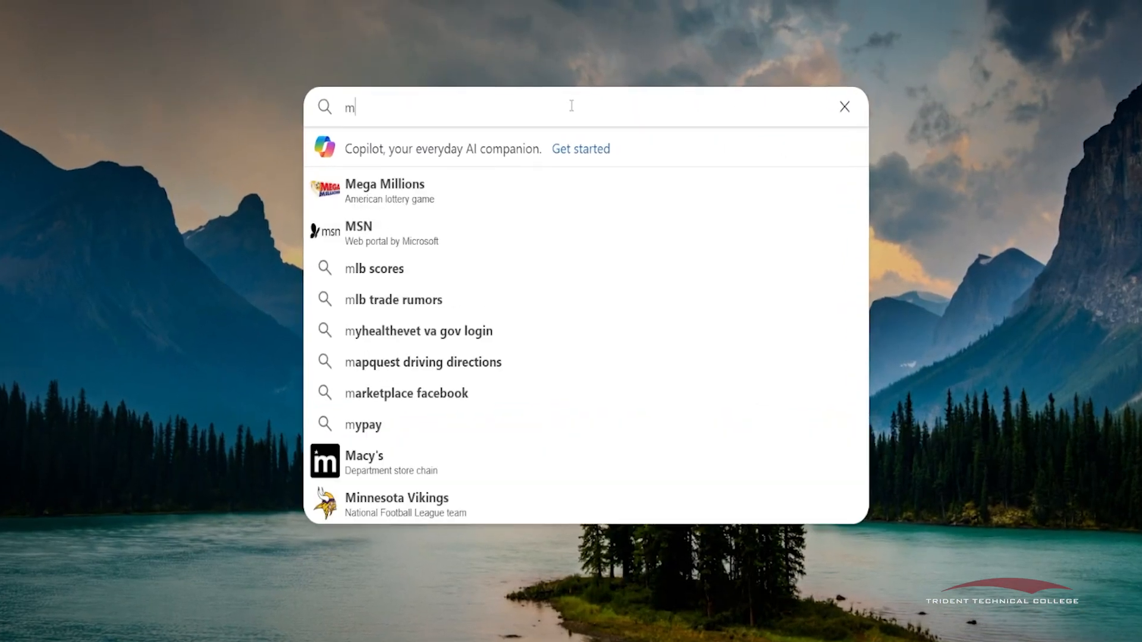
{"action": "type", "text": "y.tride"}
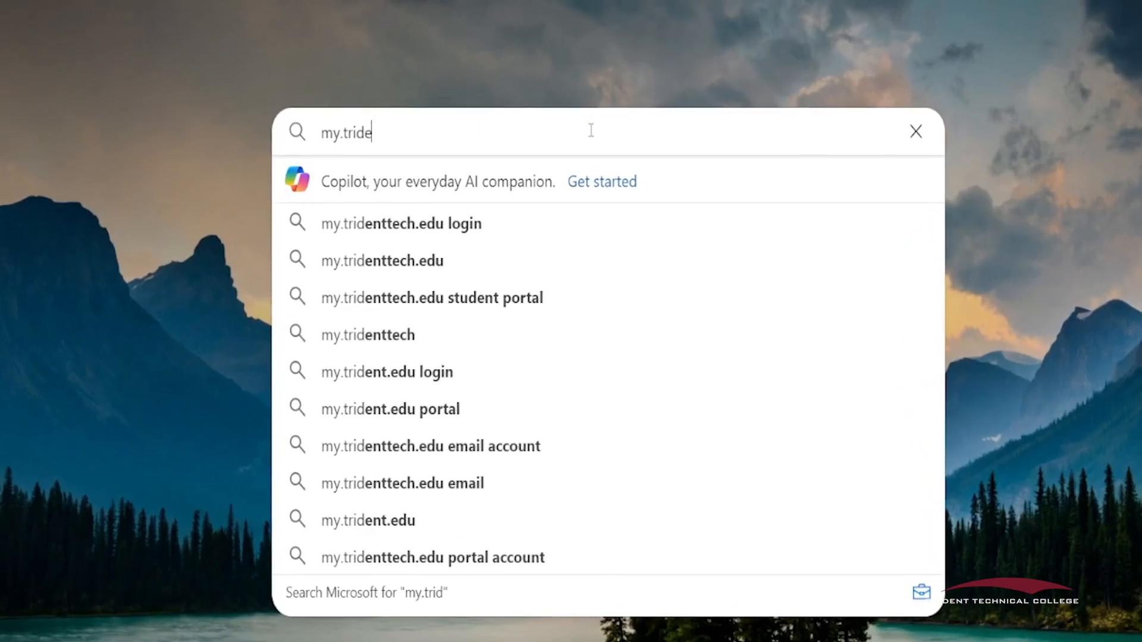
{"action": "type", "text": "nttech.e"}
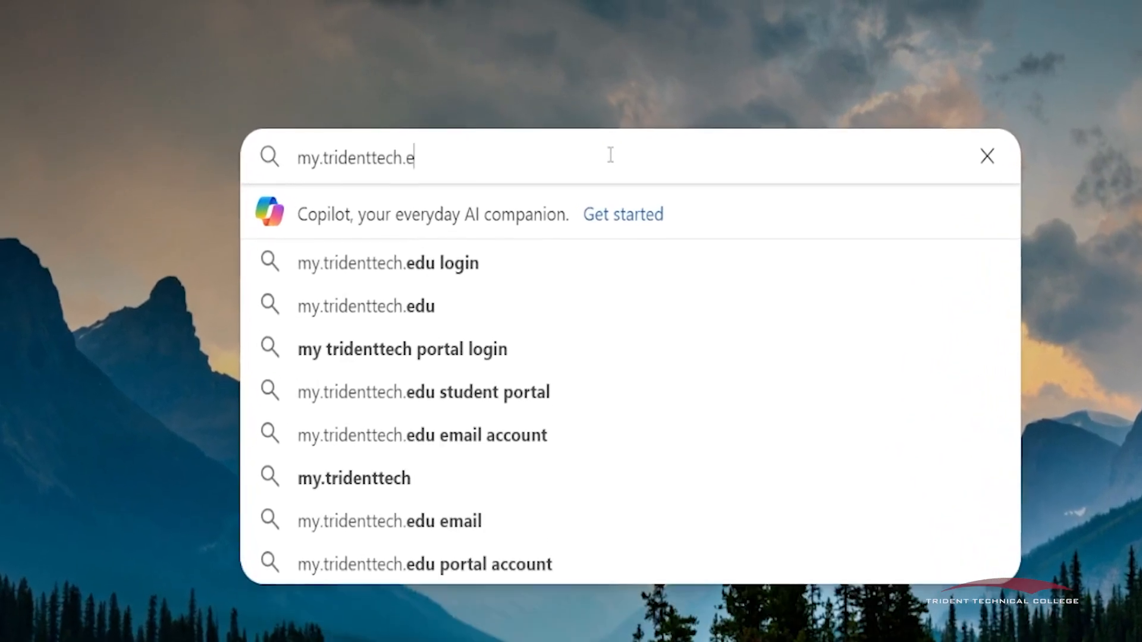
{"action": "type", "text": "du"}
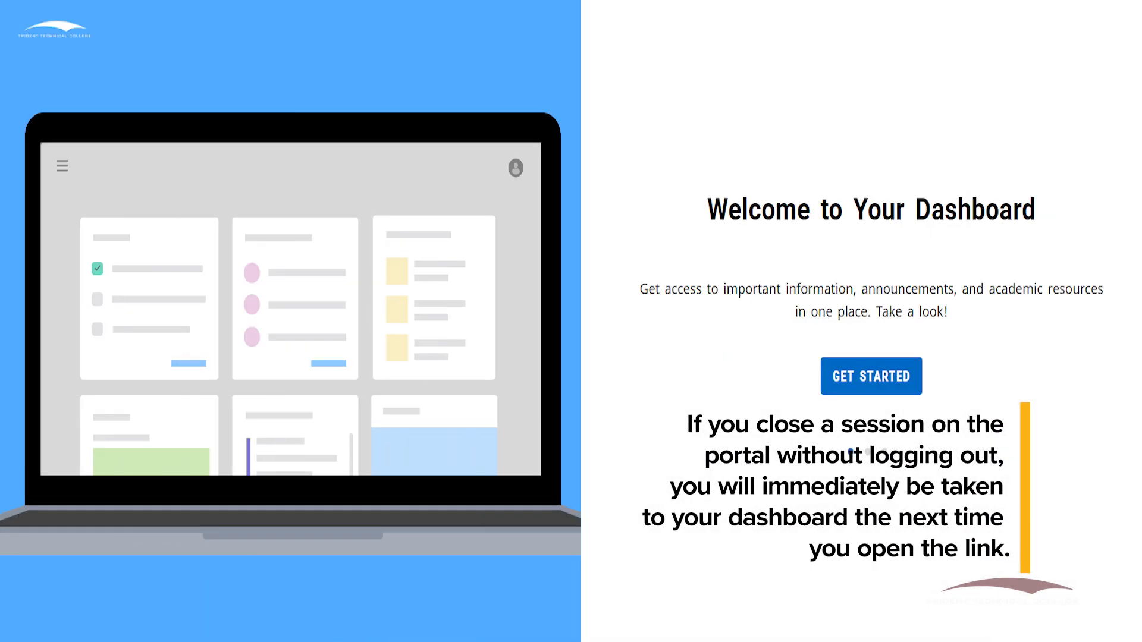
- Start the dashboard welcome tour with Get Started and advance to the next page
{"action": "left_click", "coordinate": [871, 377]}
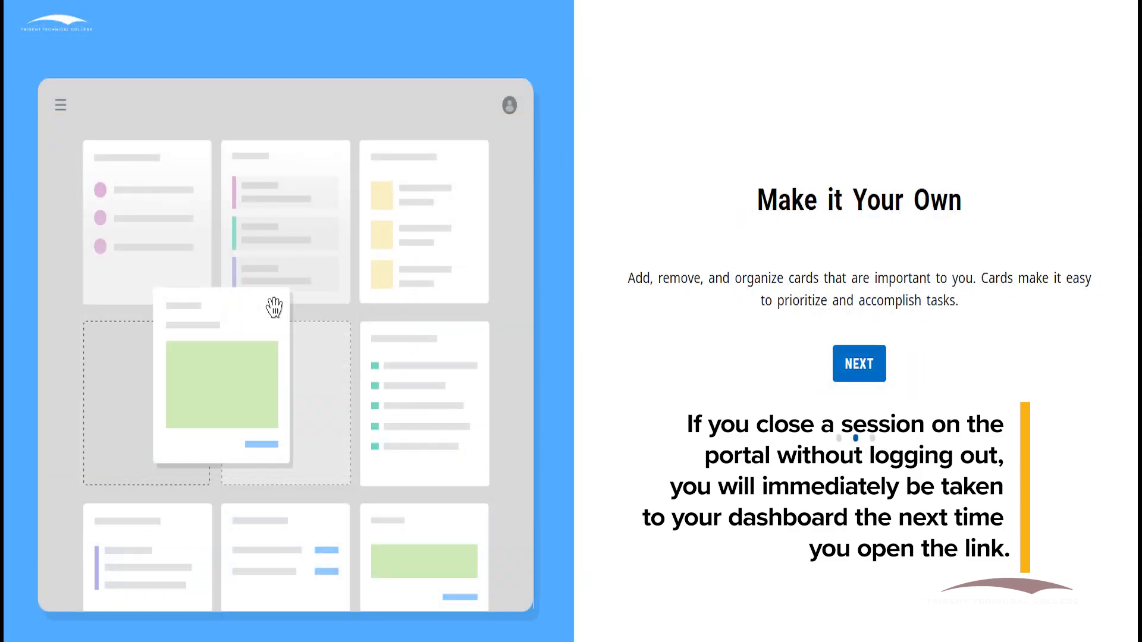
{"action": "left_click", "coordinate": [858, 364]}
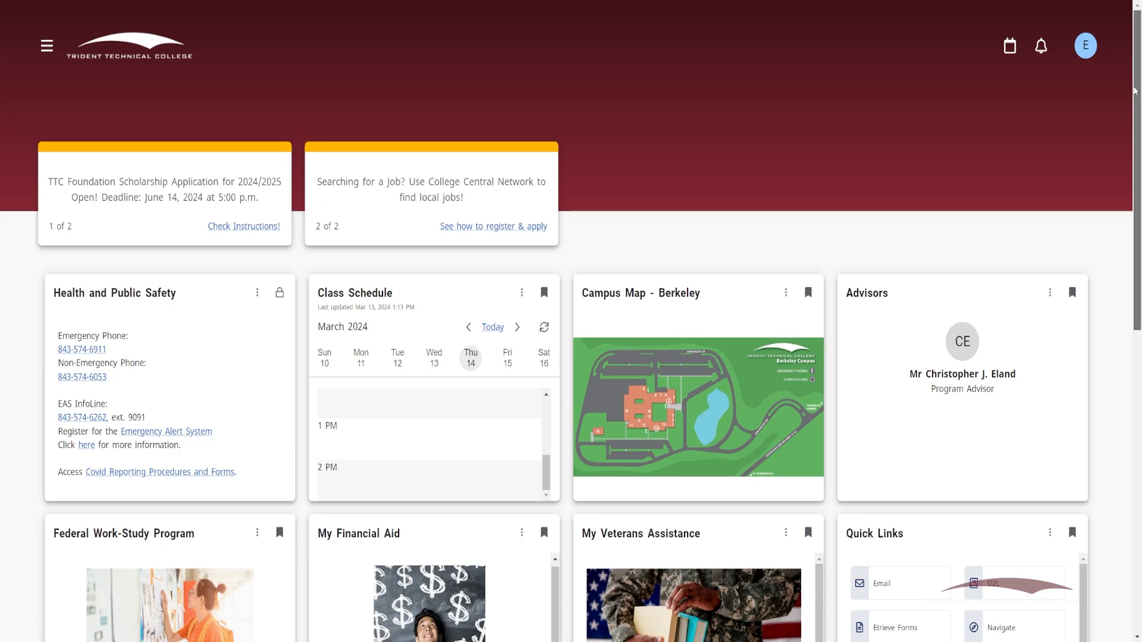
{"action": "scroll", "scroll_direction": "down", "scroll_amount": 3}
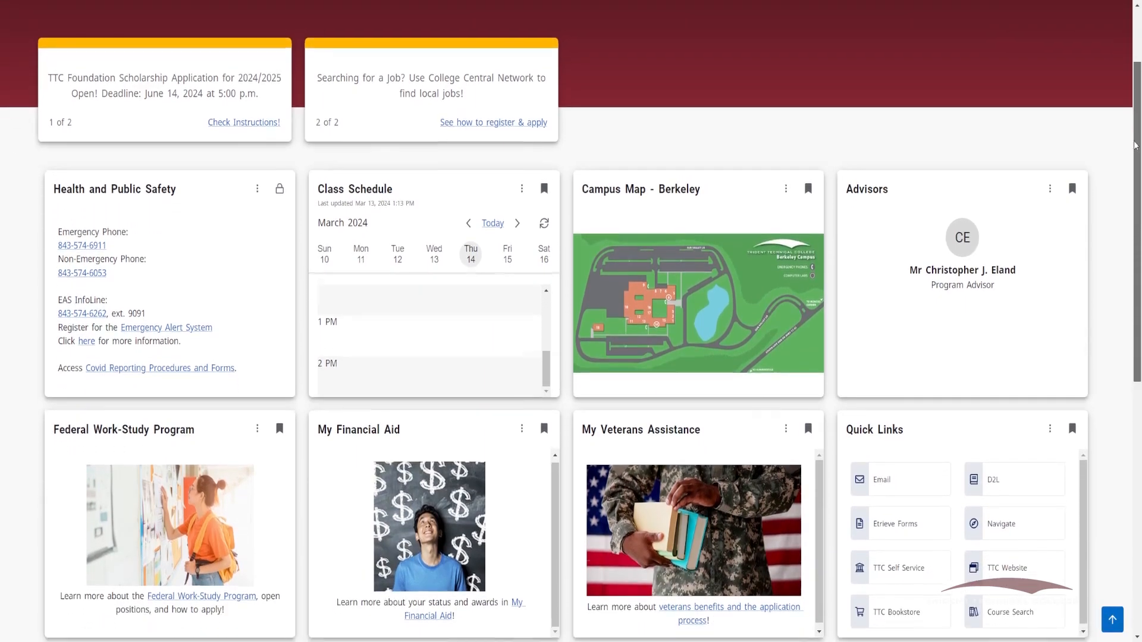
{"action": "scroll", "scroll_direction": "down", "scroll_amount": 3}
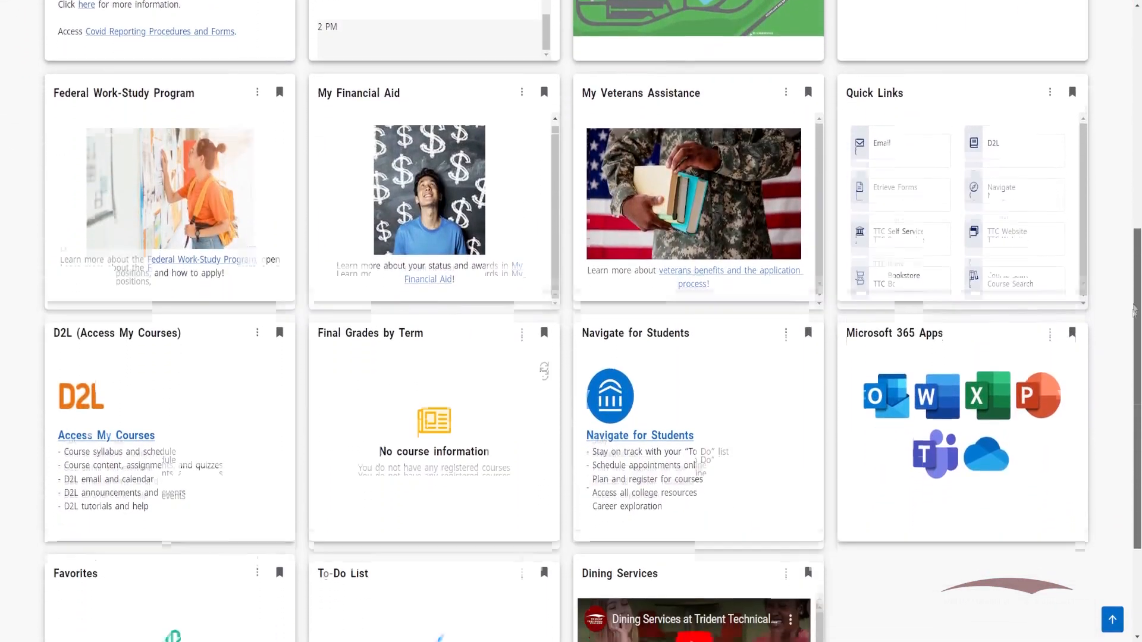
{"action": "scroll", "scroll_direction": "down", "scroll_amount": 3}
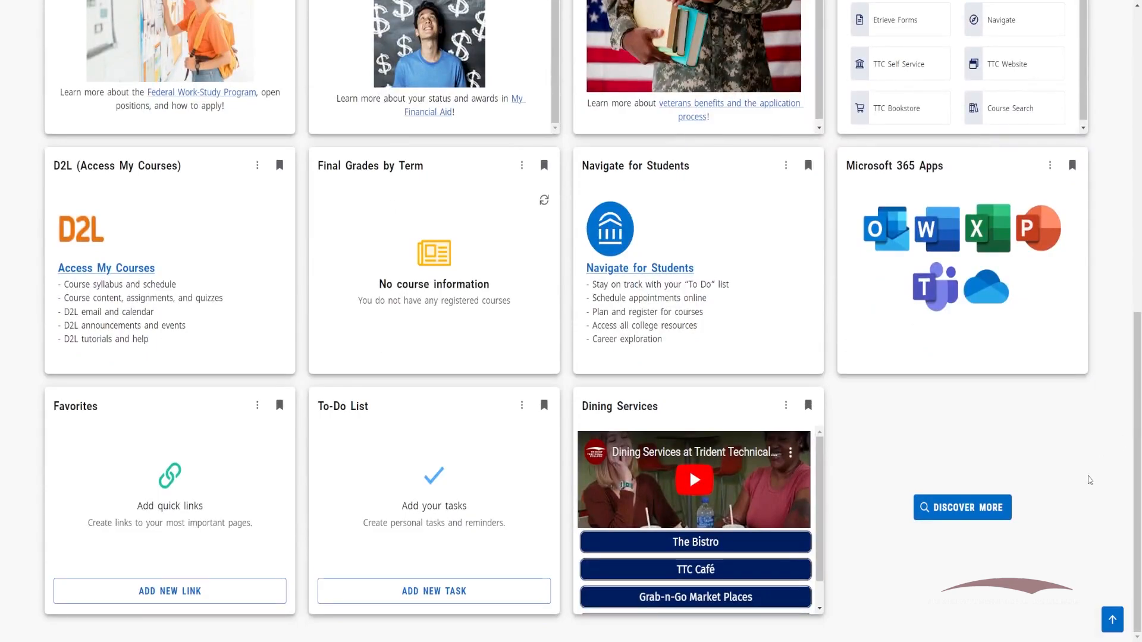
{"action": "scroll", "scroll_direction": "up", "scroll_amount": 3}
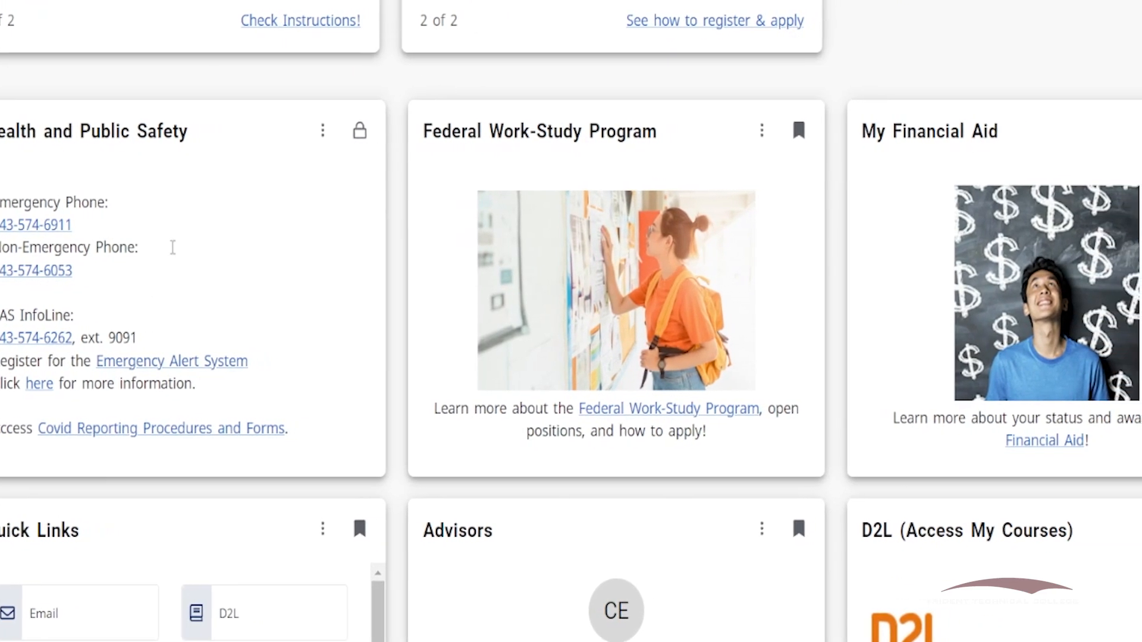
{"action": "scroll", "scroll_direction": "right", "scroll_amount": 3}
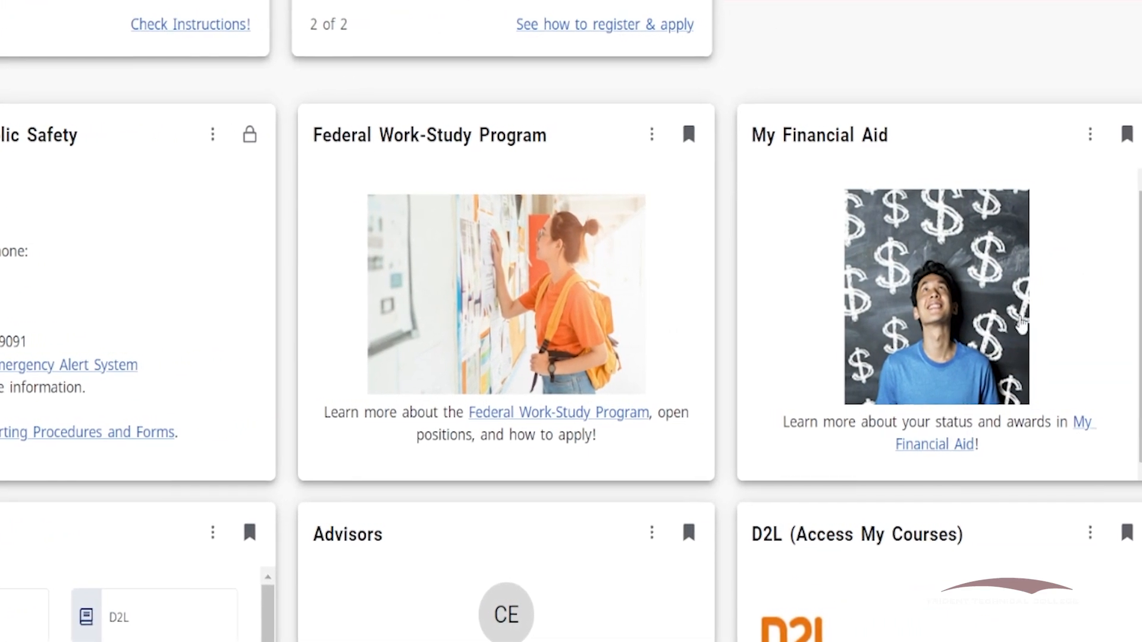
{"action": "scroll", "scroll_direction": "up", "scroll_amount": 3}
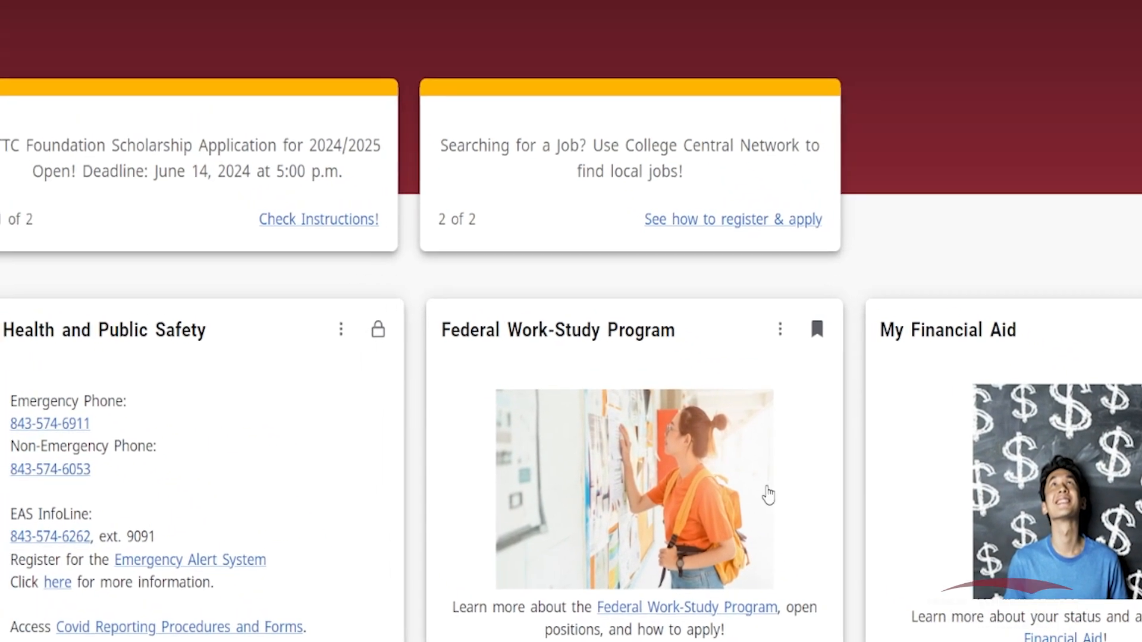
{"action": "scroll", "scroll_direction": "up", "scroll_amount": 3}
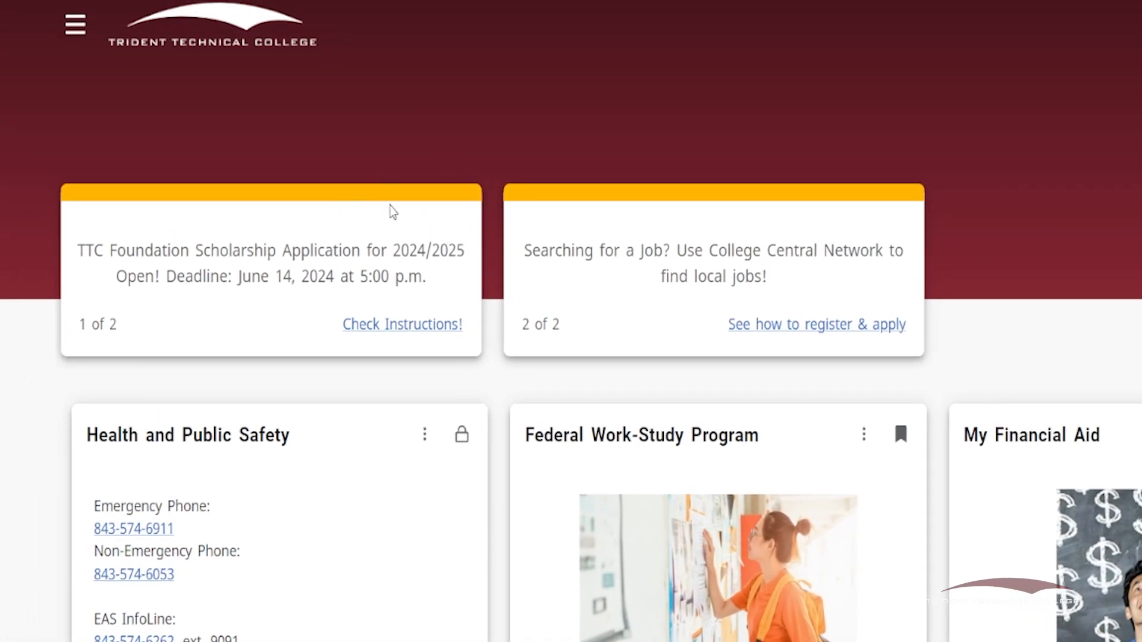
{"action": "mouse_move", "coordinate": [390, 212]}
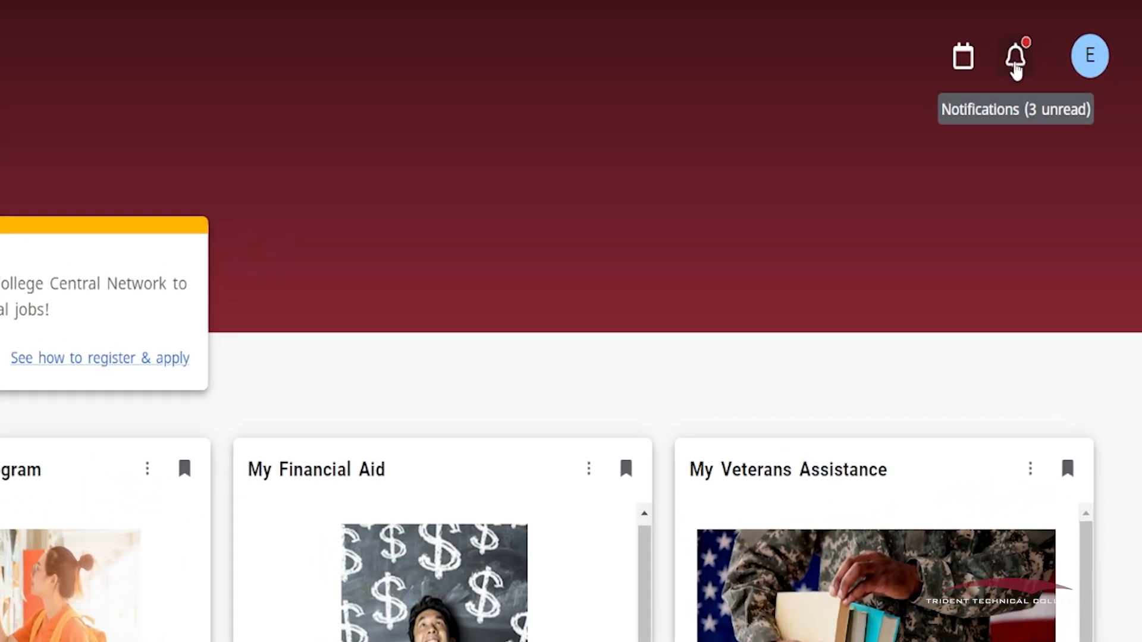
- Review the unread new-card announcements in Notifications, then close the panel to the dashboard
{"action": "left_click", "coordinate": [1015, 56]}
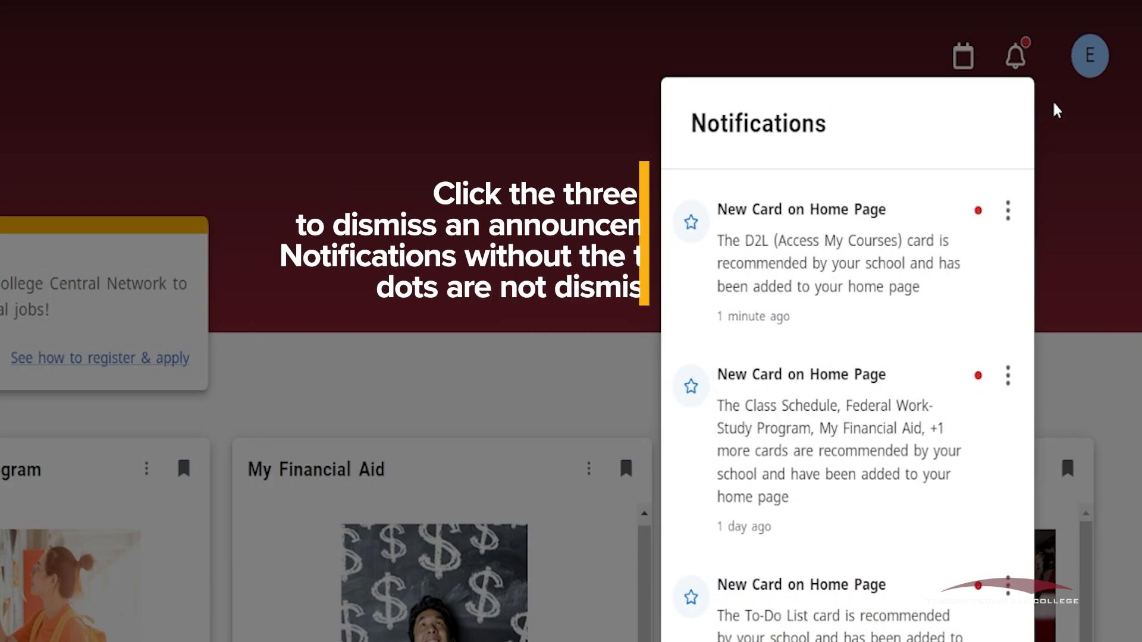
{"action": "left_click", "coordinate": [1015, 56]}
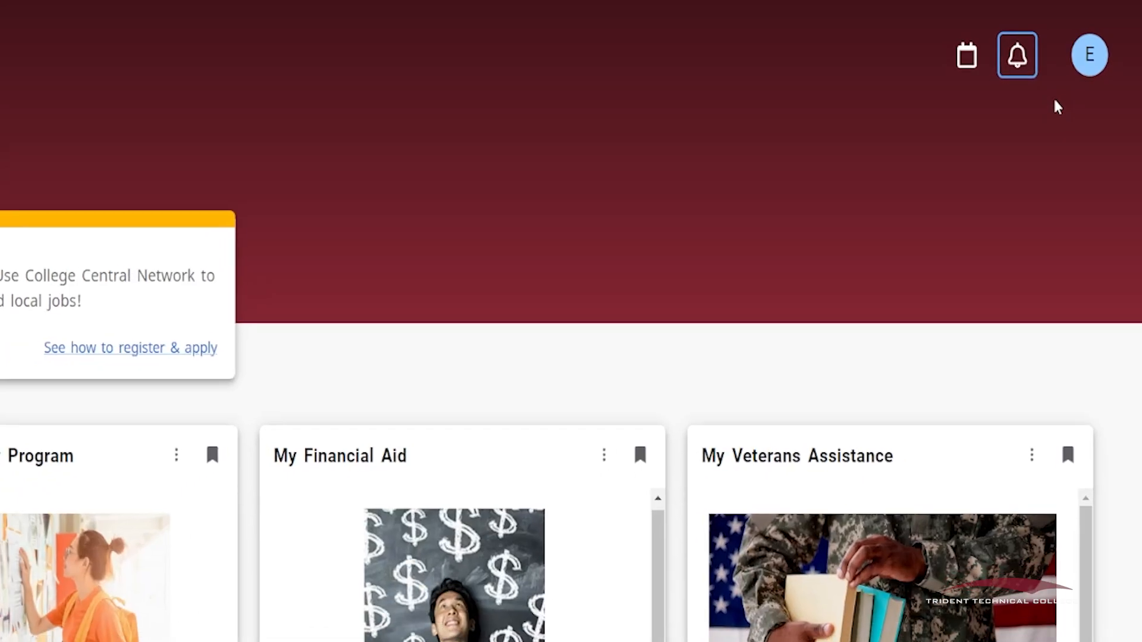
{"action": "scroll", "scroll_direction": "up", "scroll_amount": 3}
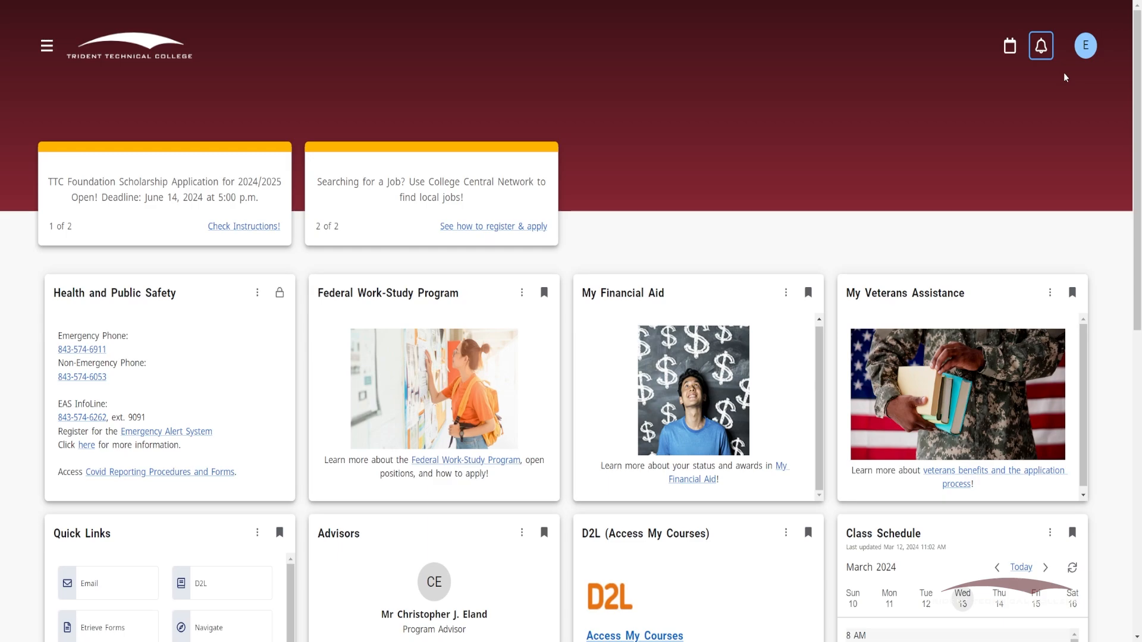
{"action": "mouse_move", "coordinate": [332, 256]}
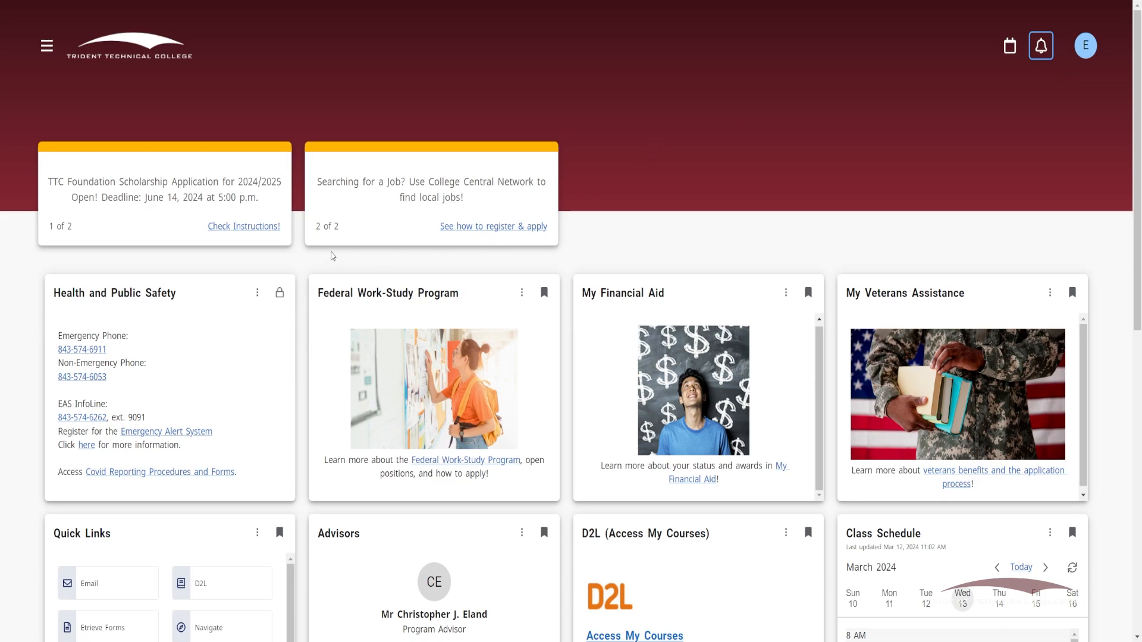
{"action": "scroll", "scroll_direction": "down", "scroll_amount": 3}
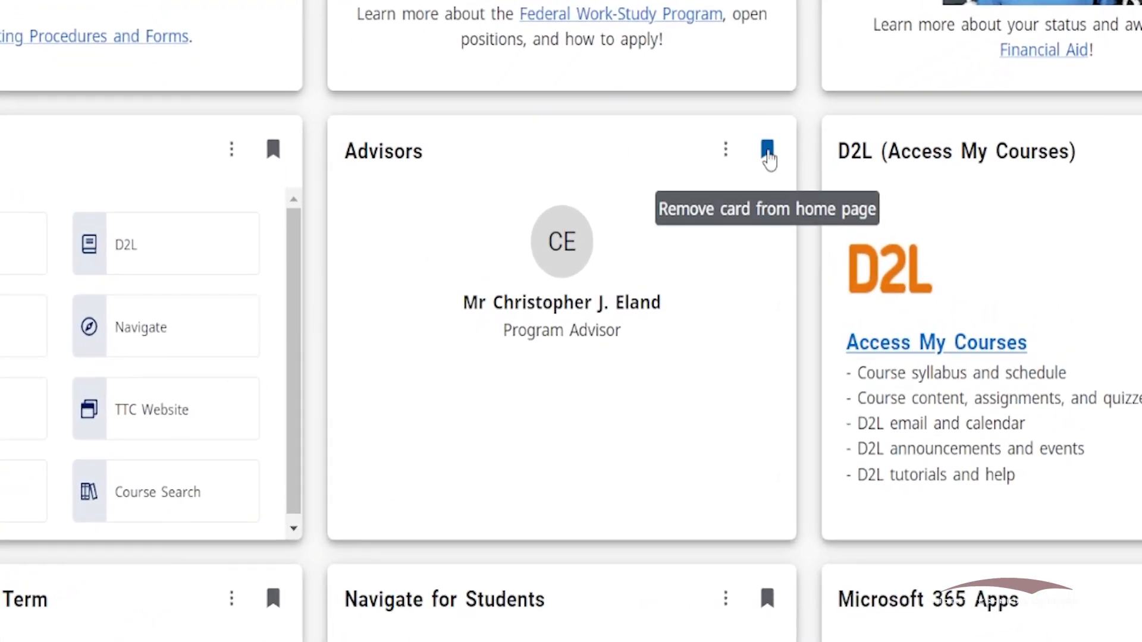
{"action": "left_click", "coordinate": [766, 150]}
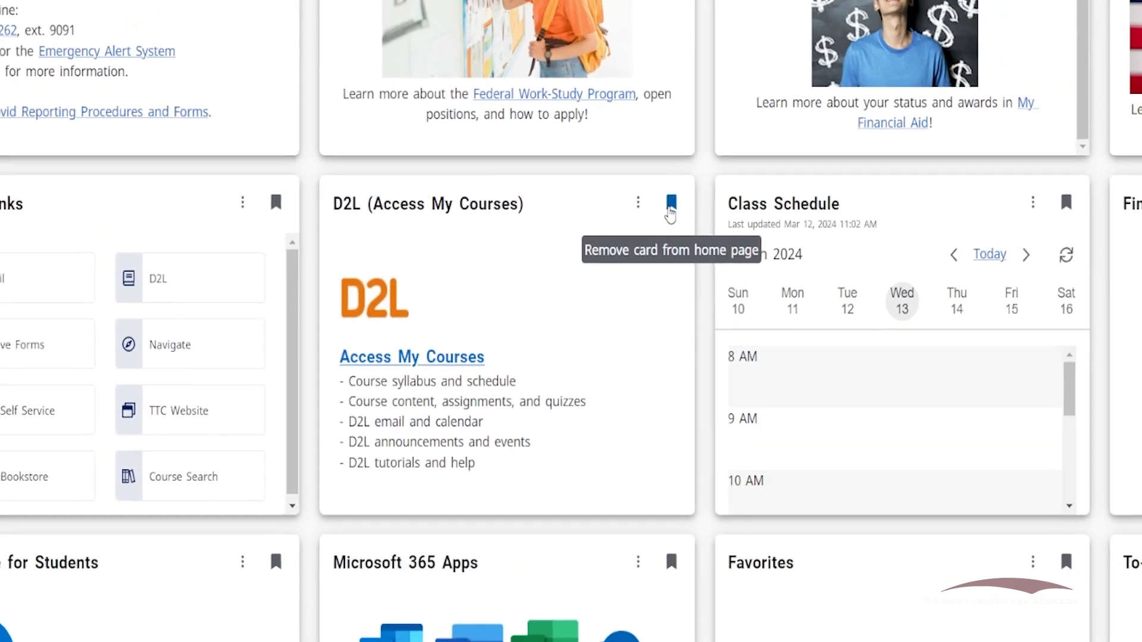
{"action": "left_click", "coordinate": [669, 206]}
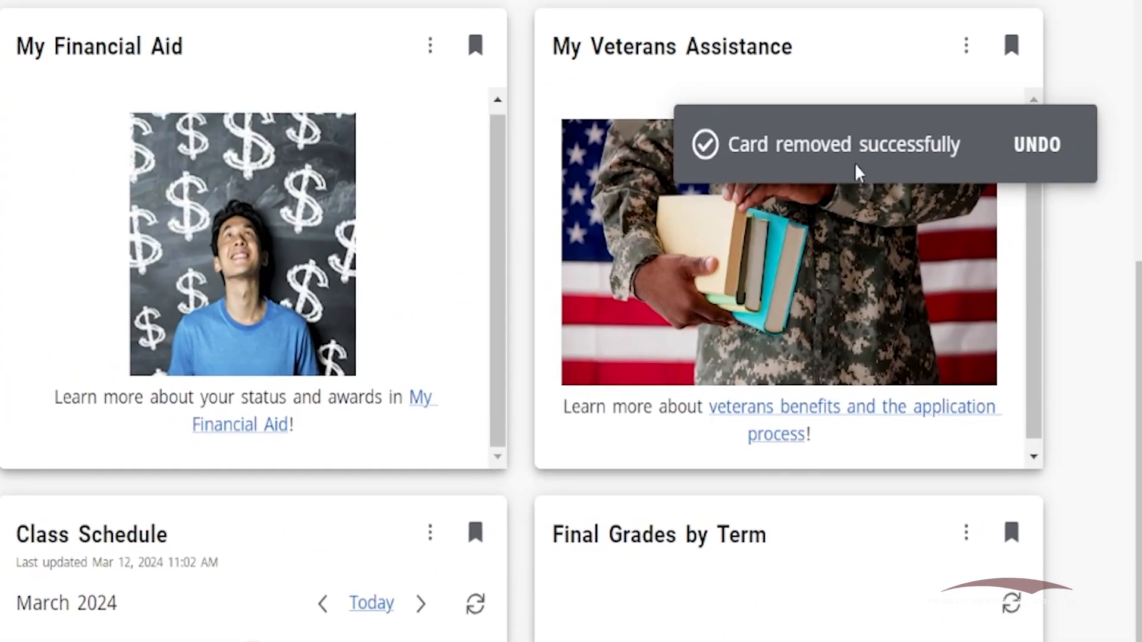
{"action": "mouse_move", "coordinate": [1037, 144]}
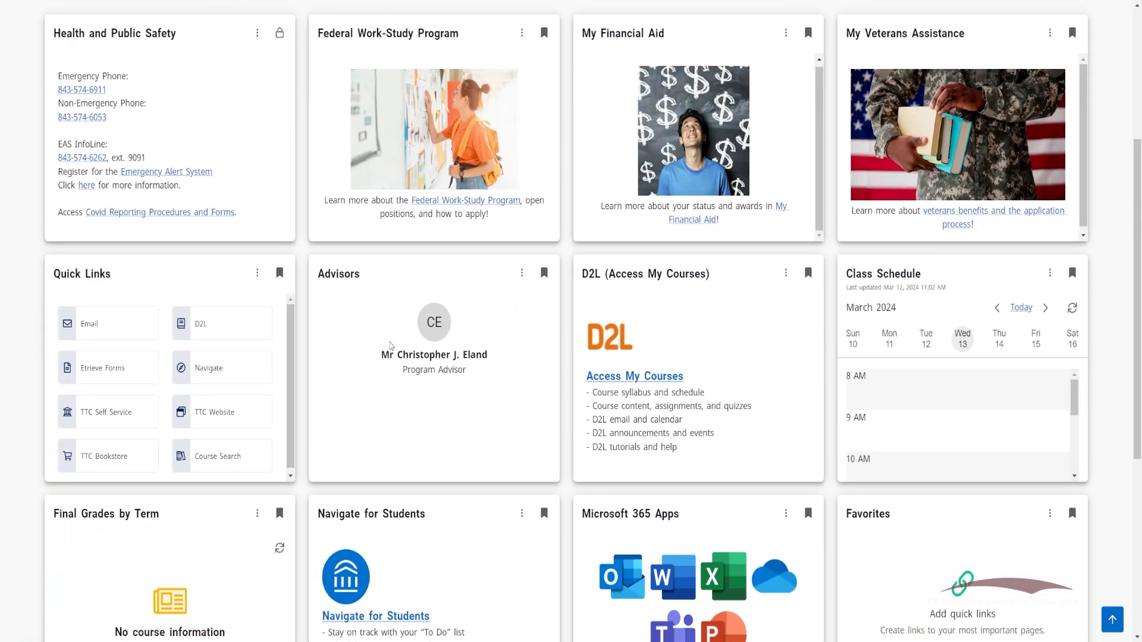
{"action": "mouse_move", "coordinate": [744, 189]}
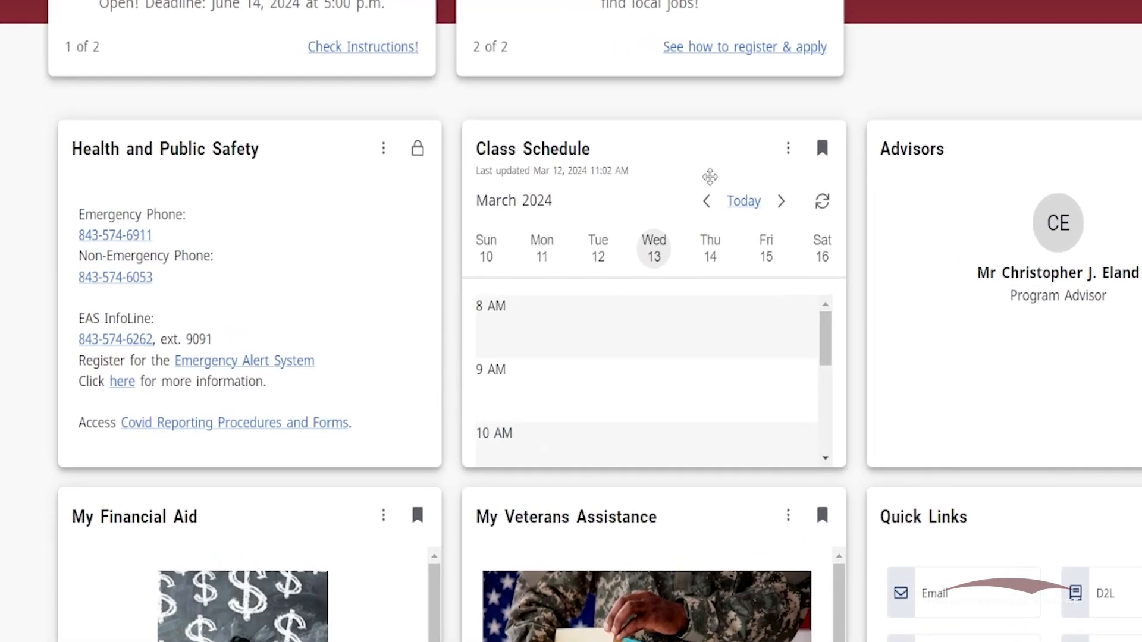
{"action": "mouse_move", "coordinate": [418, 149]}
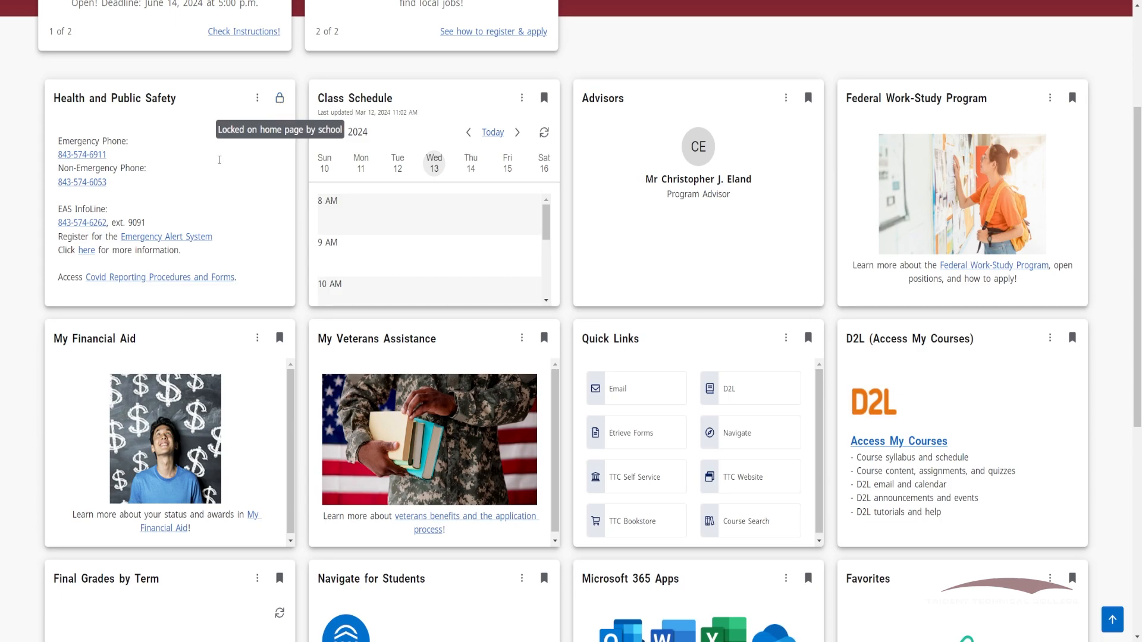
- Navigate from the dashboard to the Discover page via the main menu
{"action": "scroll", "scroll_direction": "up", "scroll_amount": 3}
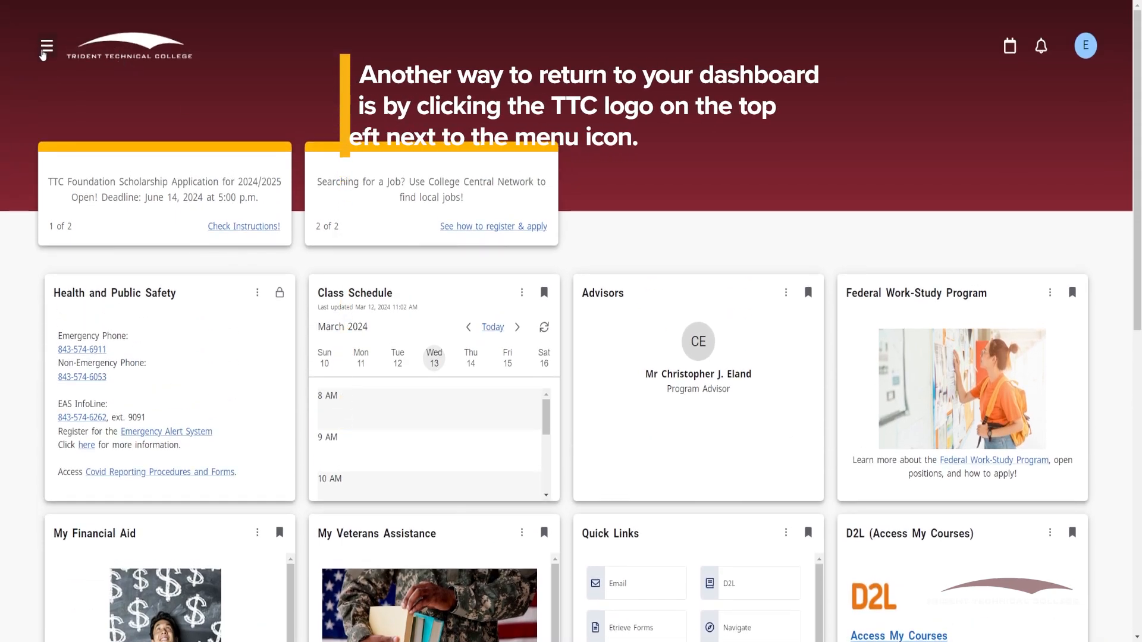
{"action": "mouse_move", "coordinate": [46, 47]}
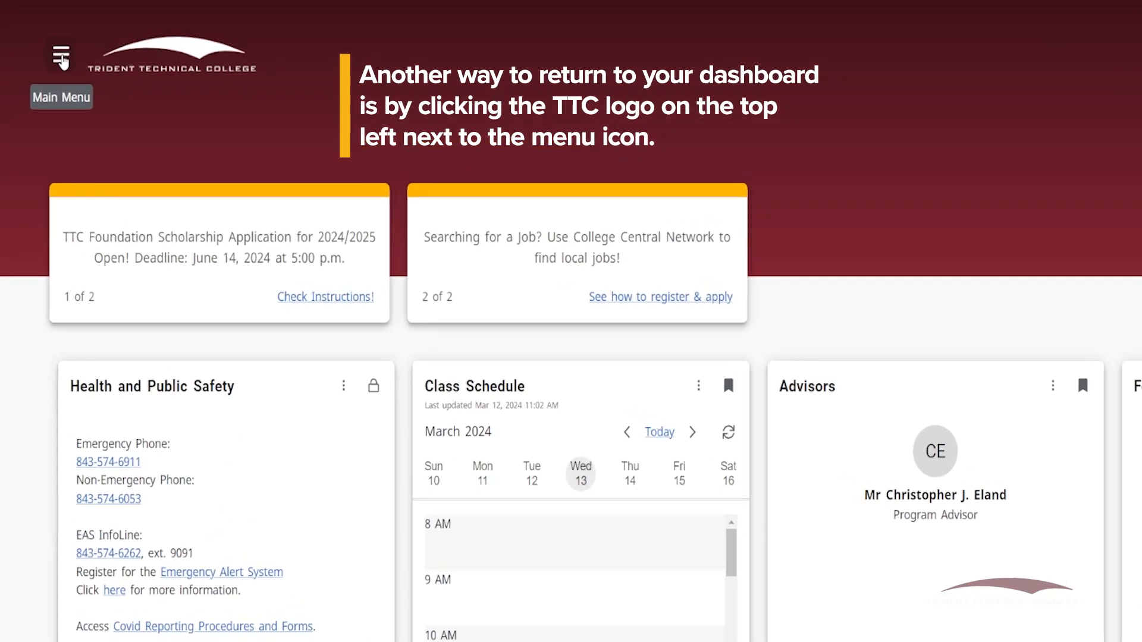
{"action": "left_click", "coordinate": [60, 55]}
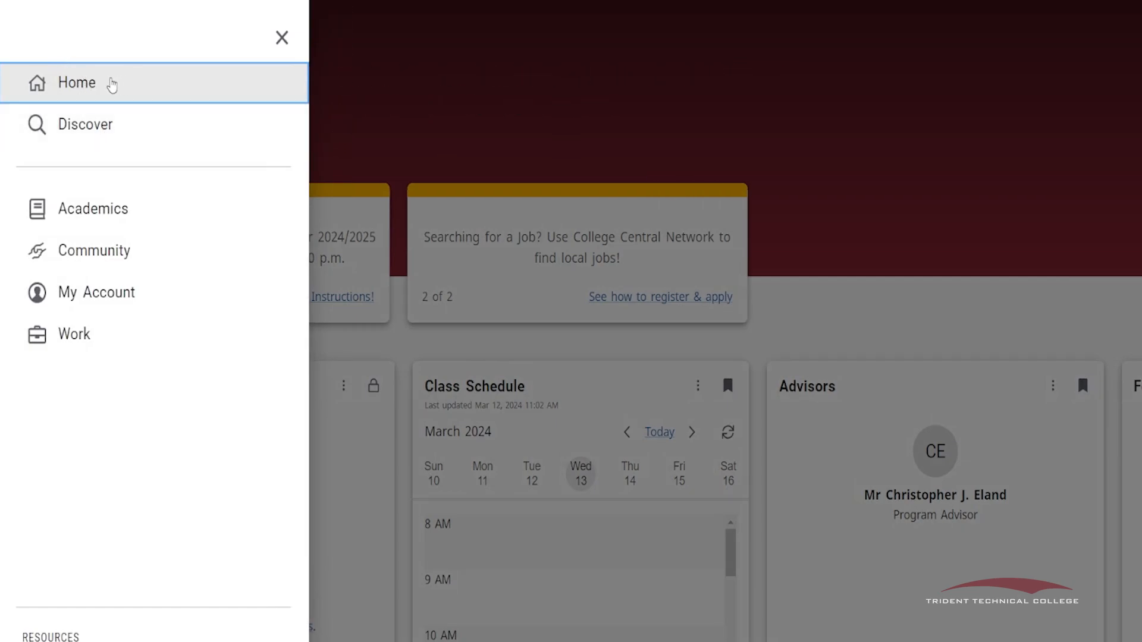
{"action": "mouse_move", "coordinate": [97, 136]}
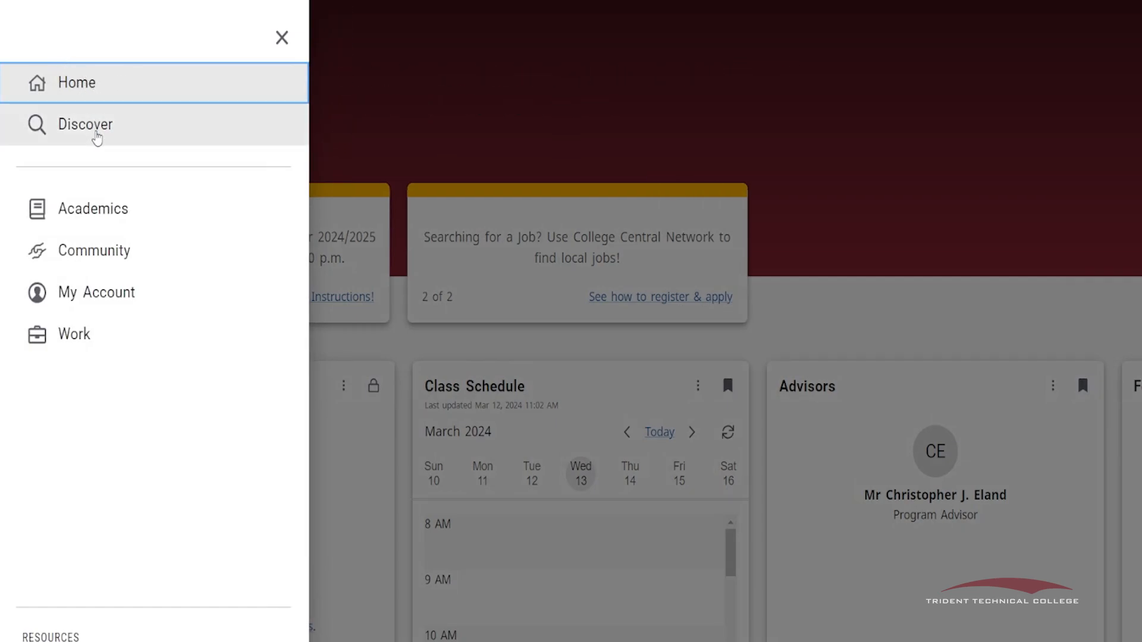
{"action": "left_click", "coordinate": [85, 124]}
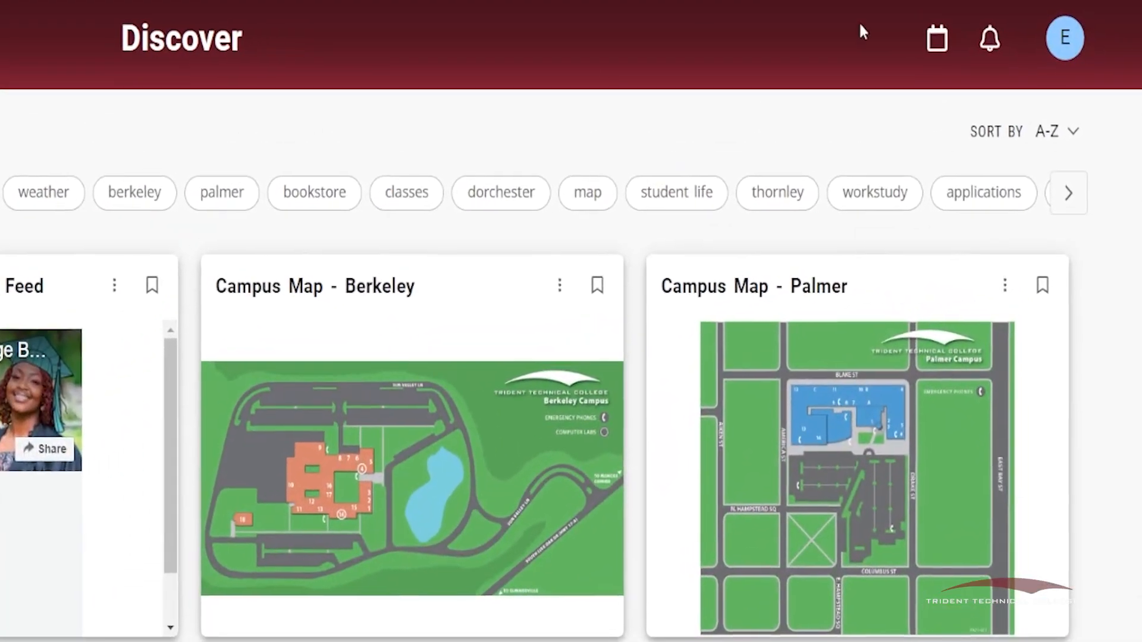
- Show the Discover sort options A-Z, Saved and Newest from the SORT BY dropdown
{"action": "left_click", "coordinate": [1056, 130]}
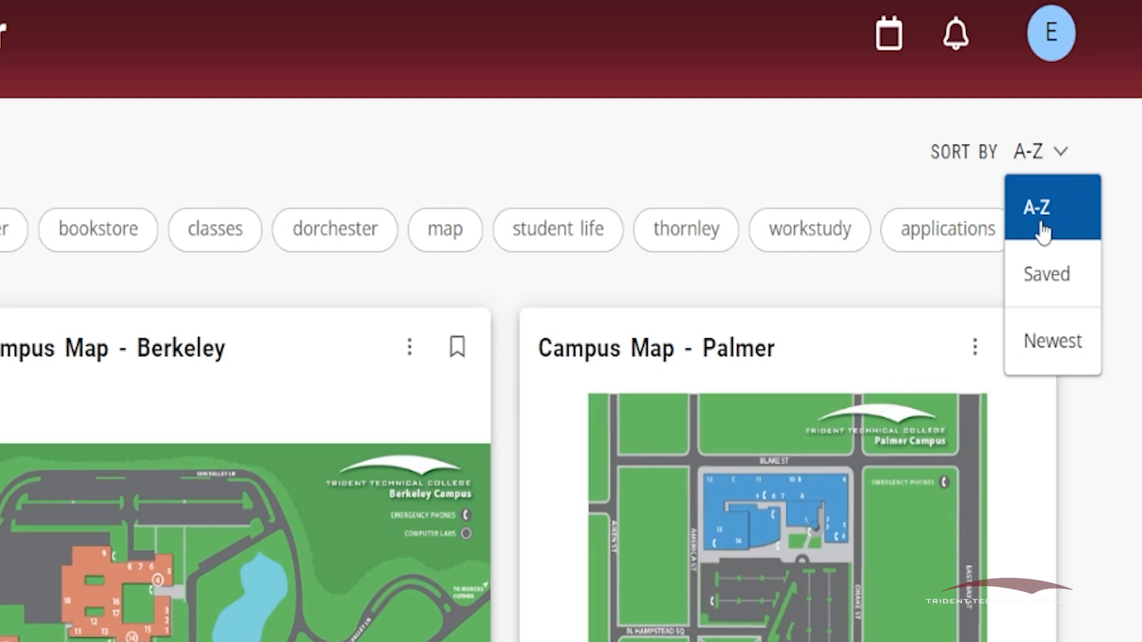
{"action": "mouse_move", "coordinate": [1053, 342]}
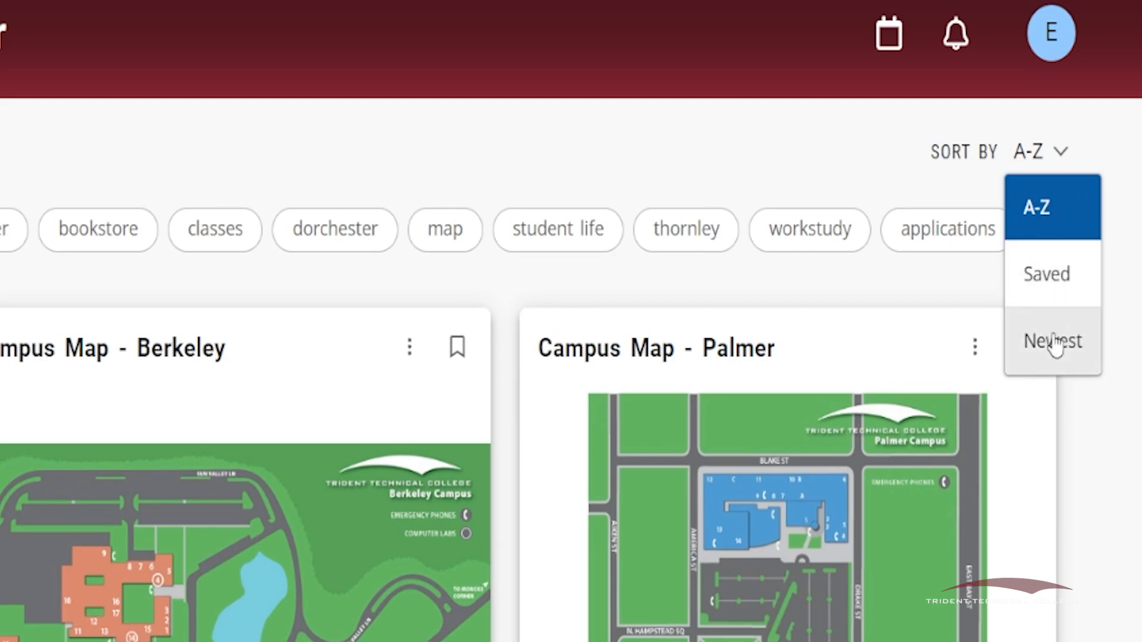
{"action": "mouse_move", "coordinate": [1055, 373]}
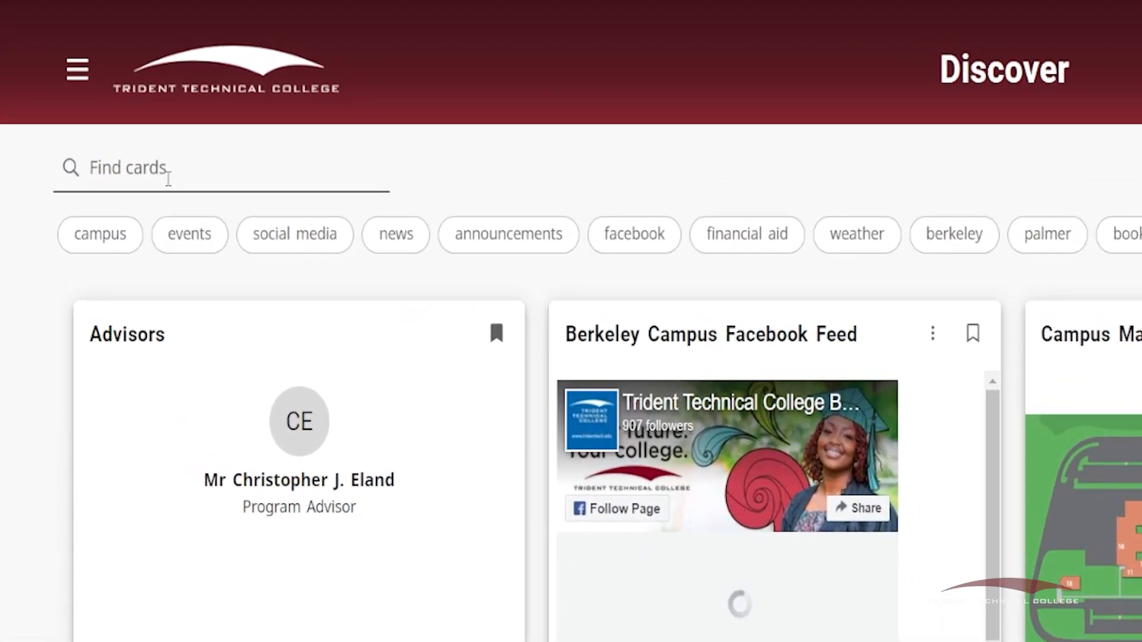
- Search the Discover cards for 'weather' to list each campus's weather card
{"action": "type", "text": "weathe"}
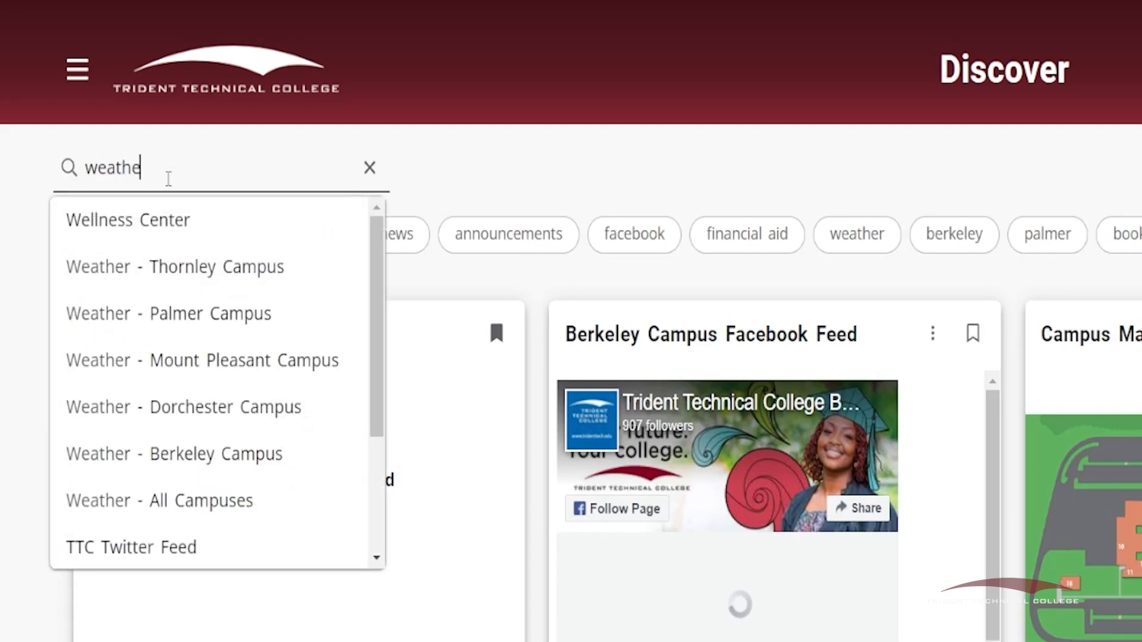
{"action": "type", "text": "r"}
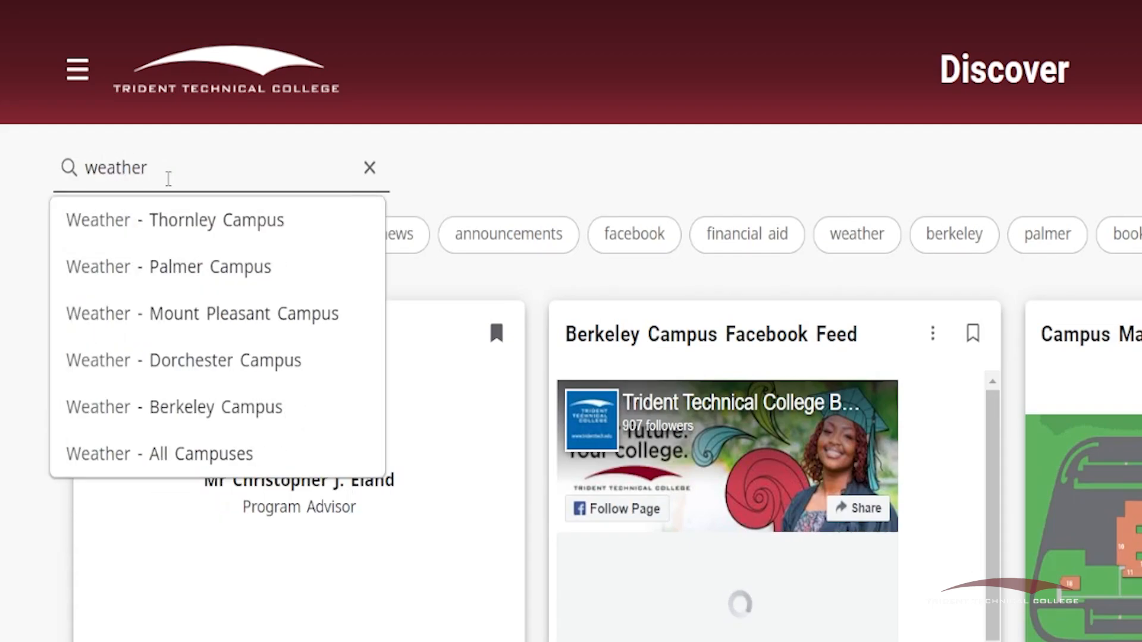
{"action": "mouse_move", "coordinate": [163, 407]}
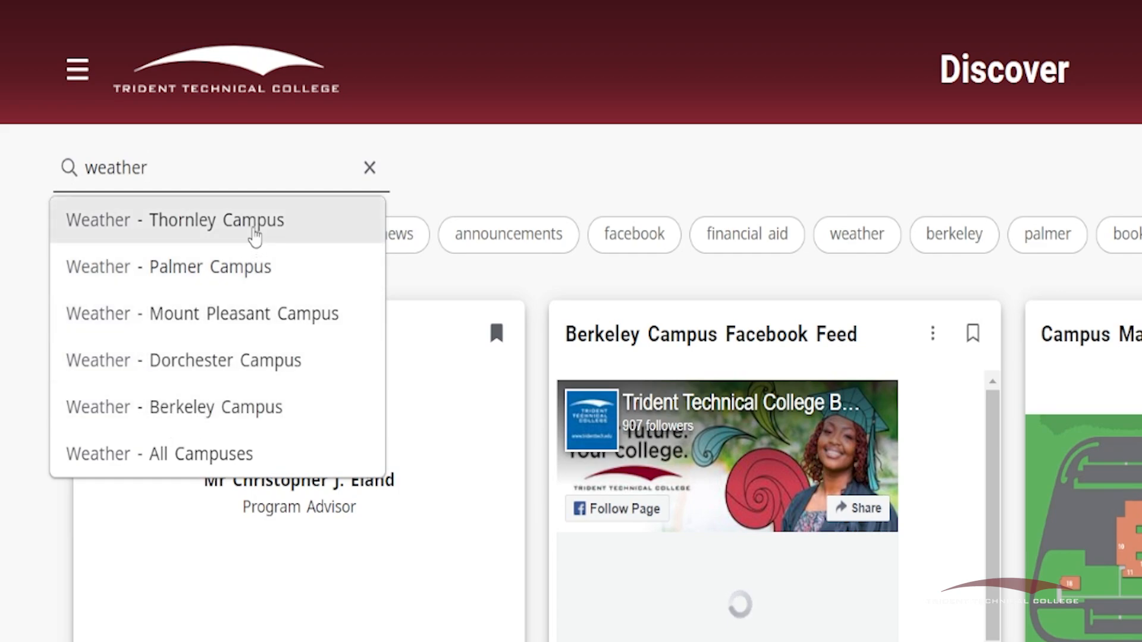
{"action": "mouse_move", "coordinate": [192, 407]}
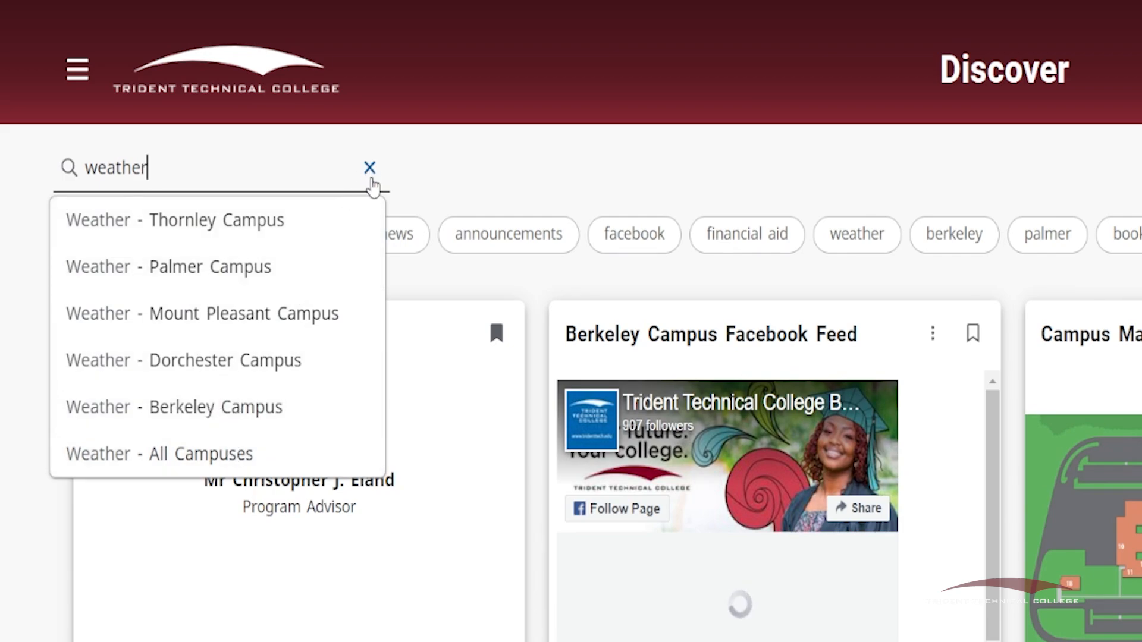
{"action": "mouse_move", "coordinate": [369, 168]}
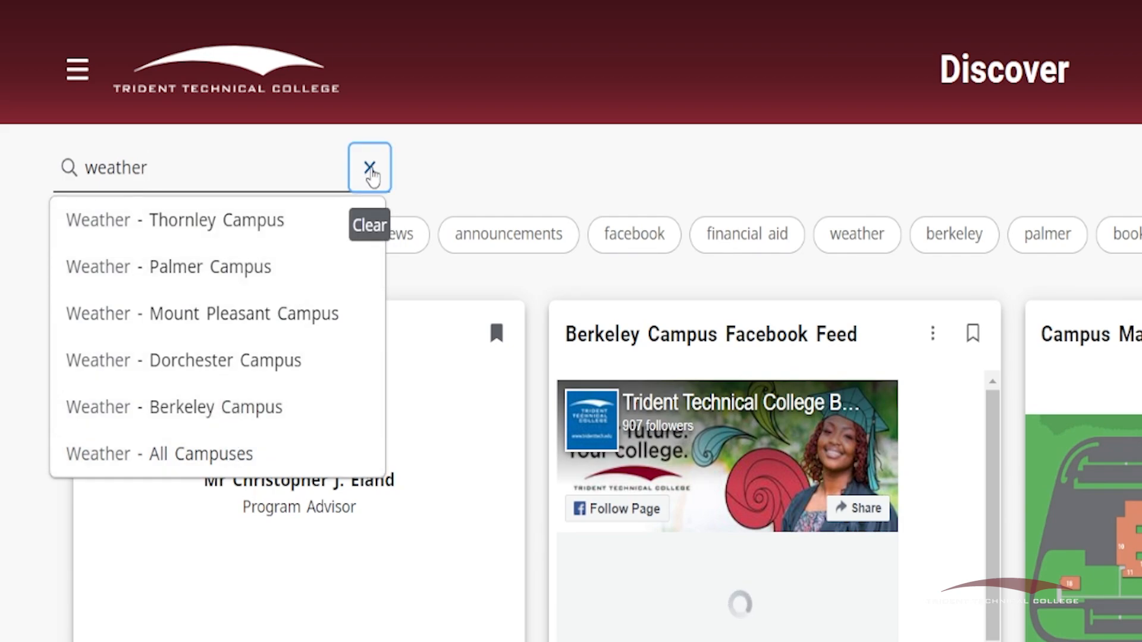
- Clear the weather search and filter cards by the campus and berkeley tags
{"action": "left_click", "coordinate": [370, 167]}
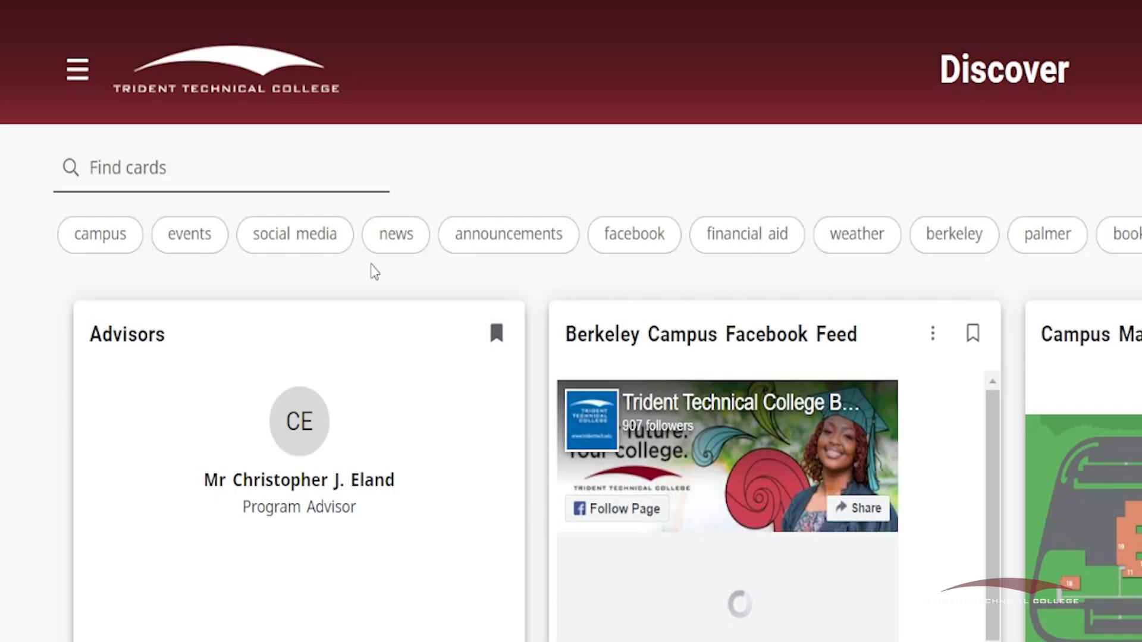
{"action": "mouse_move", "coordinate": [242, 257]}
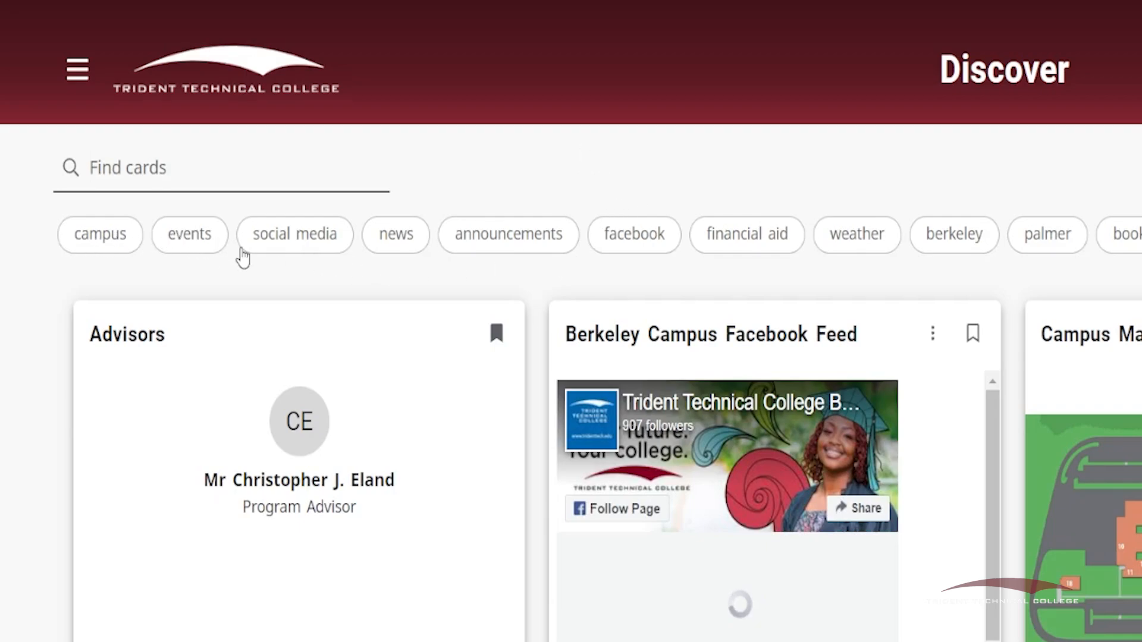
{"action": "mouse_move", "coordinate": [794, 254]}
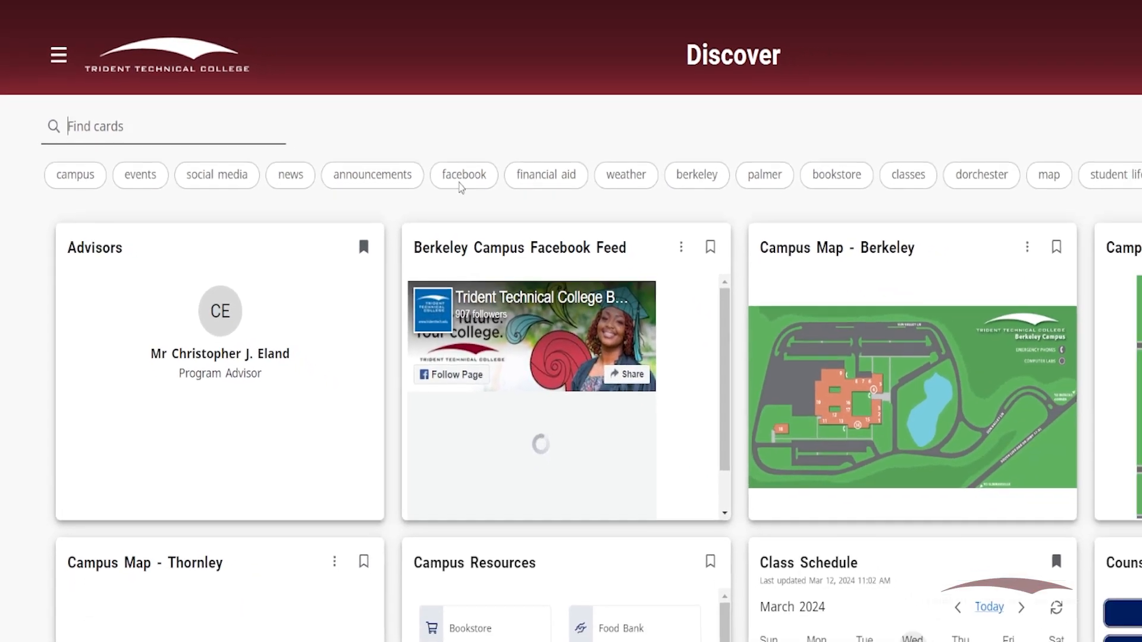
{"action": "left_click", "coordinate": [74, 175]}
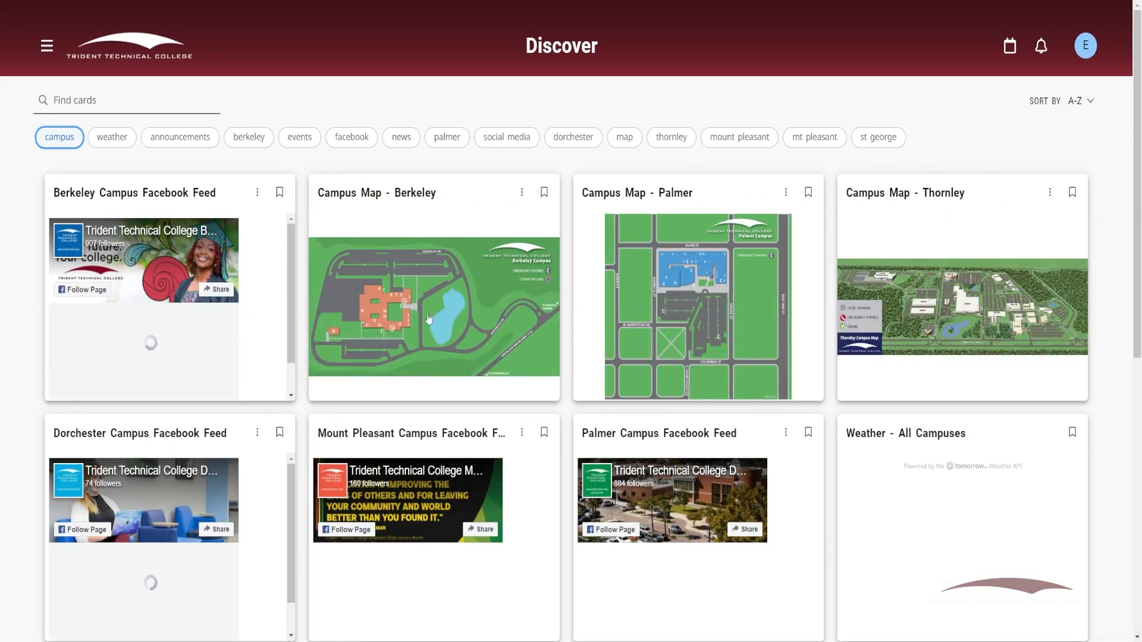
{"action": "scroll", "scroll_direction": "down", "scroll_amount": 3}
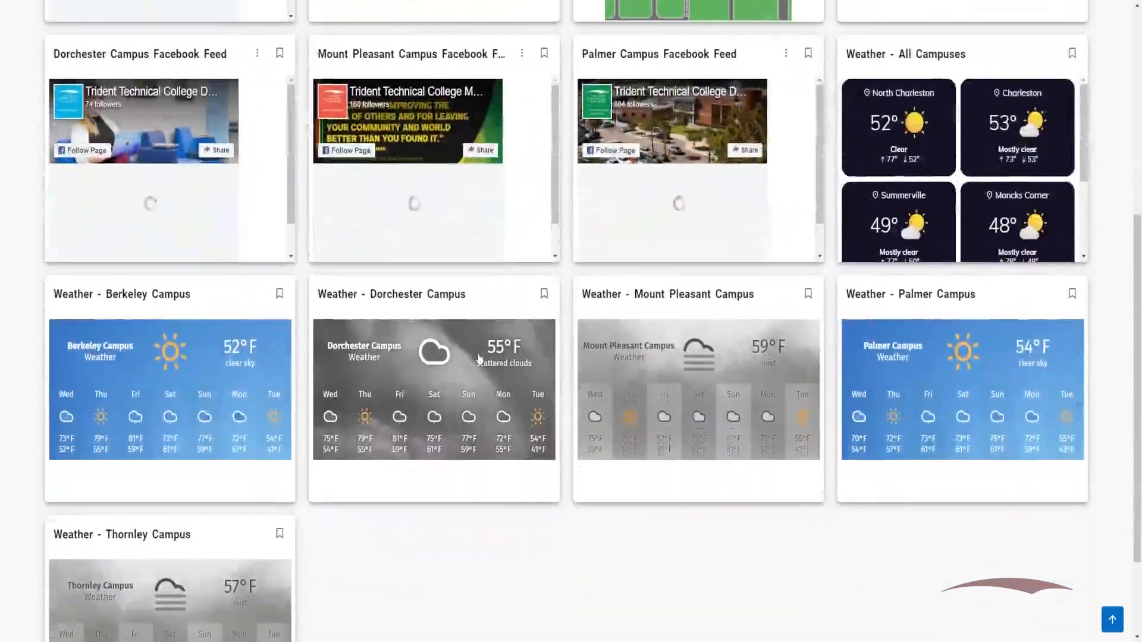
{"action": "scroll", "scroll_direction": "down", "scroll_amount": 3}
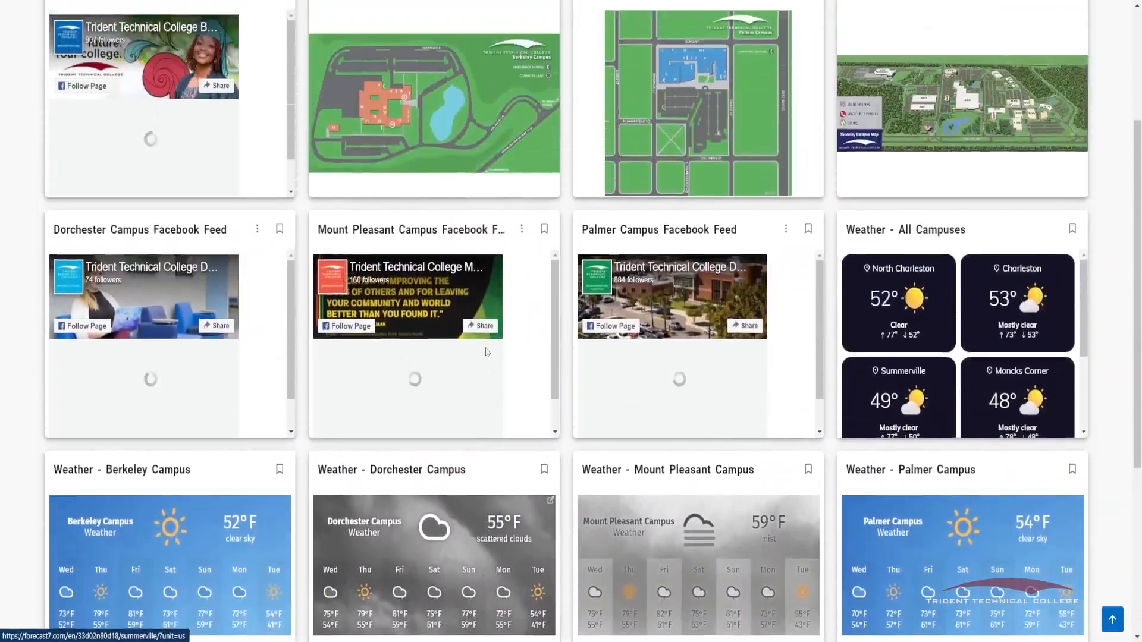
{"action": "scroll", "scroll_direction": "up", "scroll_amount": 3}
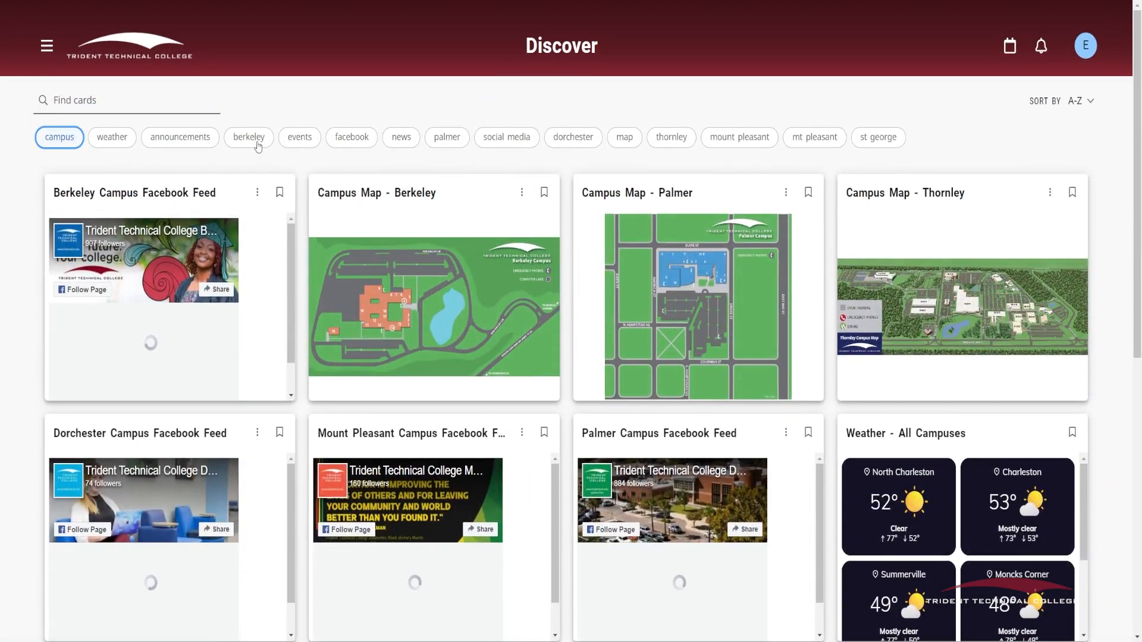
{"action": "left_click", "coordinate": [249, 137]}
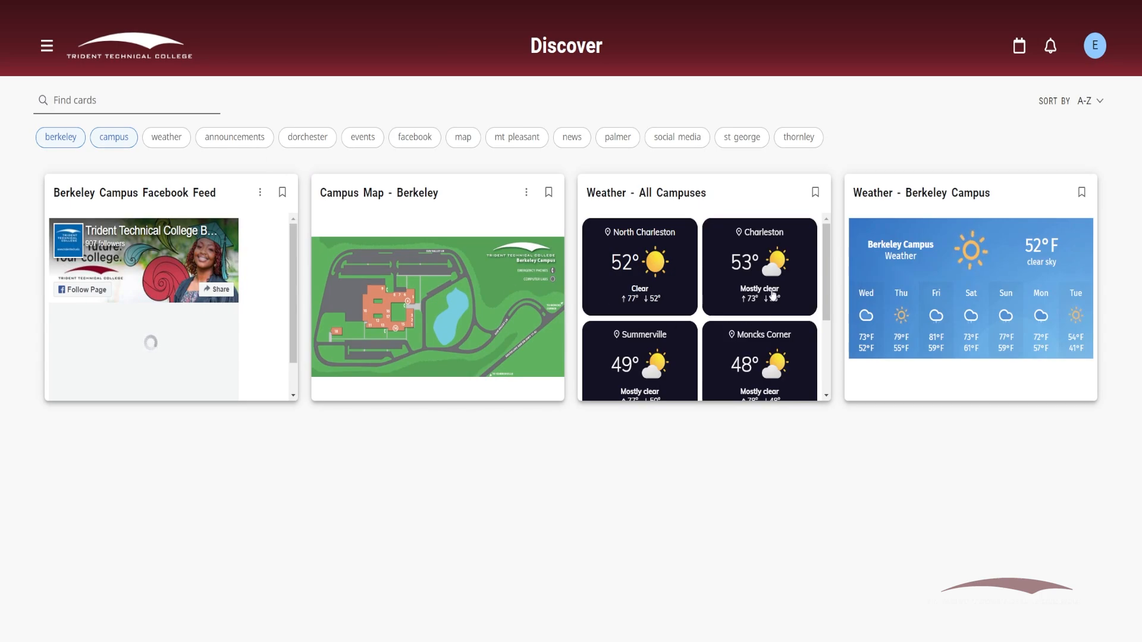
{"action": "mouse_move", "coordinate": [313, 212]}
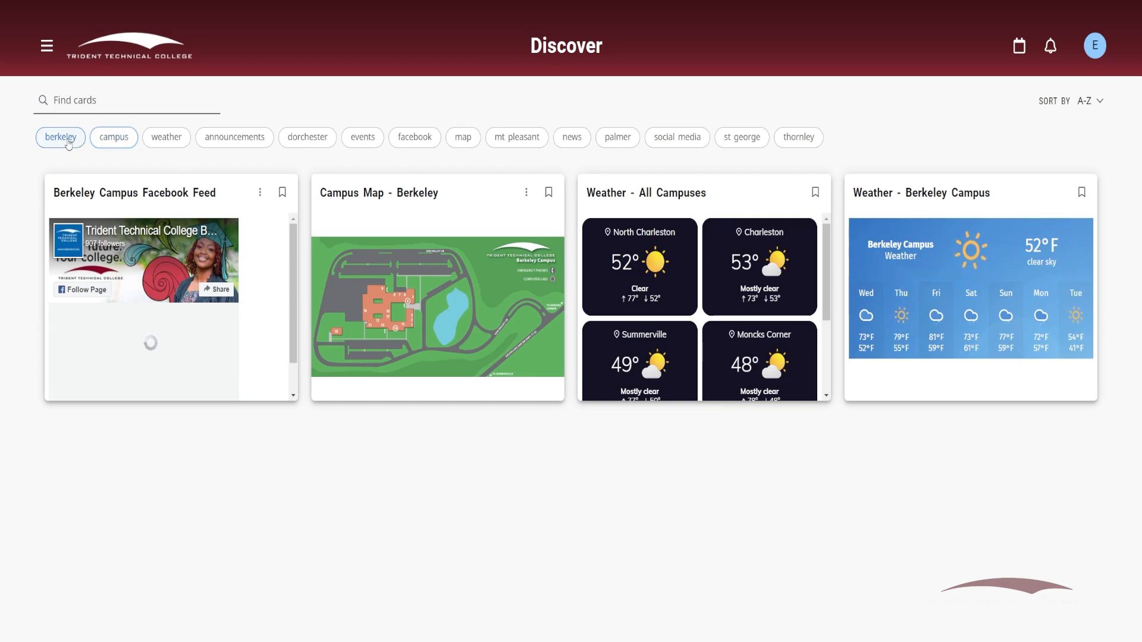
- Deselect the tag filters and bookmark the Campus Map - Berkeley card to the home page
{"action": "left_click", "coordinate": [61, 136]}
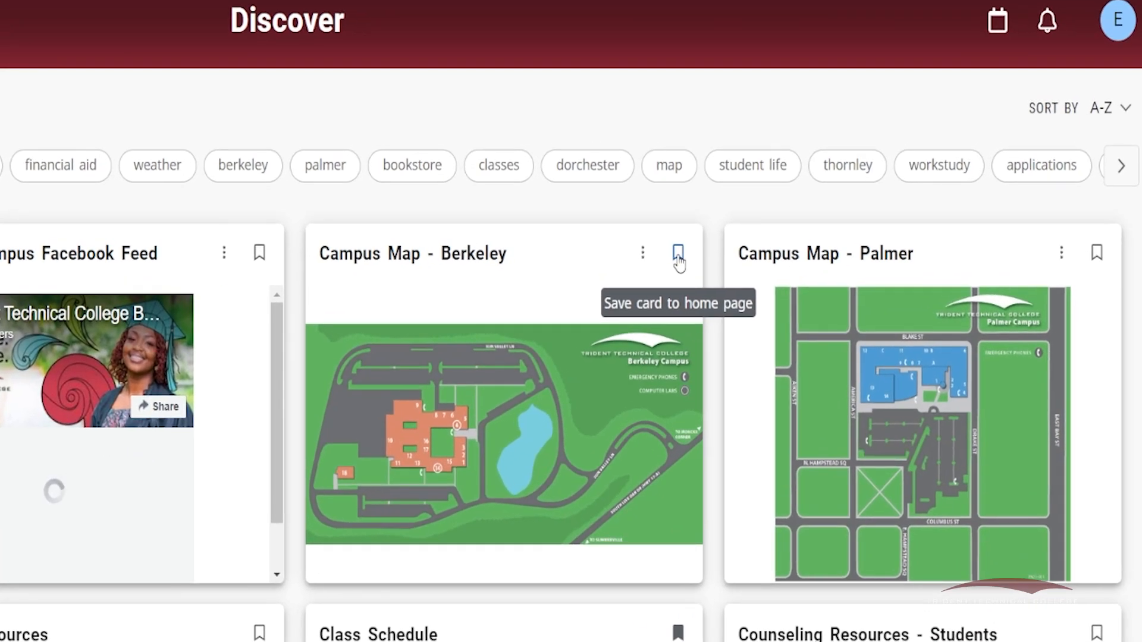
{"action": "left_click", "coordinate": [677, 253]}
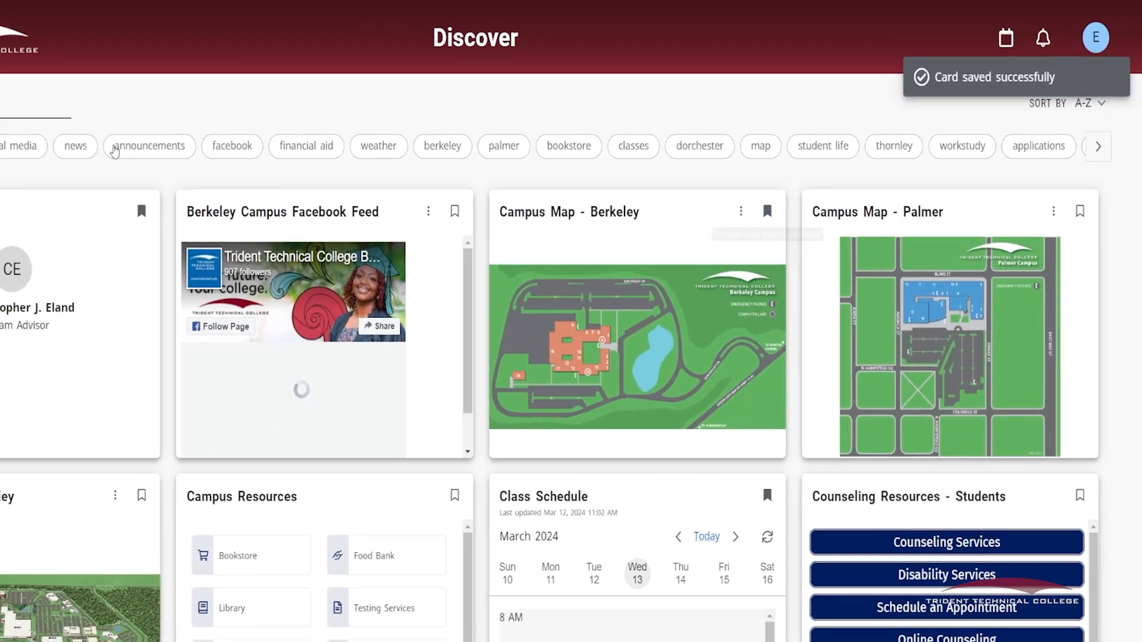
- Navigate to the Academics page with D2L, Advisors, Class Schedule and Final Grades cards
{"action": "left_click", "coordinate": [21, 39]}
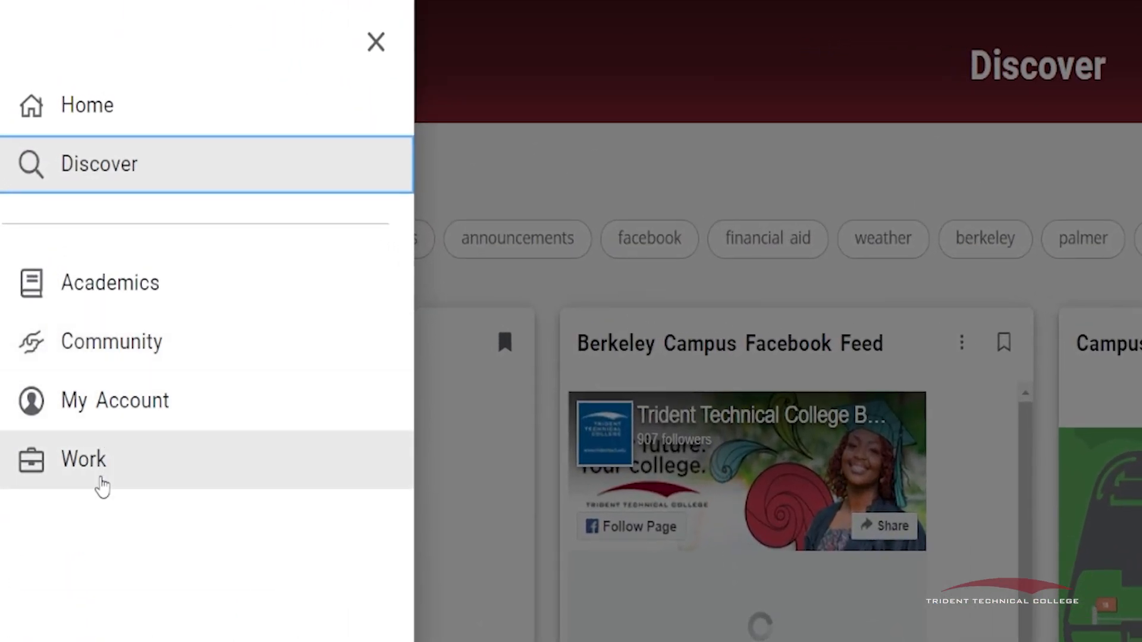
{"action": "mouse_move", "coordinate": [133, 316]}
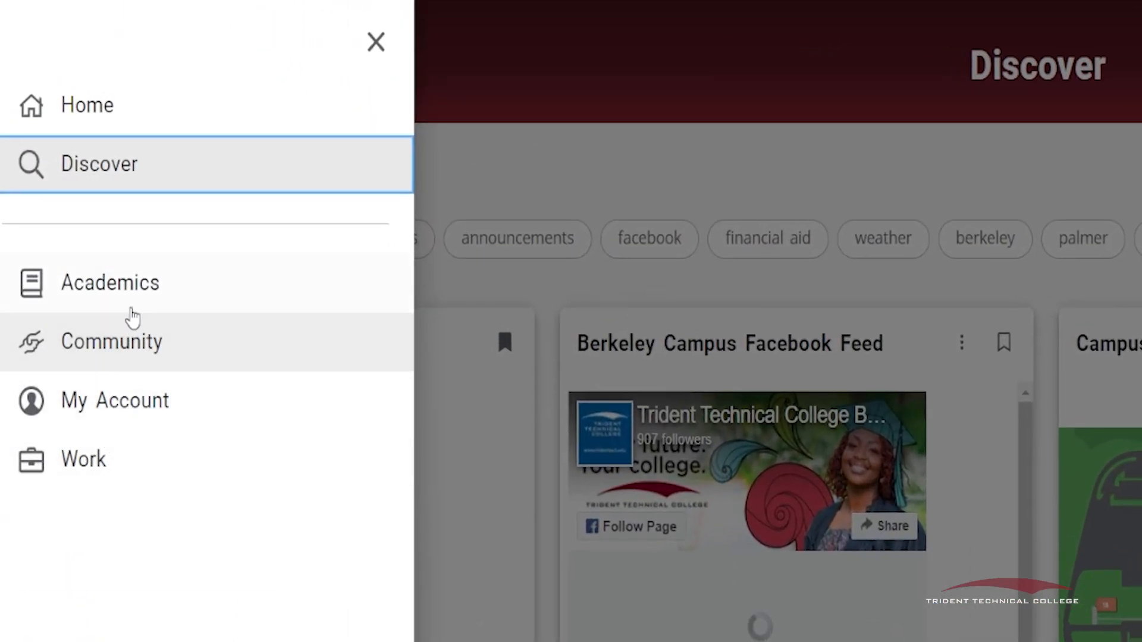
{"action": "mouse_move", "coordinate": [219, 302]}
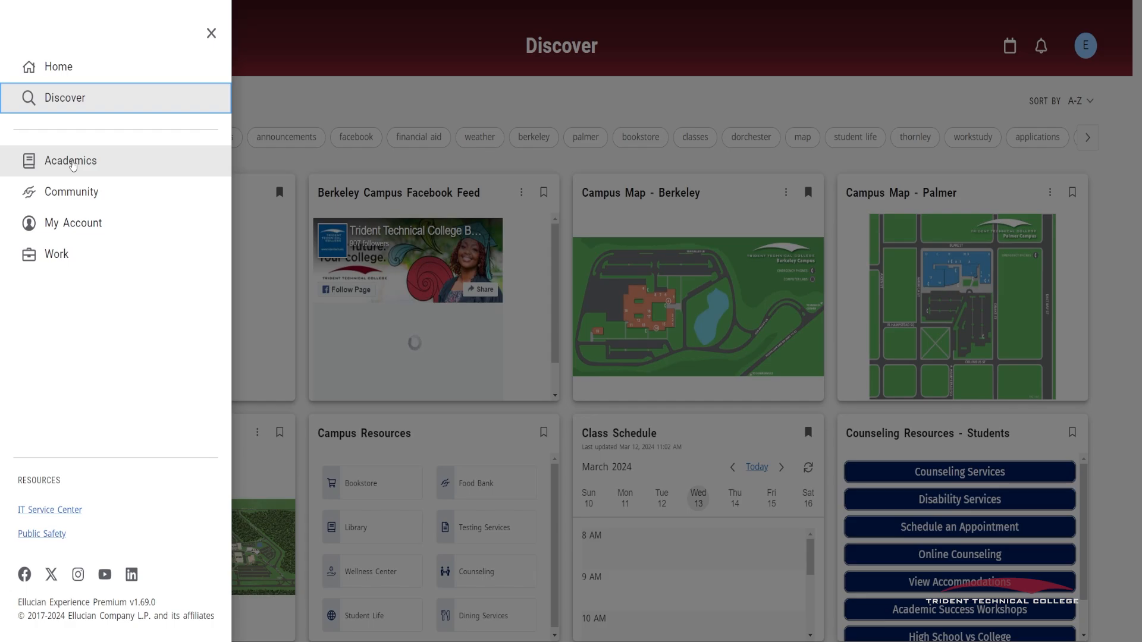
{"action": "left_click", "coordinate": [70, 160]}
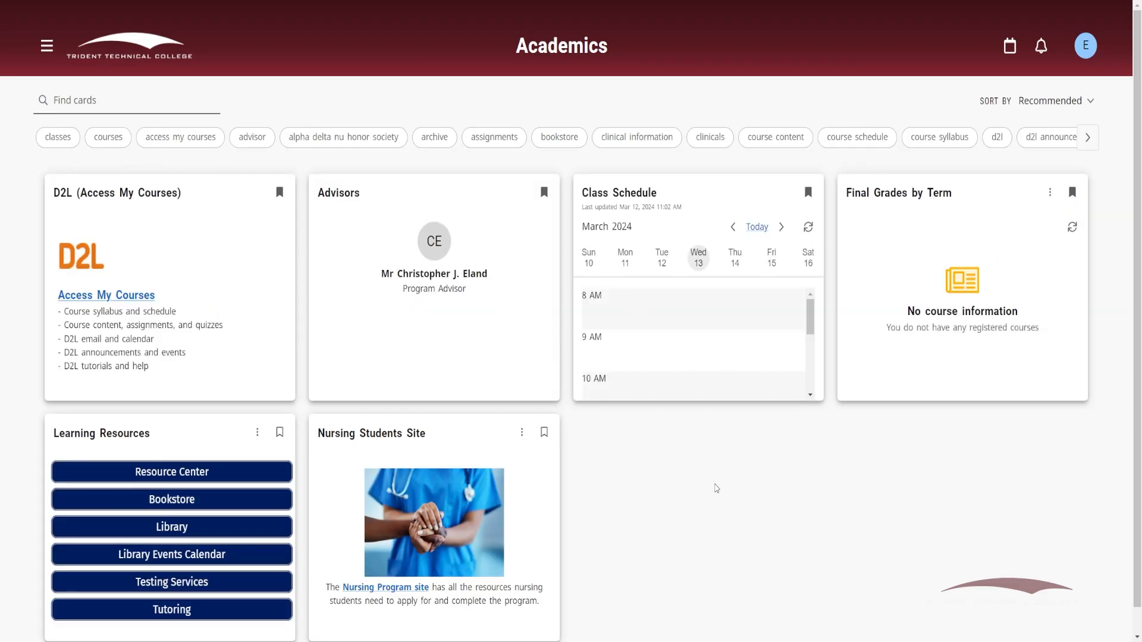
{"action": "mouse_move", "coordinate": [606, 455]}
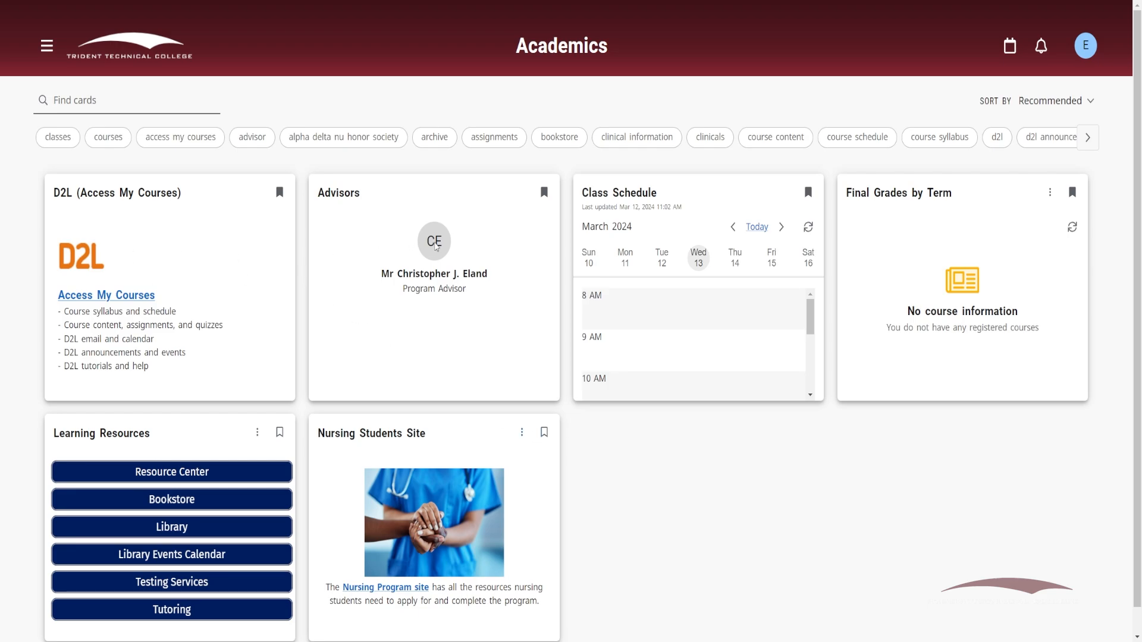
{"action": "mouse_move", "coordinate": [388, 482]}
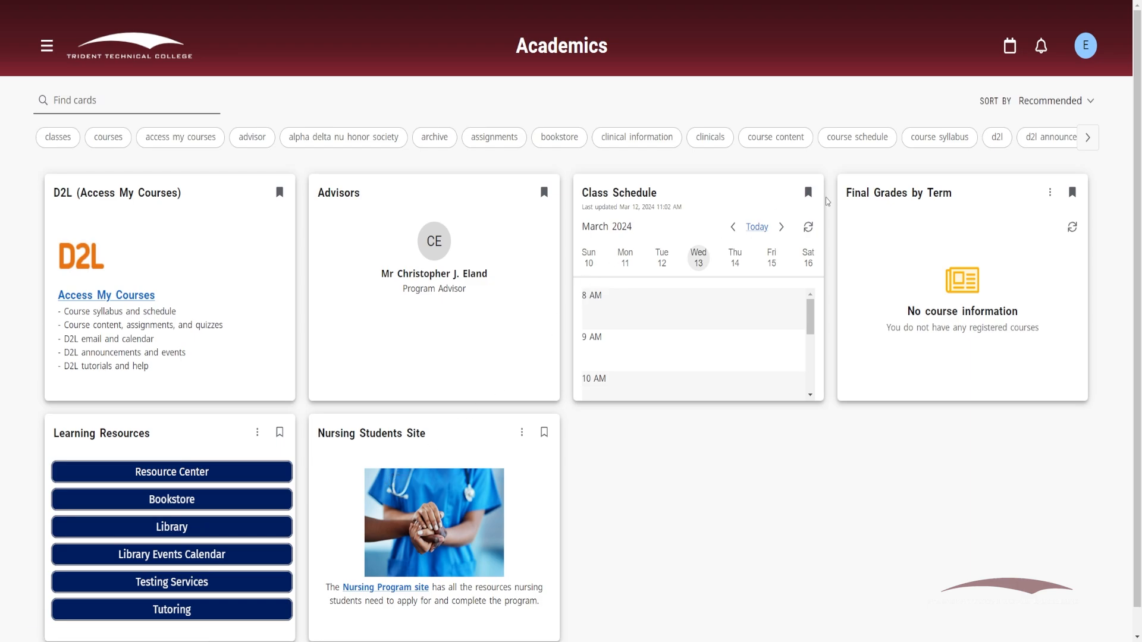
{"action": "mouse_move", "coordinate": [755, 205]}
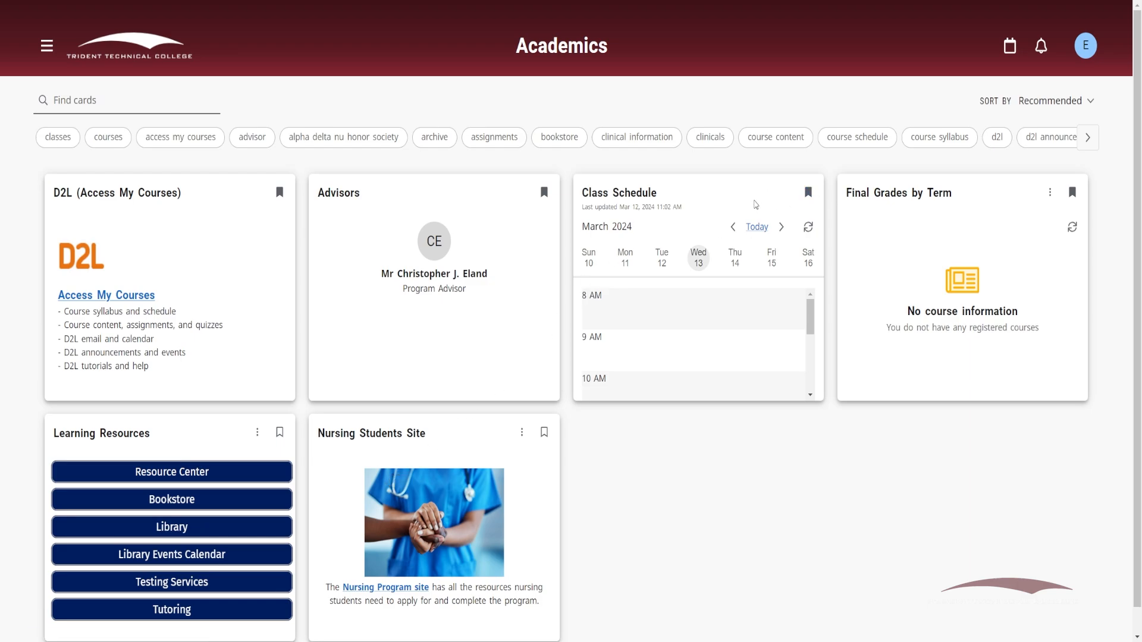
{"action": "mouse_move", "coordinate": [907, 212]}
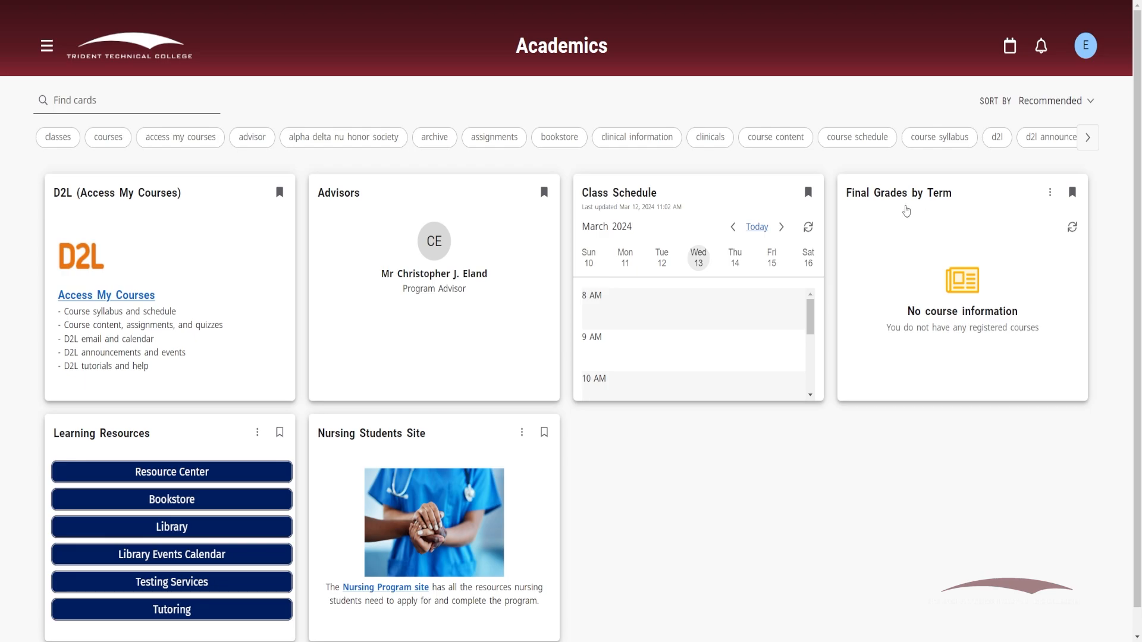
{"action": "mouse_move", "coordinate": [780, 227]}
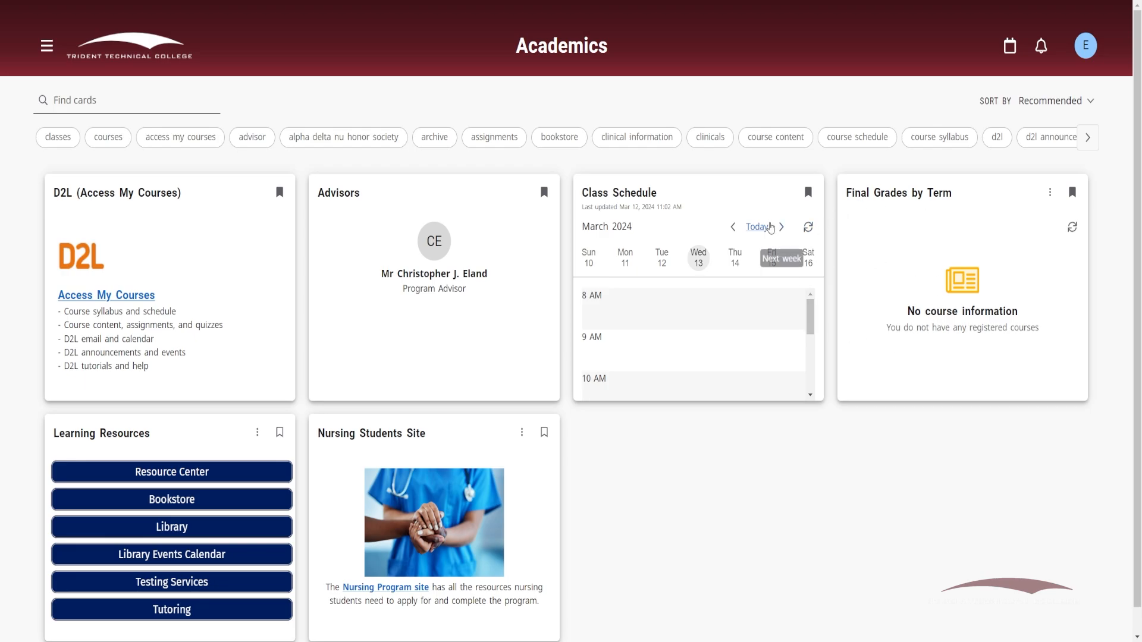
- Navigate to the Community page and look over its Health, Campus Resources and Counseling cards
{"action": "left_click", "coordinate": [46, 45]}
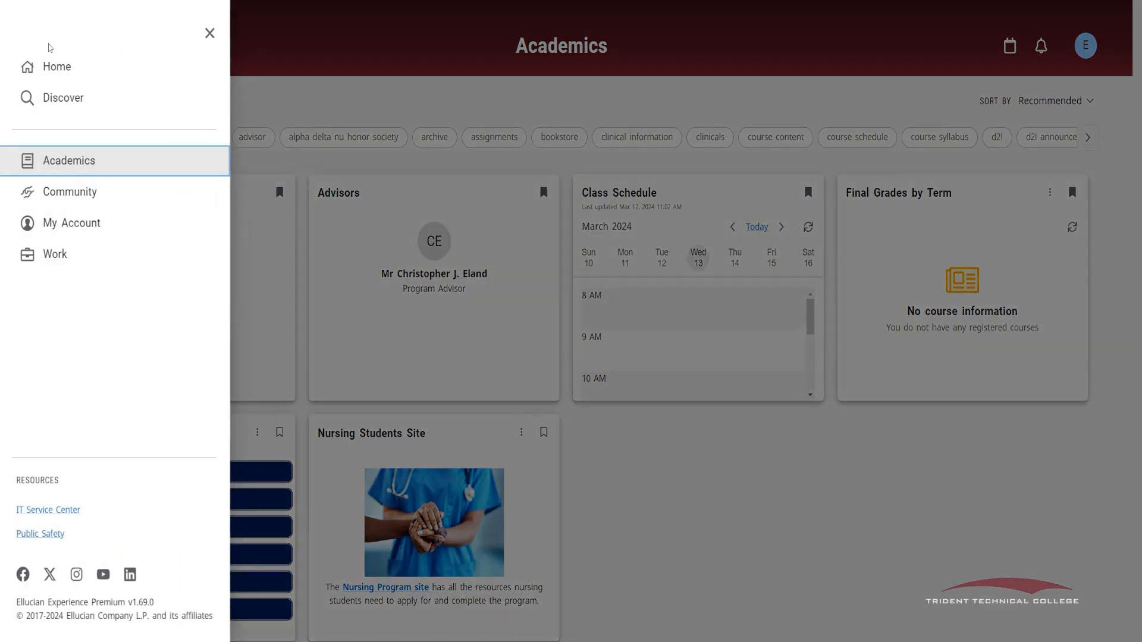
{"action": "left_click", "coordinate": [71, 192]}
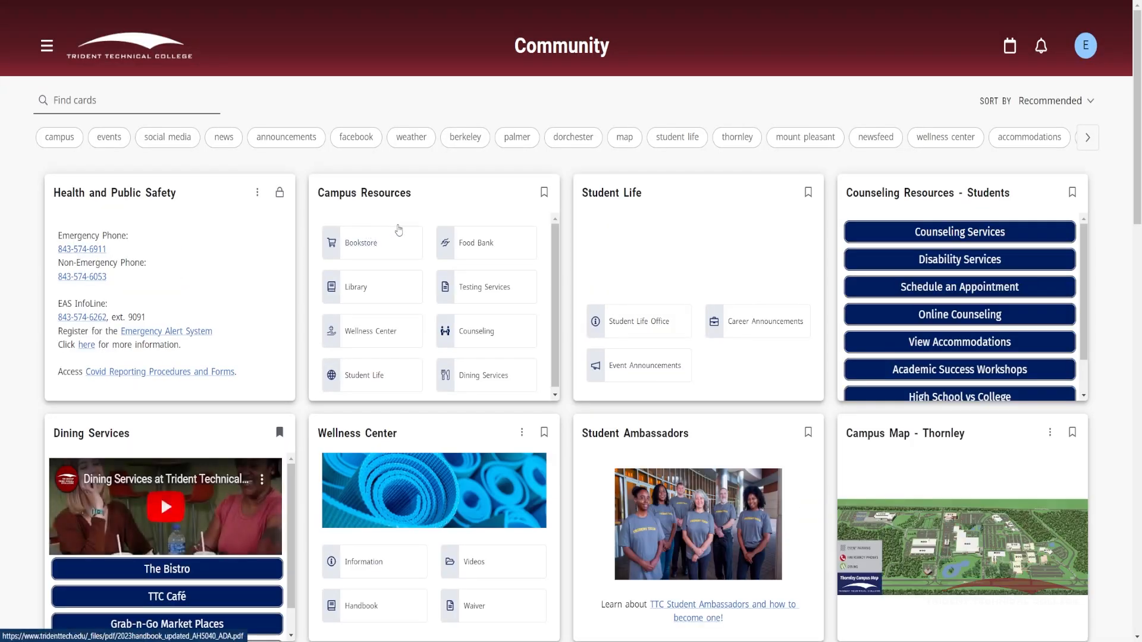
{"action": "scroll", "scroll_direction": "down", "scroll_amount": 3}
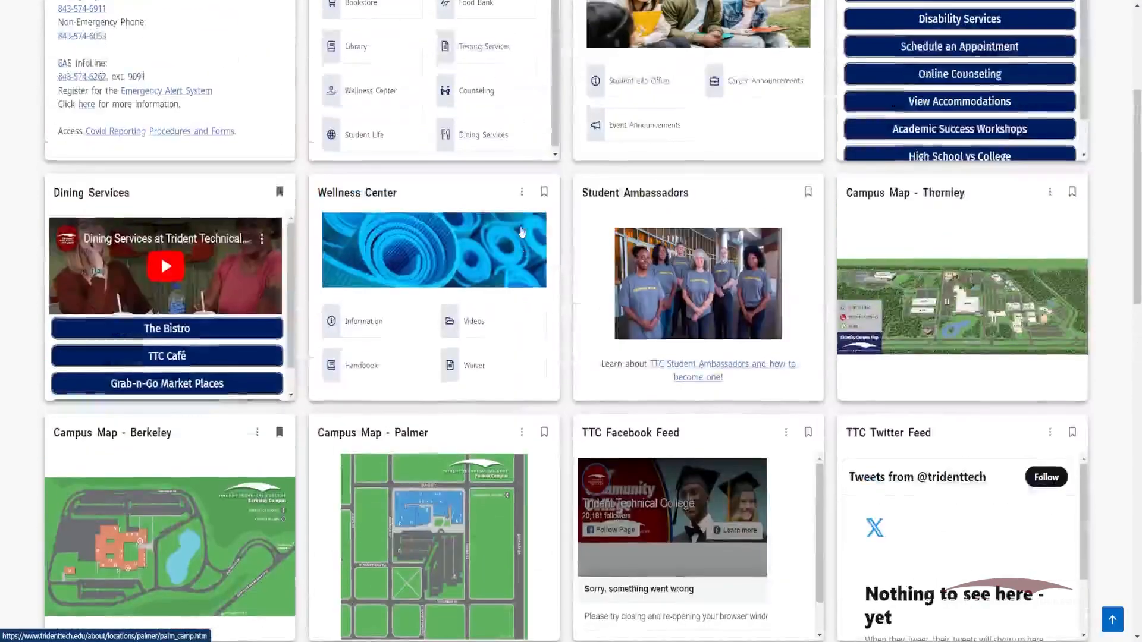
{"action": "scroll", "scroll_direction": "up", "scroll_amount": 3}
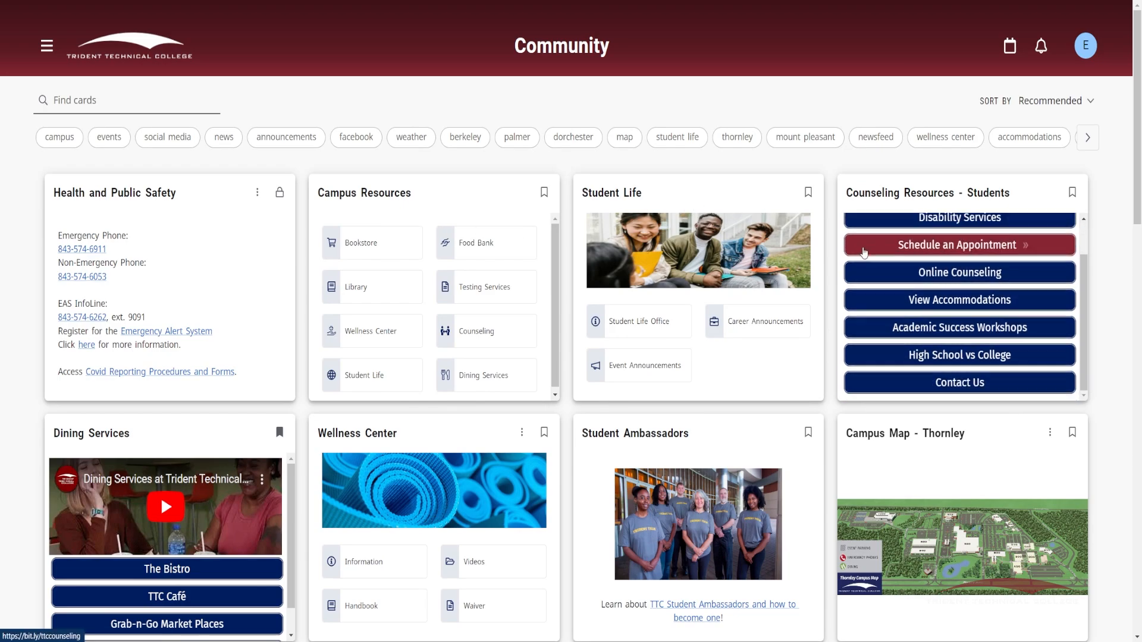
- Navigate to the My Account profile page and glance through its cards
{"action": "left_click", "coordinate": [46, 45]}
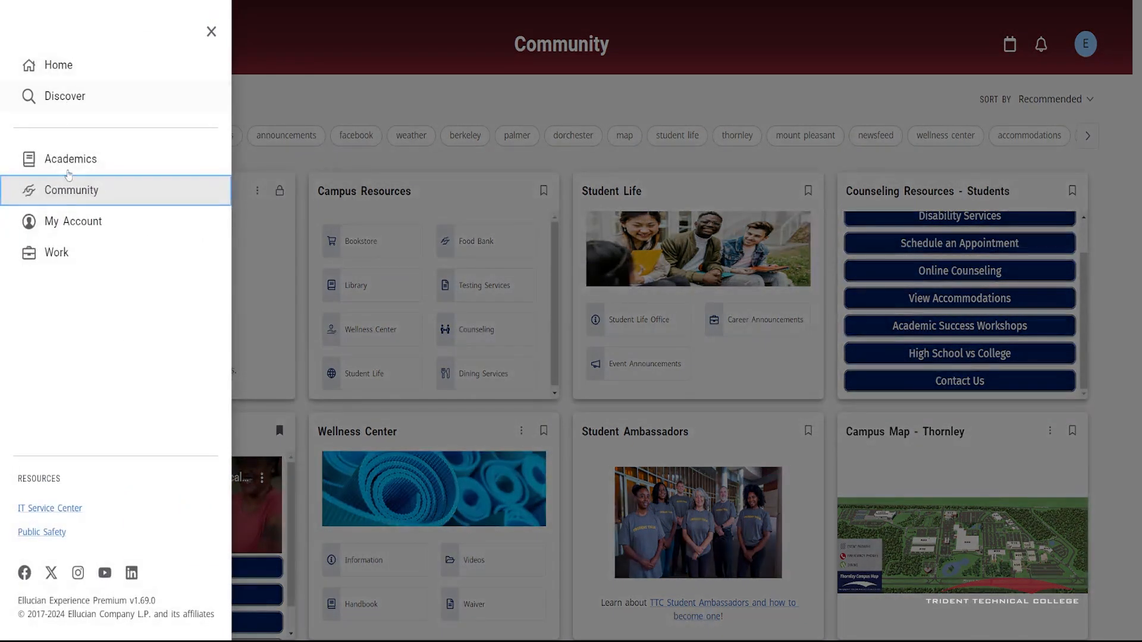
{"action": "left_click", "coordinate": [72, 221]}
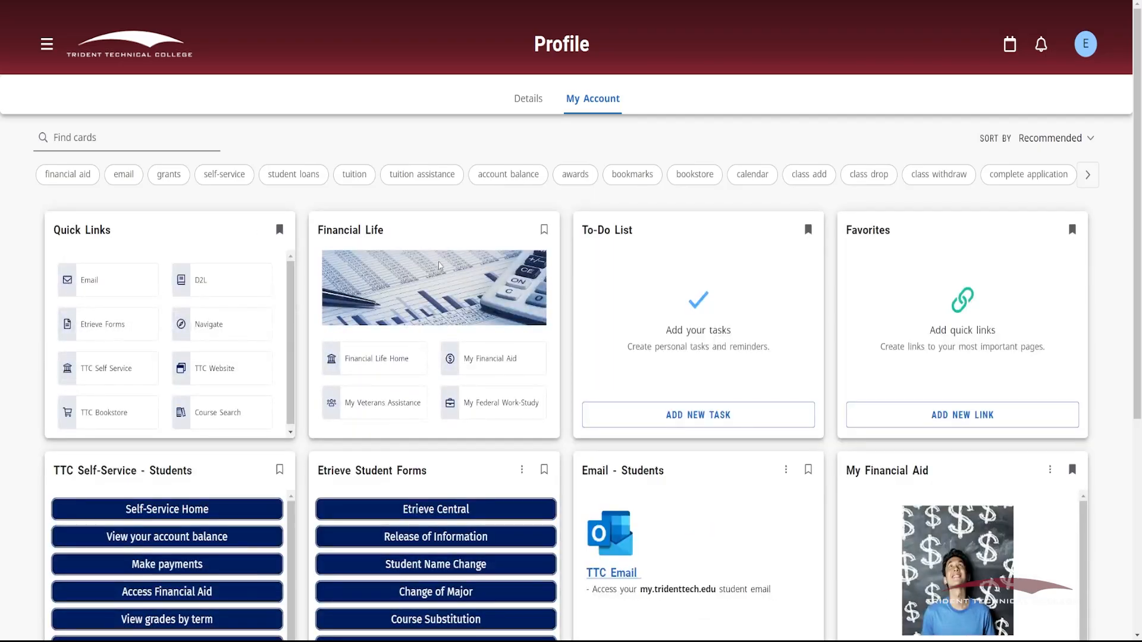
{"action": "scroll", "scroll_direction": "down", "scroll_amount": 3}
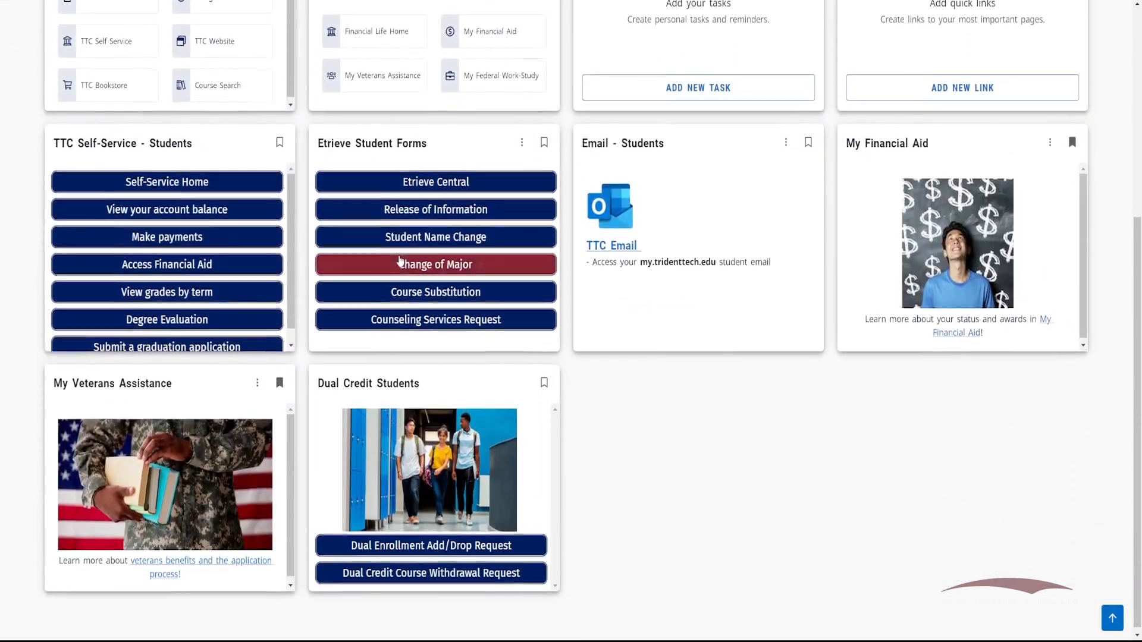
{"action": "scroll", "scroll_direction": "up", "scroll_amount": 3}
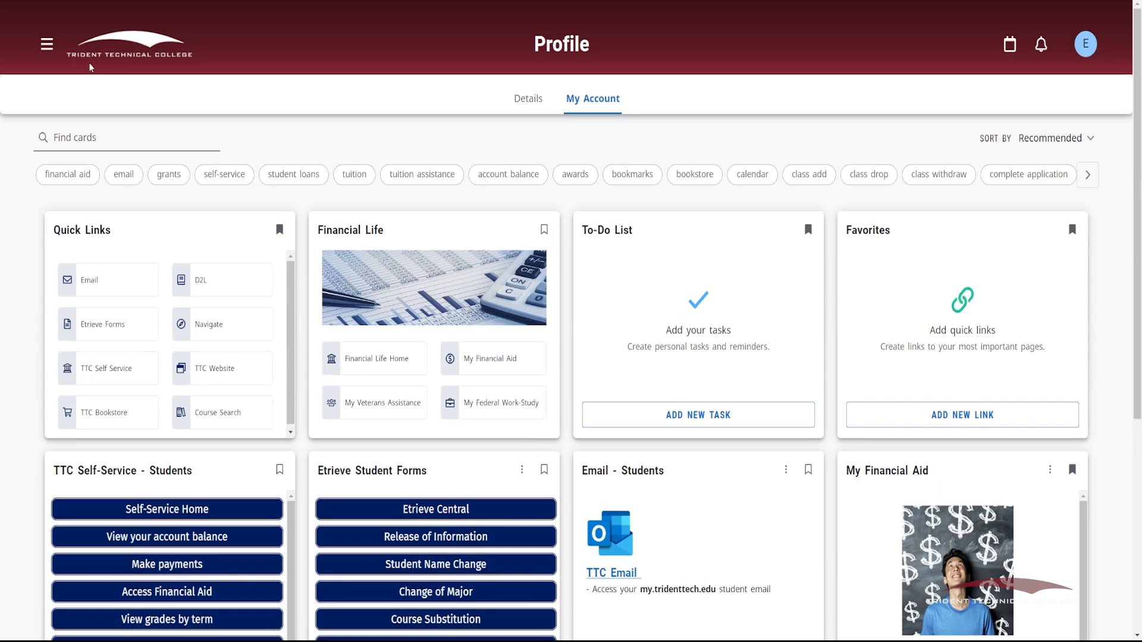
- Return to My Account and review its Quick Links, Financial Life, To-Do List and Favorites cards
{"action": "left_click", "coordinate": [46, 44]}
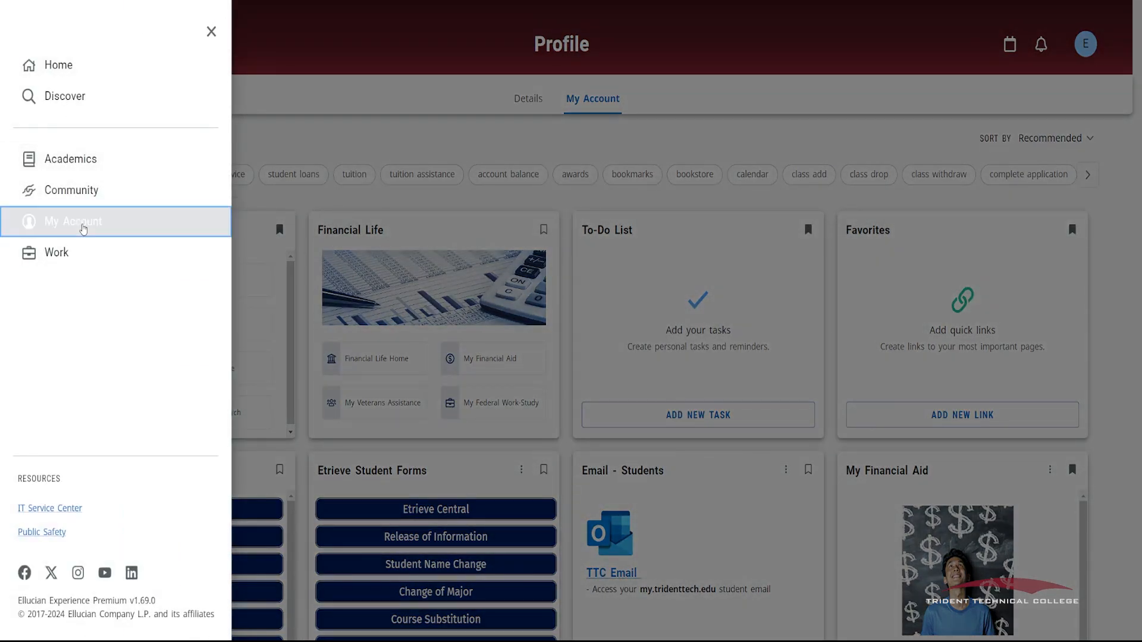
{"action": "left_click", "coordinate": [212, 31]}
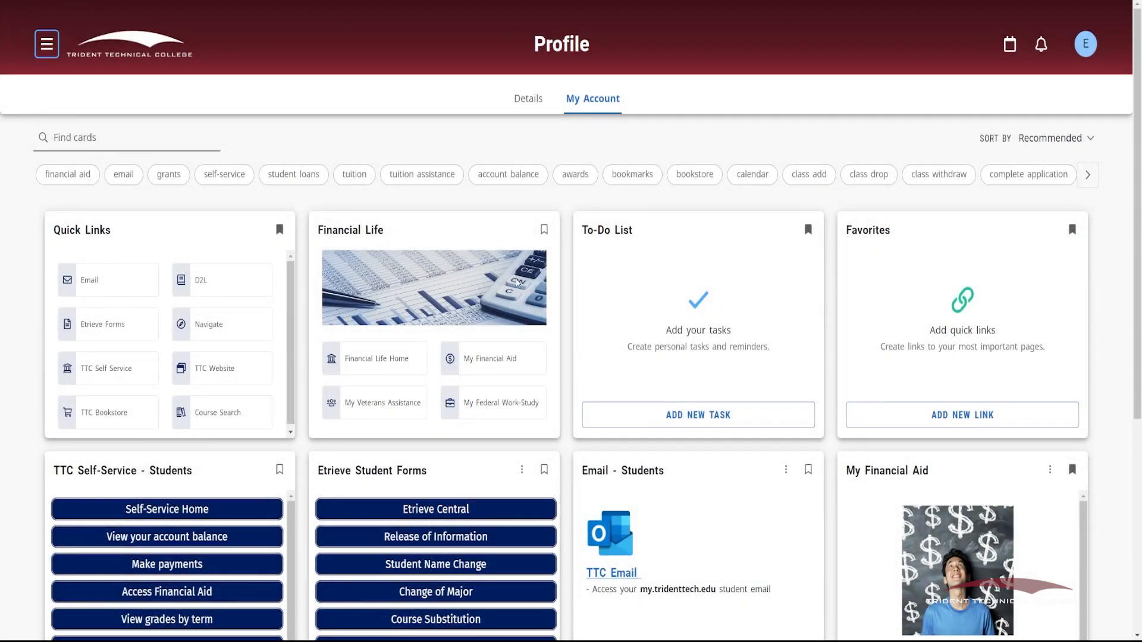
{"action": "mouse_move", "coordinate": [676, 307]}
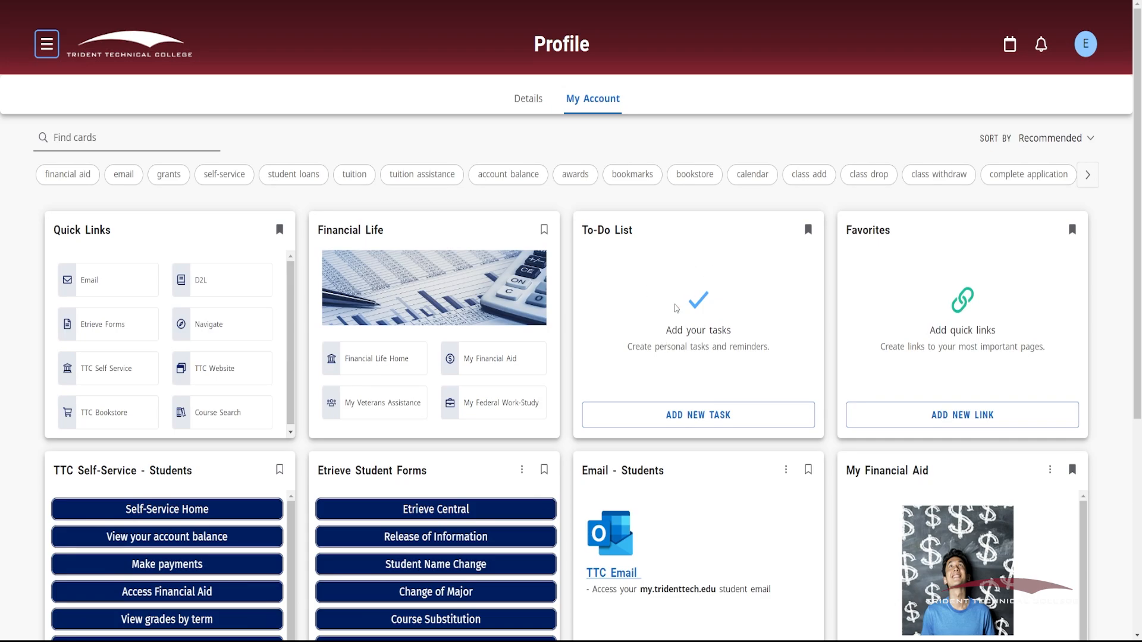
{"action": "scroll", "scroll_direction": "up", "scroll_amount": 3}
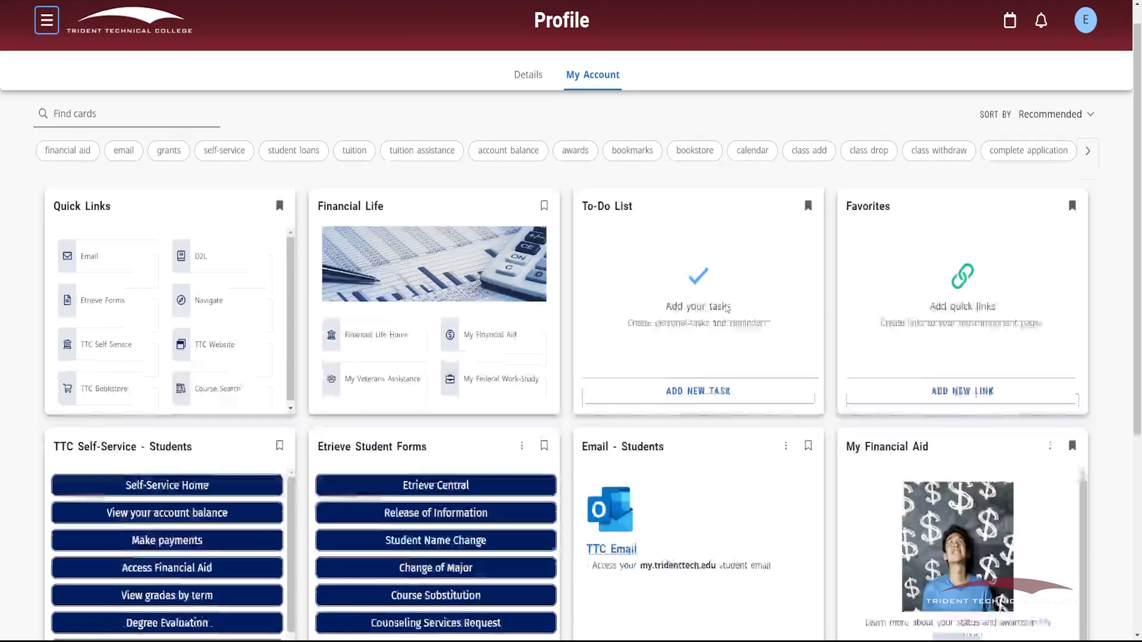
{"action": "scroll", "scroll_direction": "down", "scroll_amount": 3}
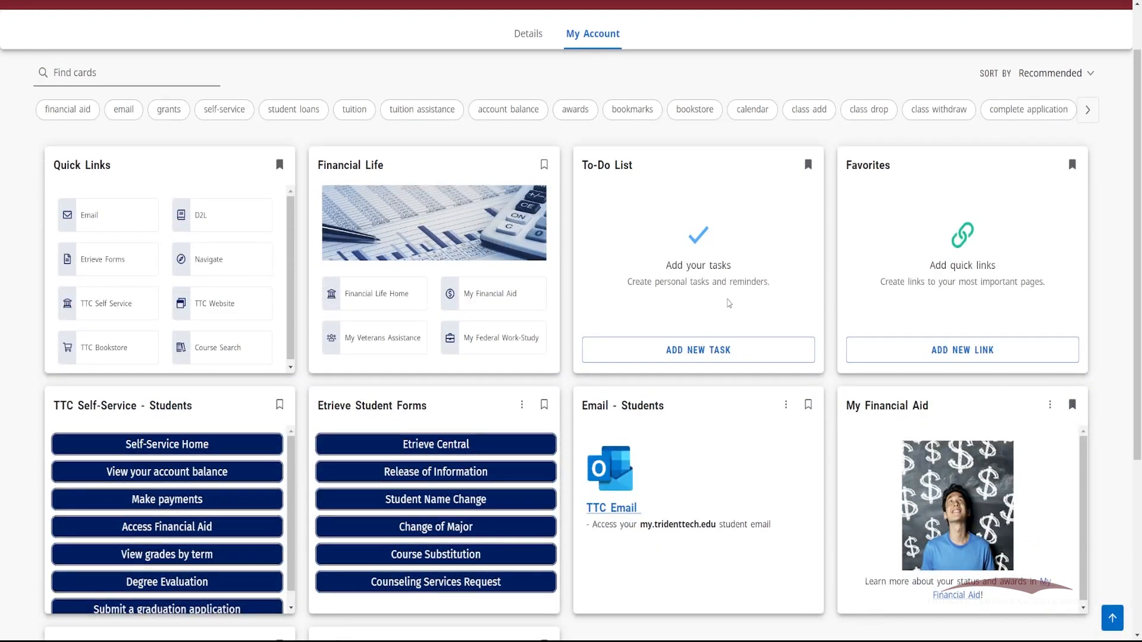
{"action": "scroll", "scroll_direction": "down", "scroll_amount": 3}
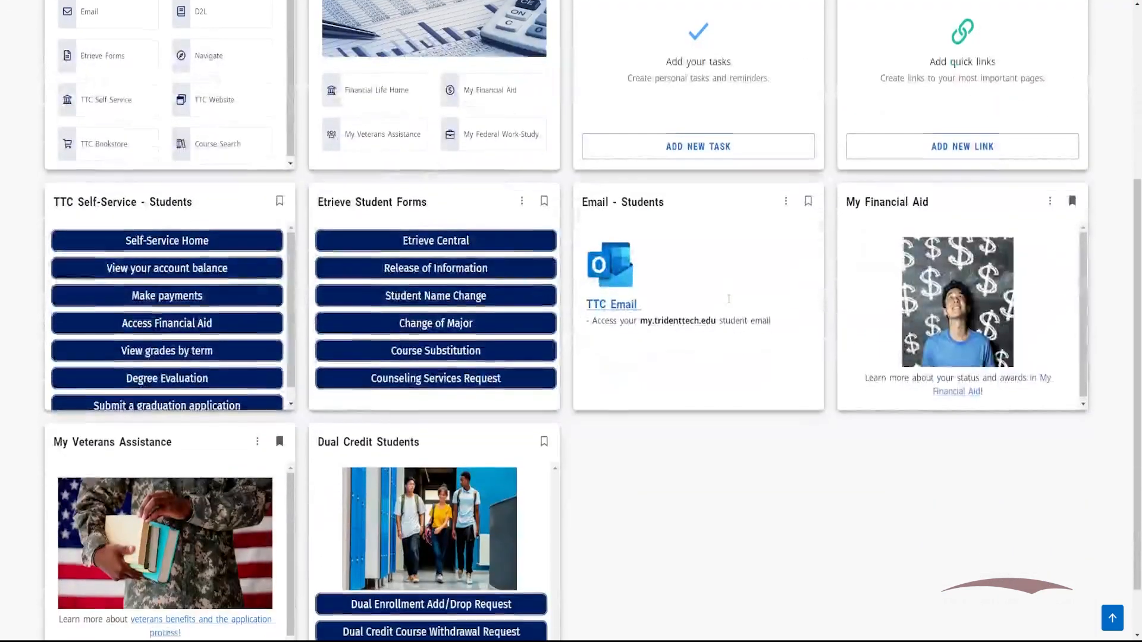
{"action": "scroll", "scroll_direction": "up", "scroll_amount": 3}
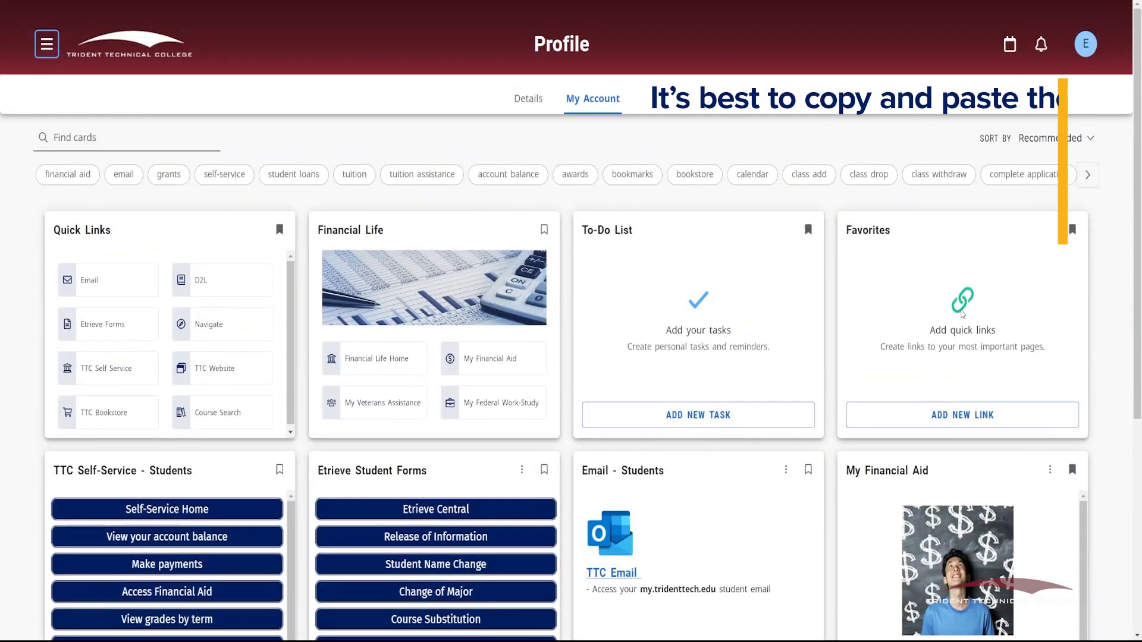
{"action": "left_click", "coordinate": [961, 414]}
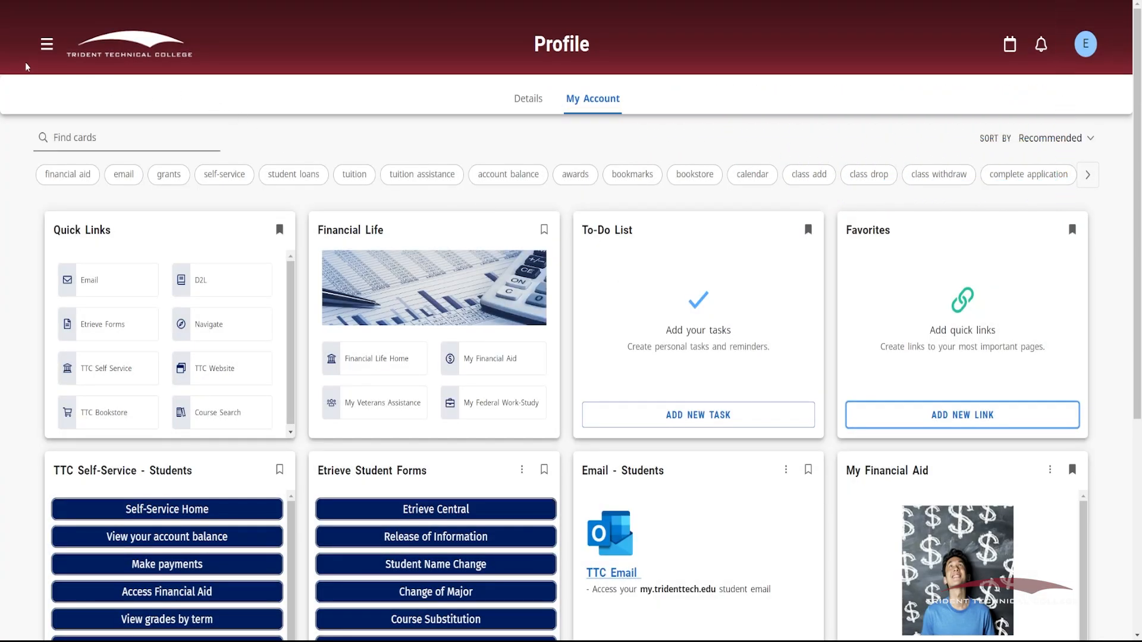
{"action": "left_click", "coordinate": [46, 44]}
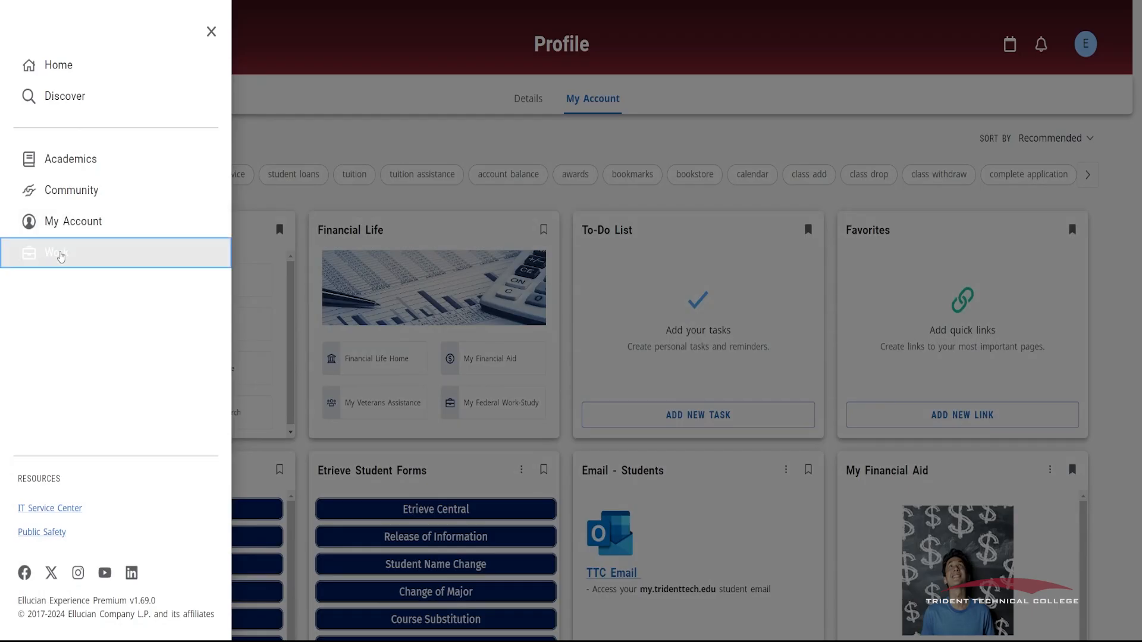
{"action": "left_click", "coordinate": [57, 252]}
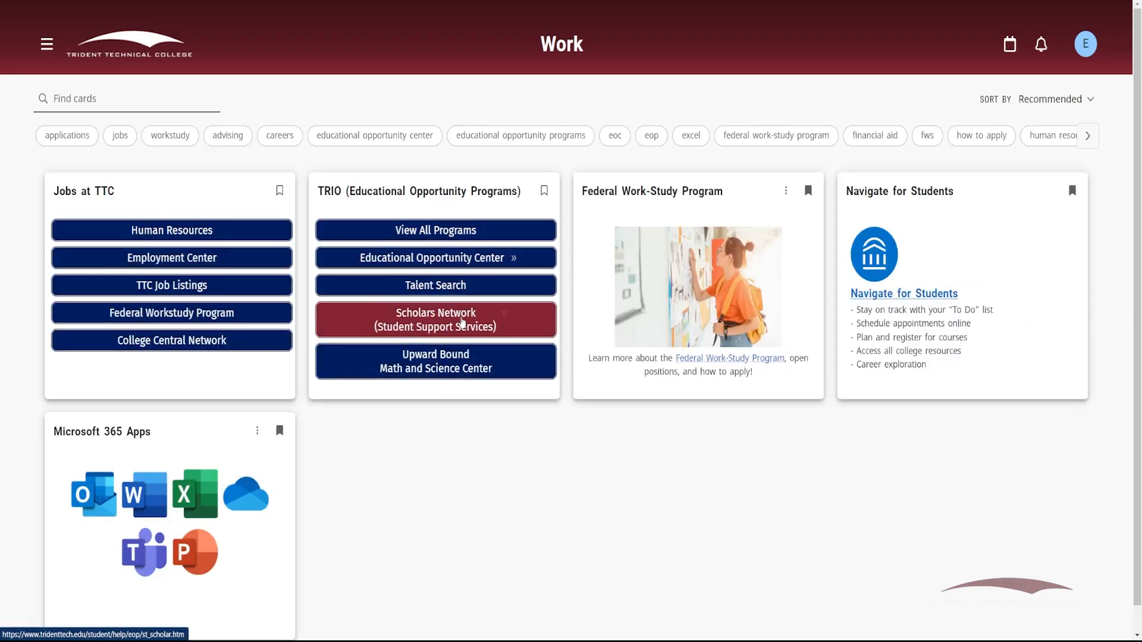
{"action": "mouse_move", "coordinate": [171, 313]}
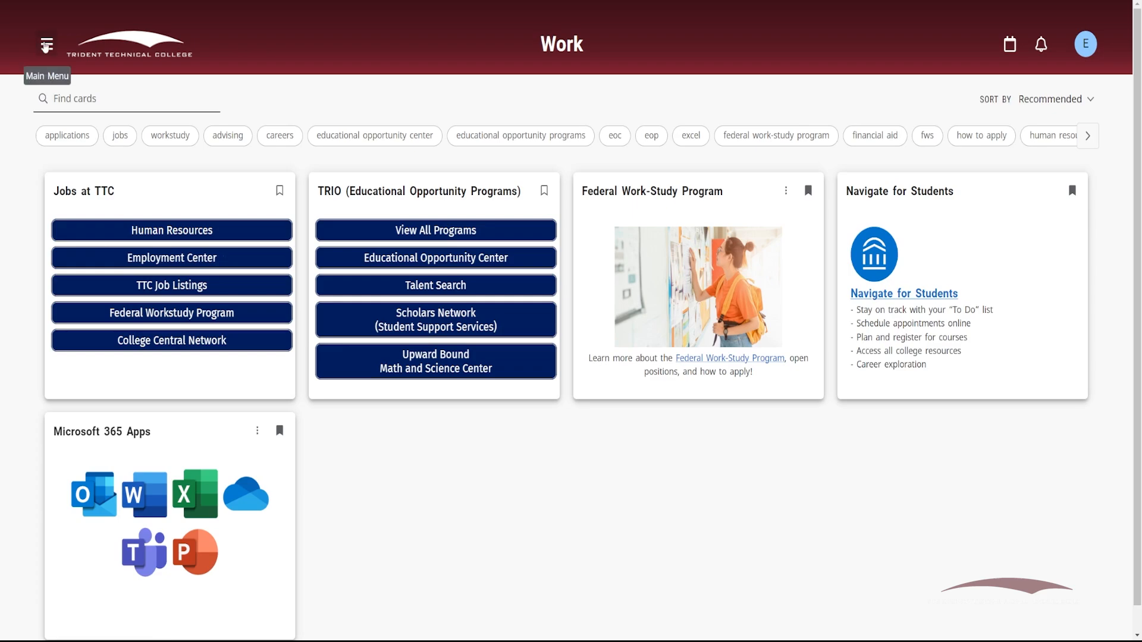
{"action": "left_click", "coordinate": [46, 44]}
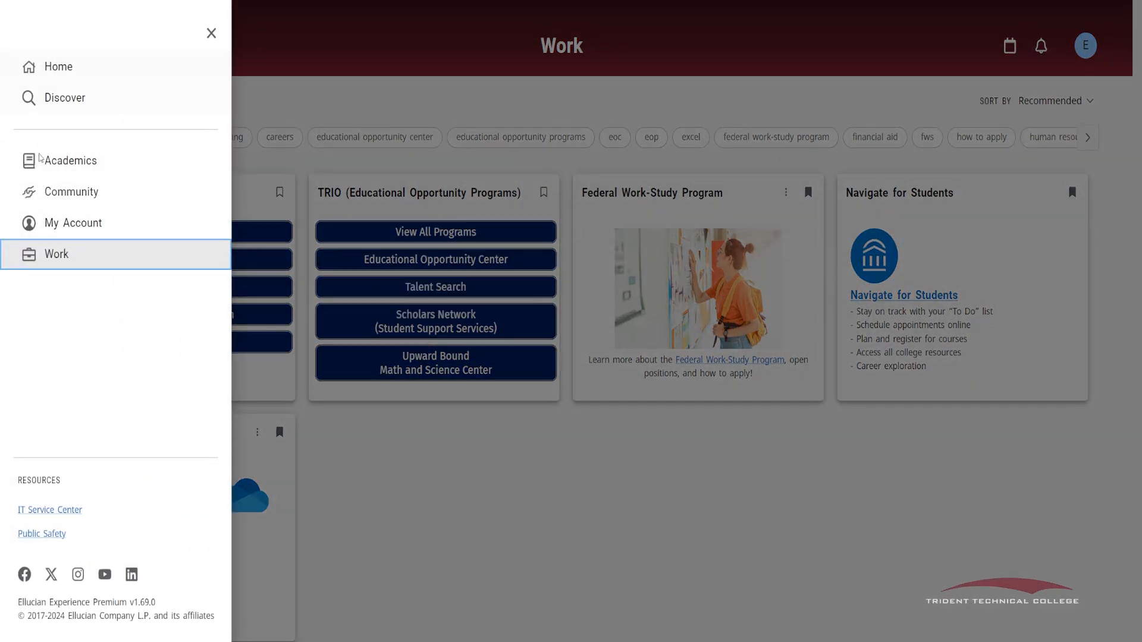
{"action": "mouse_move", "coordinate": [50, 510]}
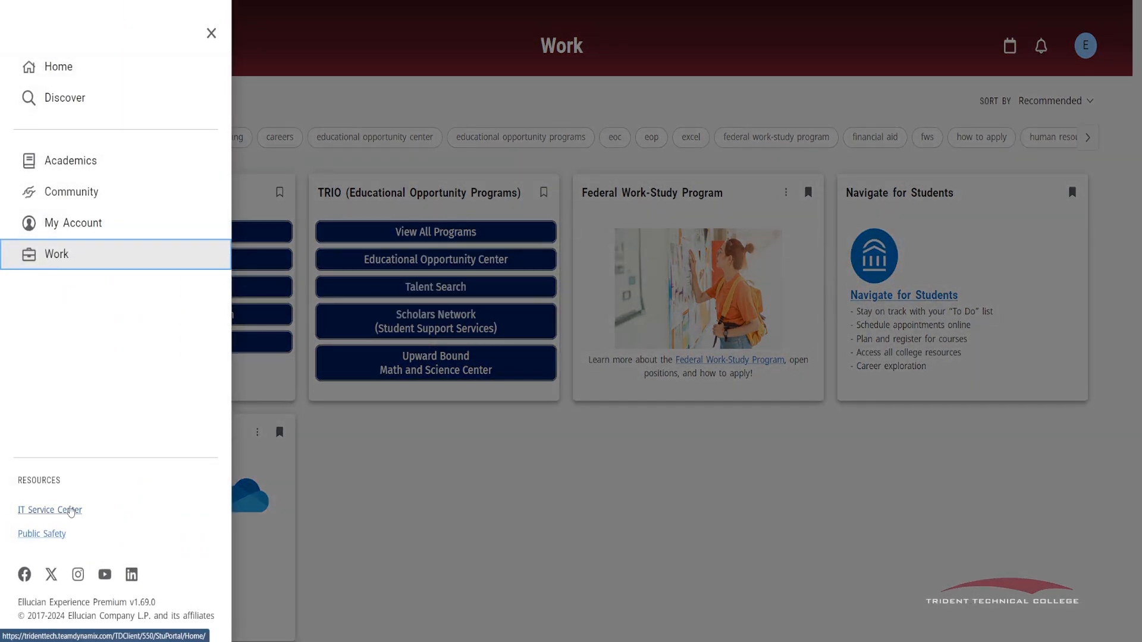
{"action": "left_click", "coordinate": [49, 510]}
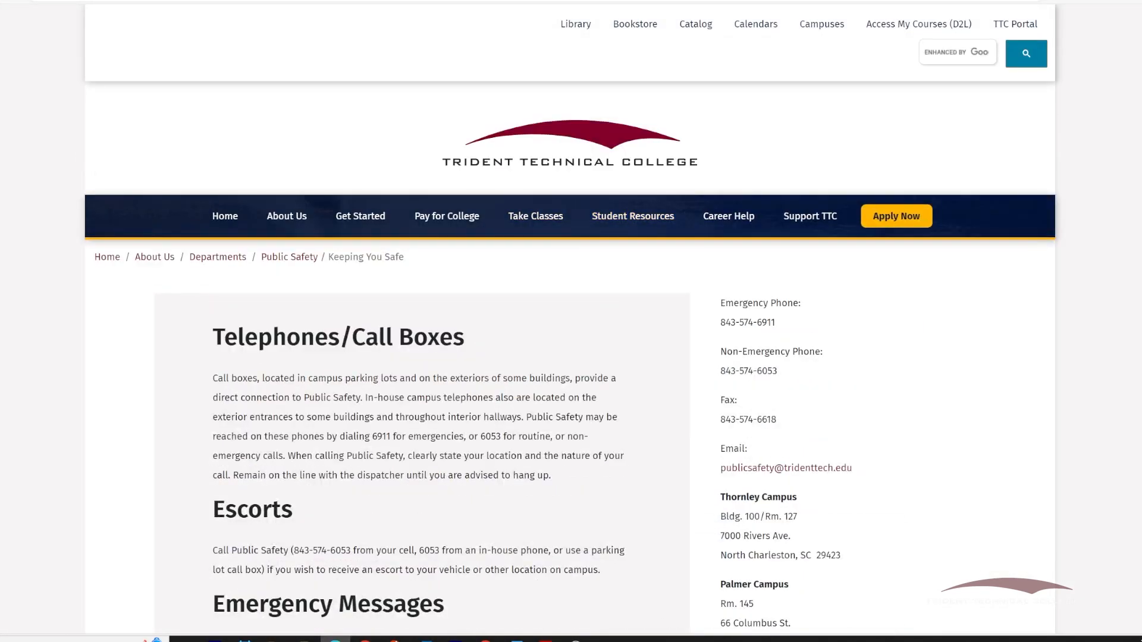
{"action": "scroll", "scroll_direction": "down", "scroll_amount": 3}
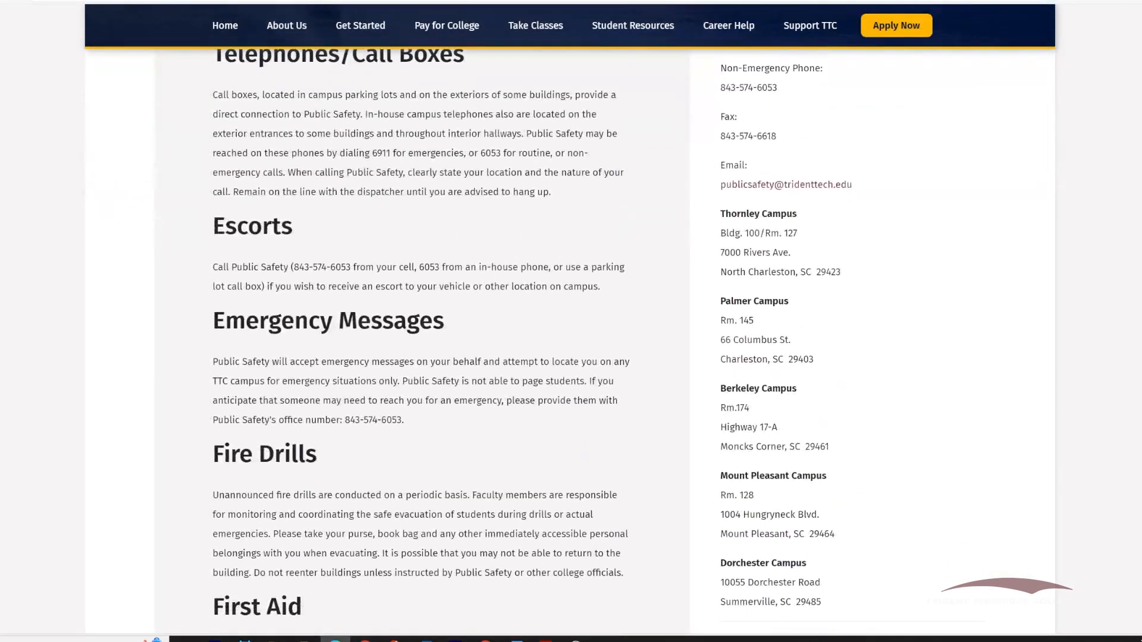
{"action": "scroll", "scroll_direction": "down", "scroll_amount": 3}
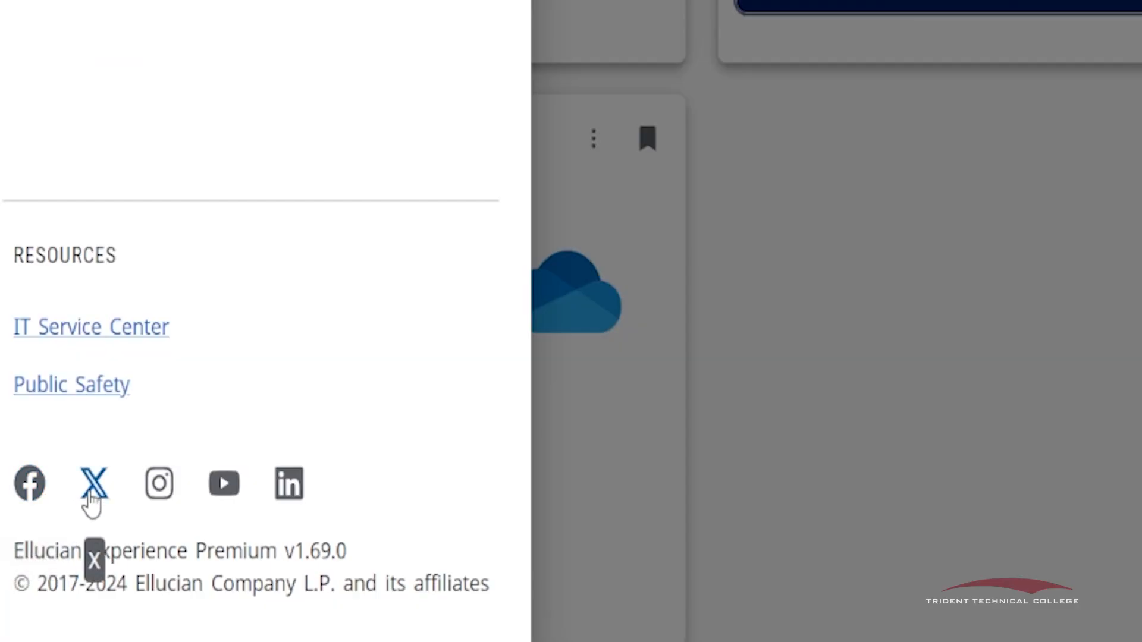
{"action": "mouse_move", "coordinate": [288, 484]}
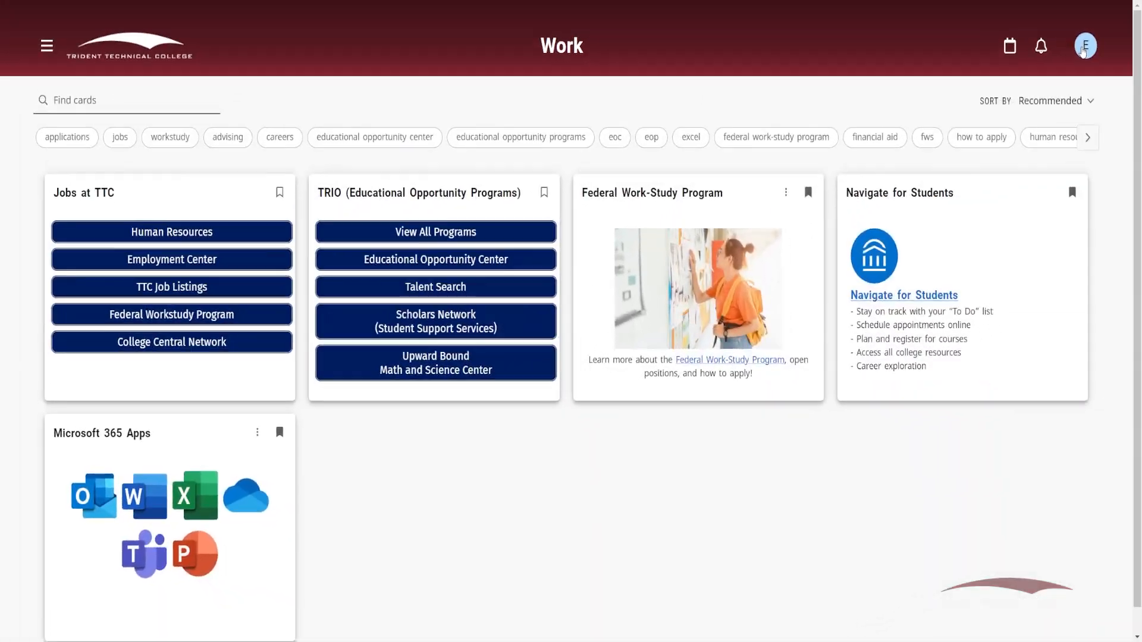
- Reach the signed-in student's Profile page via the header avatar's View Profile option
{"action": "left_click", "coordinate": [1085, 46]}
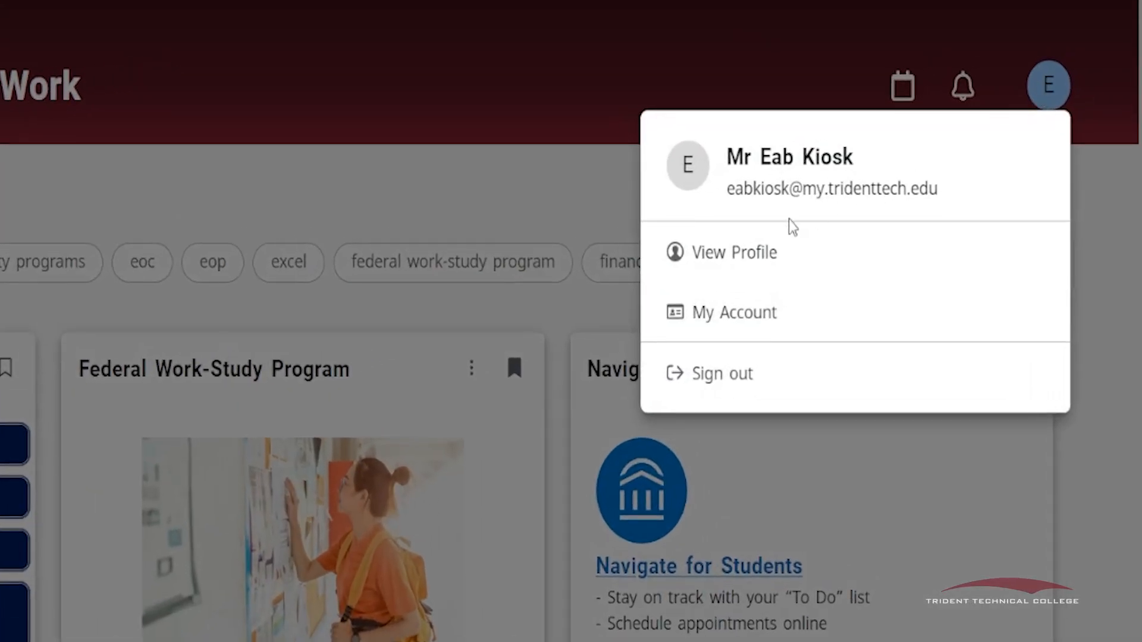
{"action": "mouse_move", "coordinate": [728, 312]}
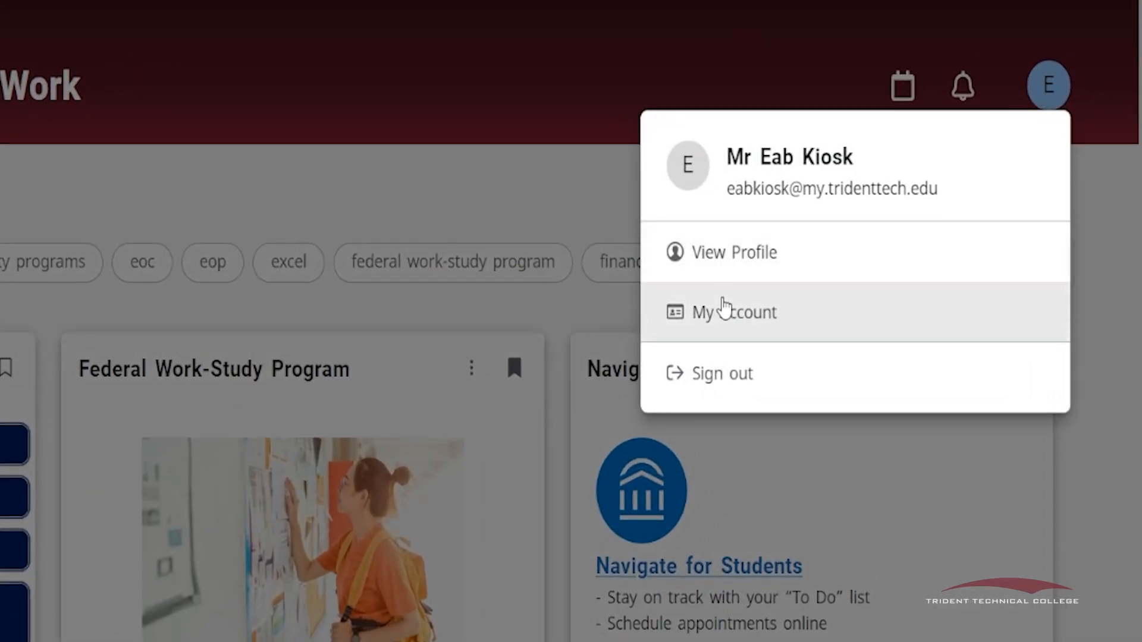
{"action": "mouse_move", "coordinate": [759, 392]}
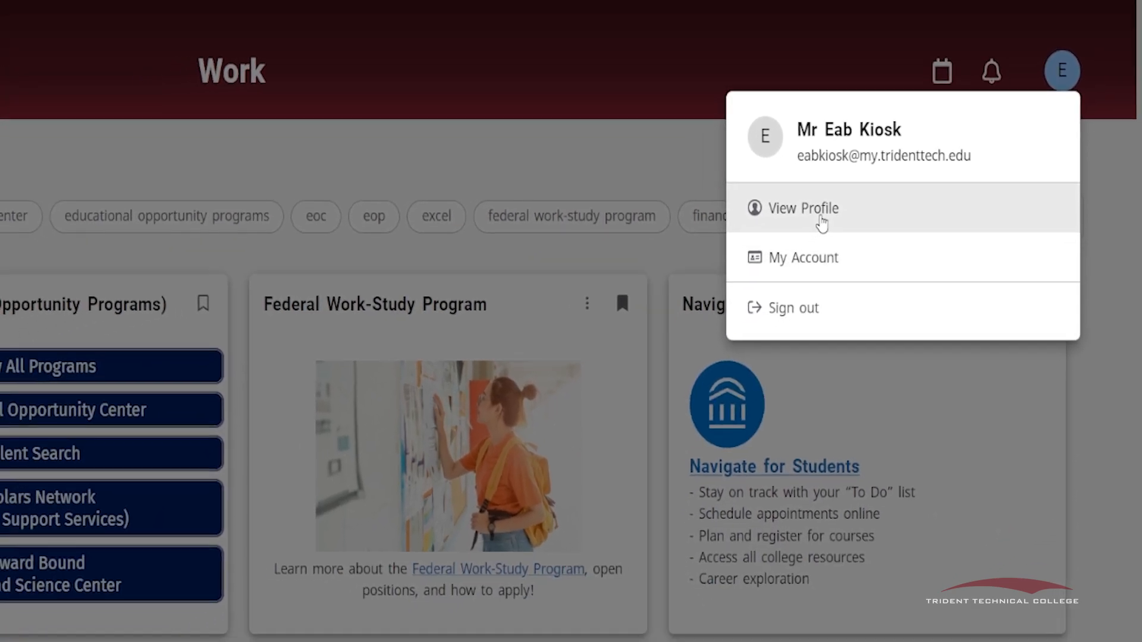
{"action": "left_click", "coordinate": [803, 207]}
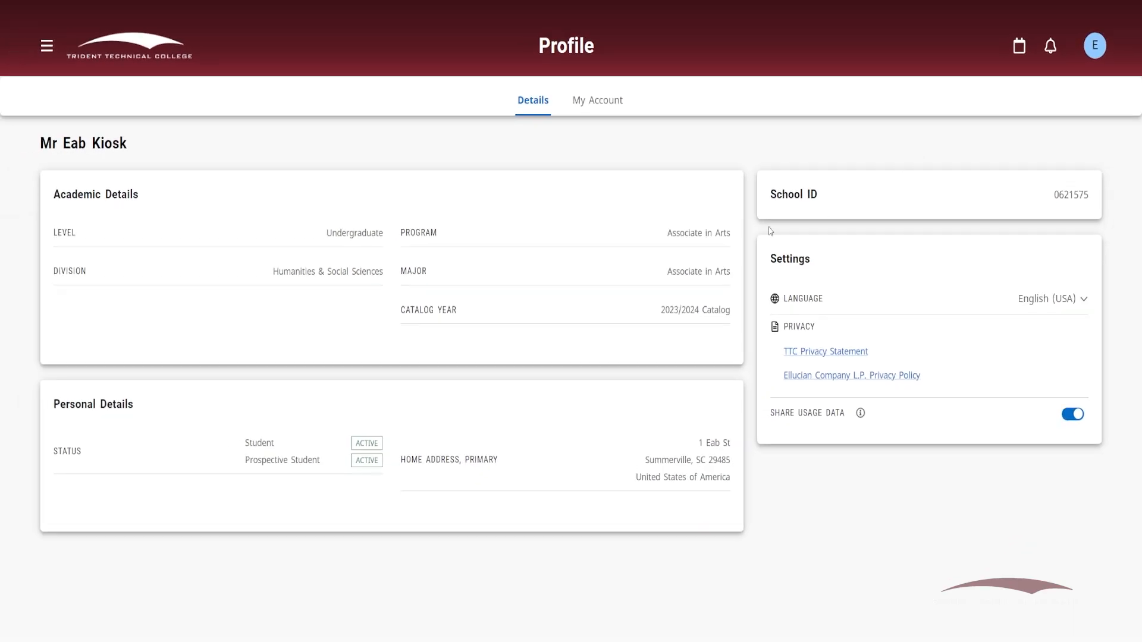
{"action": "mouse_move", "coordinate": [455, 239]}
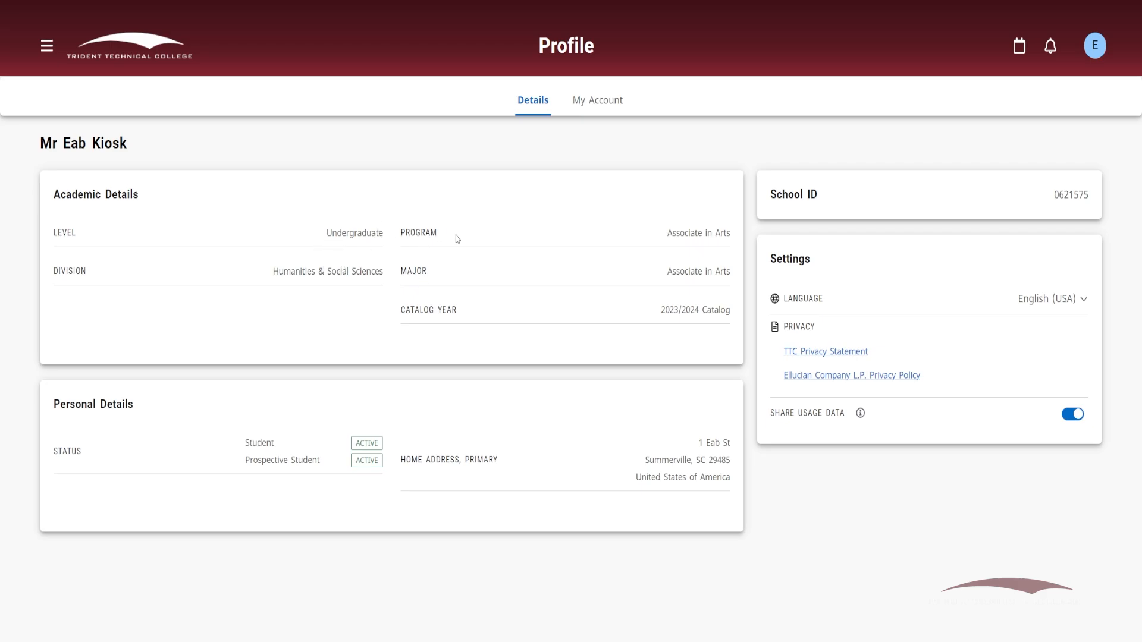
{"action": "mouse_move", "coordinate": [630, 269]}
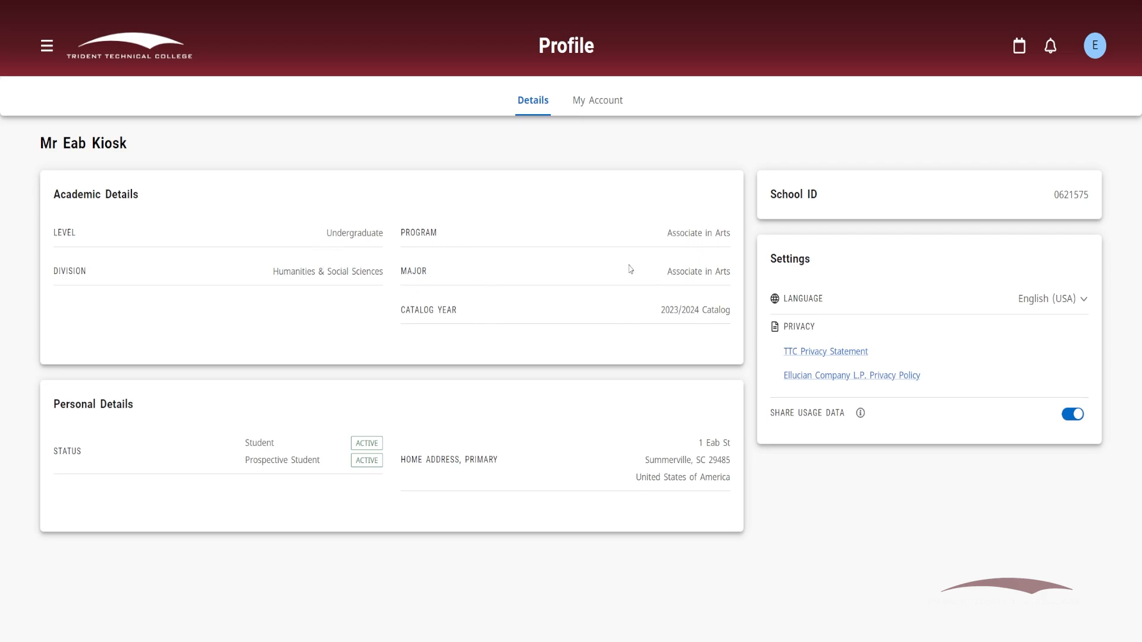
{"action": "mouse_move", "coordinate": [628, 262]}
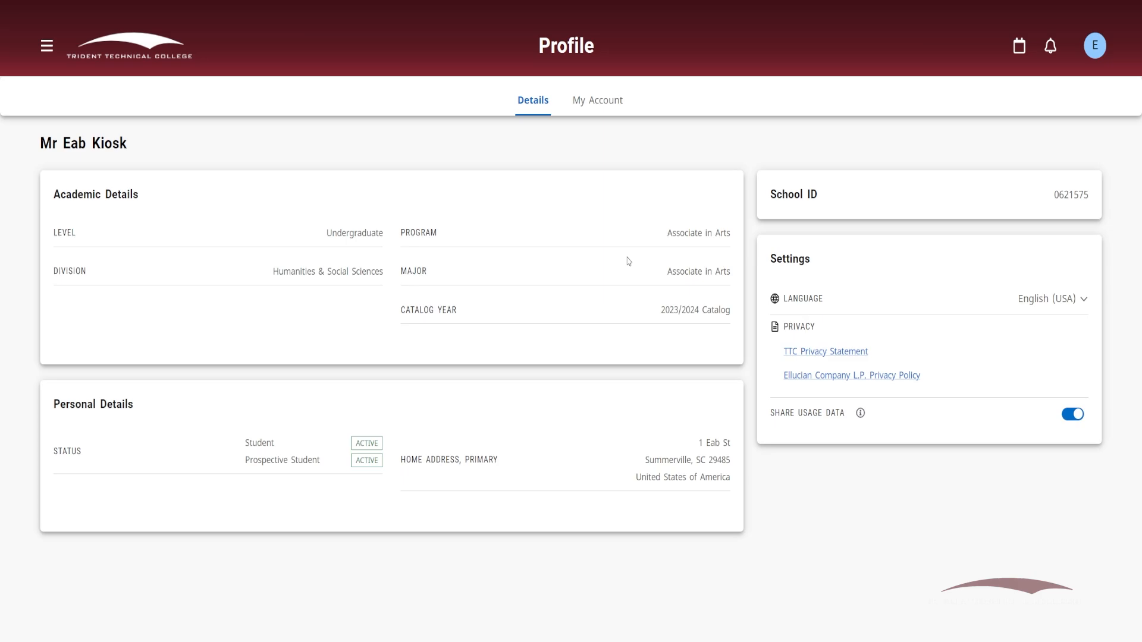
{"action": "mouse_move", "coordinate": [848, 262]}
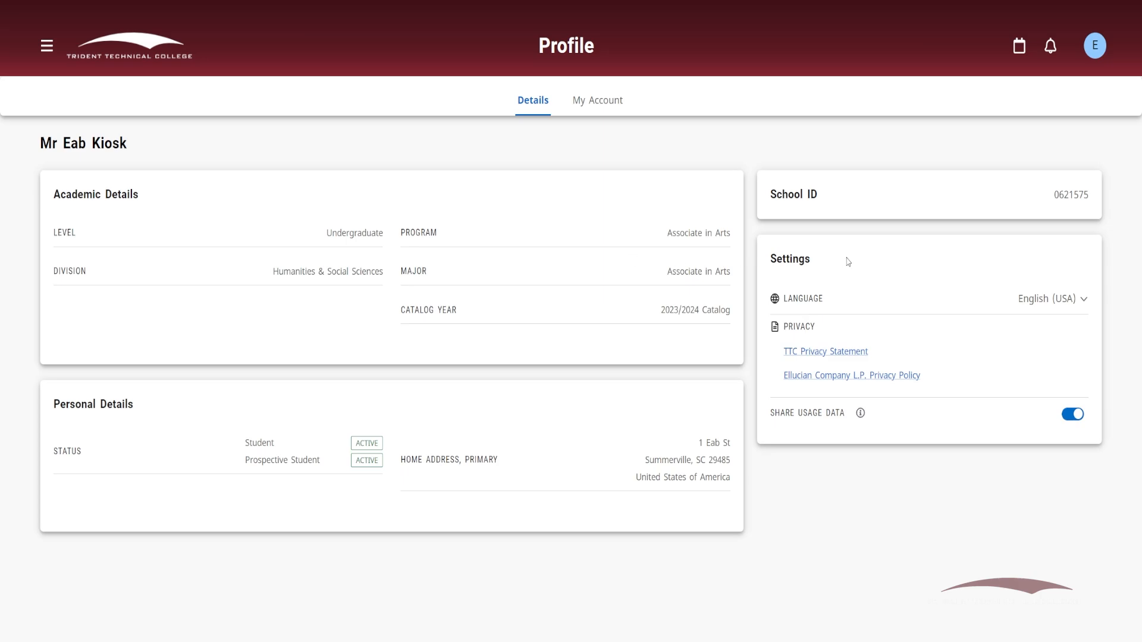
- Review the Language choices in Settings and keep English (USA) selected
{"action": "left_click", "coordinate": [1053, 298]}
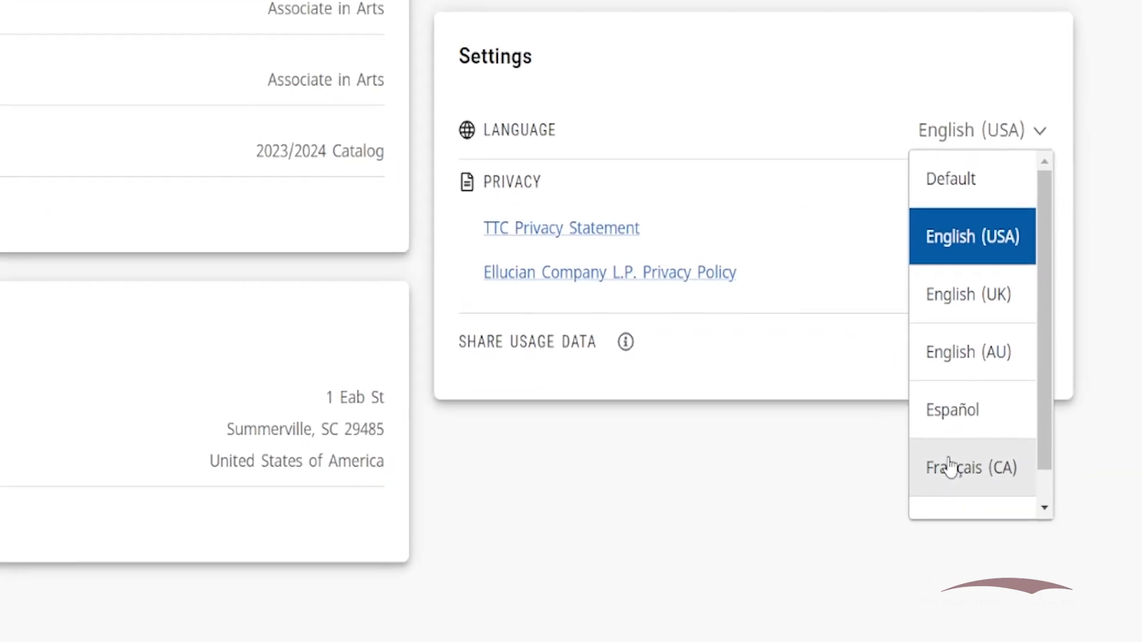
{"action": "scroll", "scroll_direction": "down", "scroll_amount": 3}
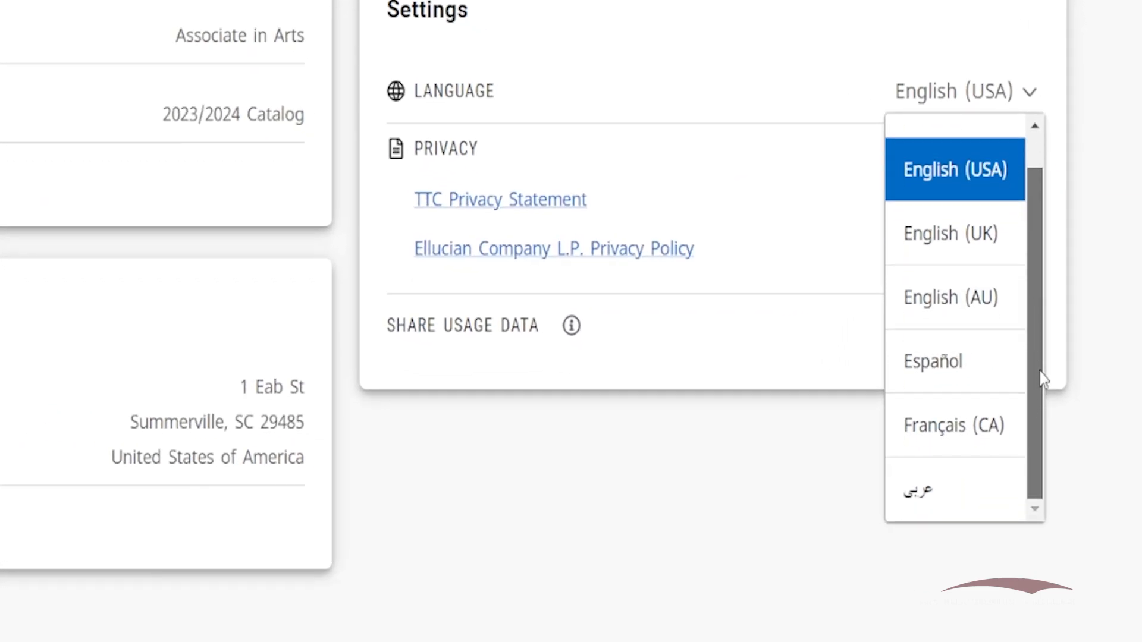
{"action": "scroll", "scroll_direction": "up", "scroll_amount": 3}
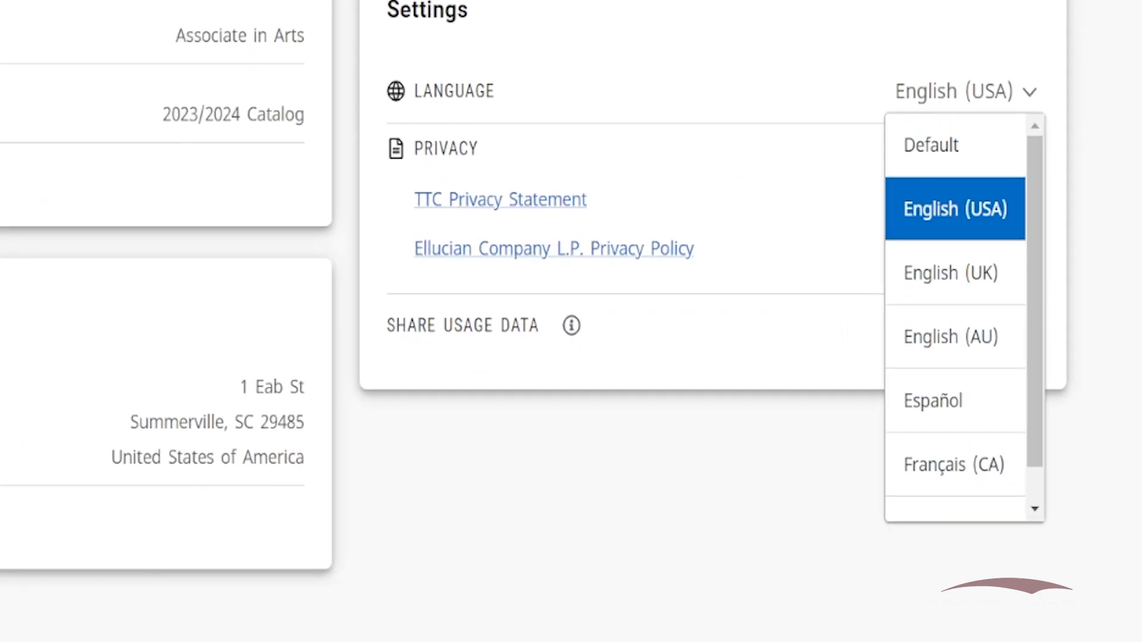
{"action": "left_click", "coordinate": [955, 209]}
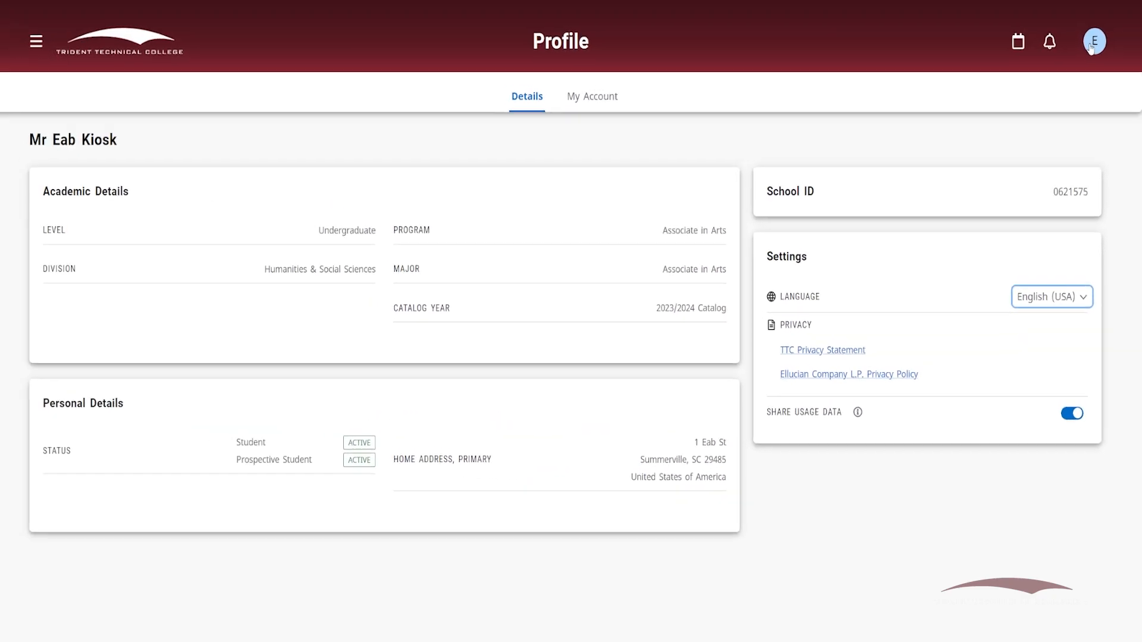
- Switch to the mobile view and browse the portal's card dashboard on a phone
{"action": "left_click", "coordinate": [1093, 41]}
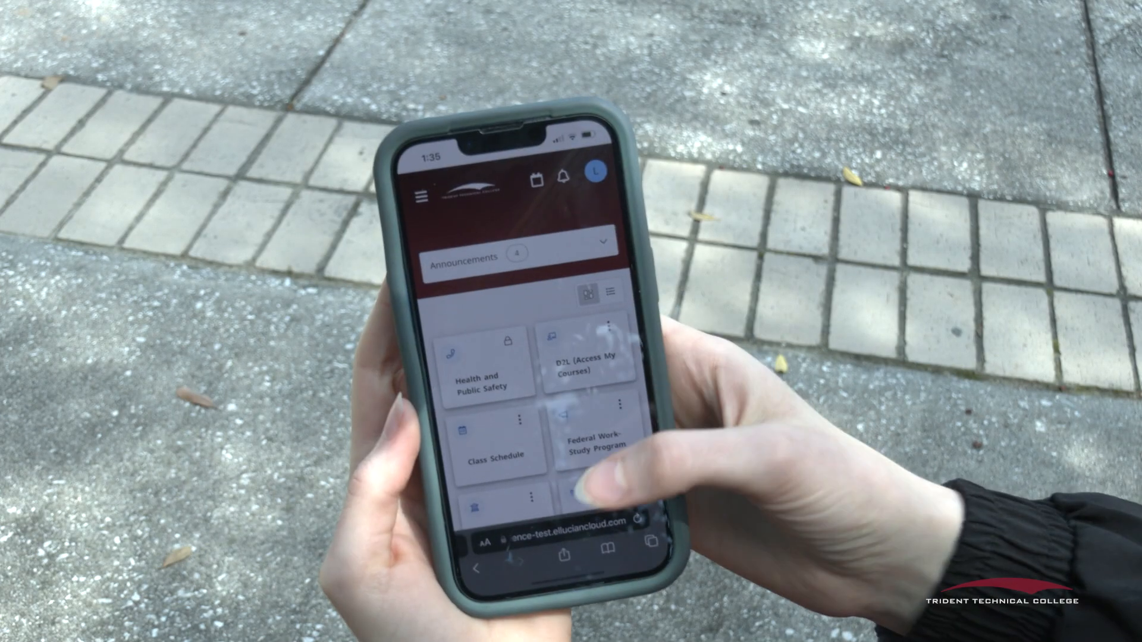
{"action": "scroll", "scroll_direction": "down", "scroll_amount": 3}
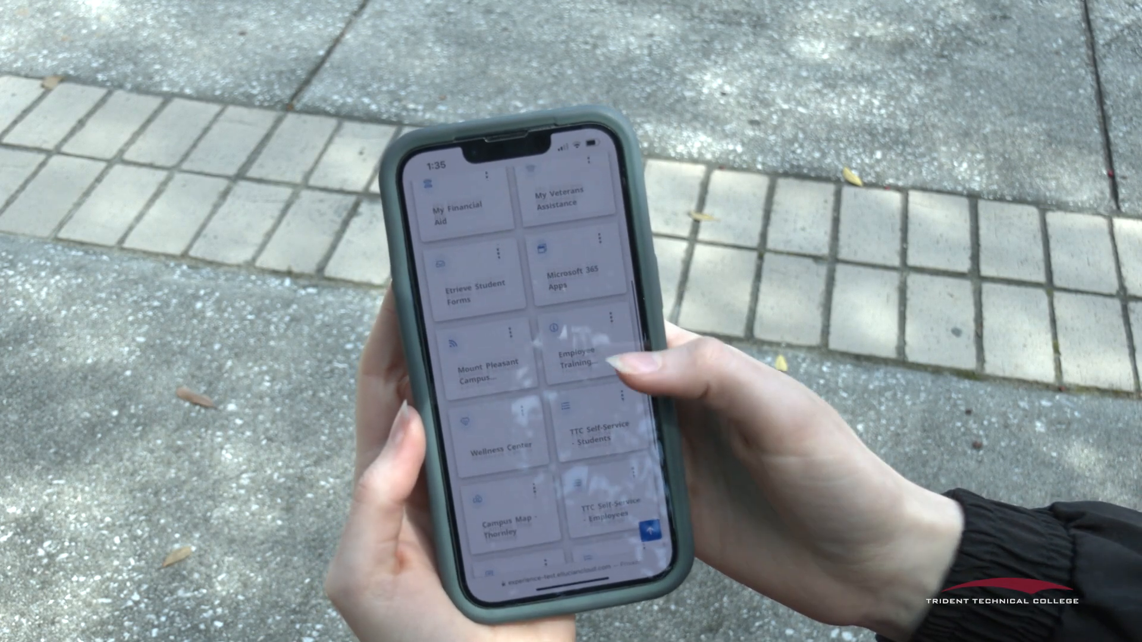